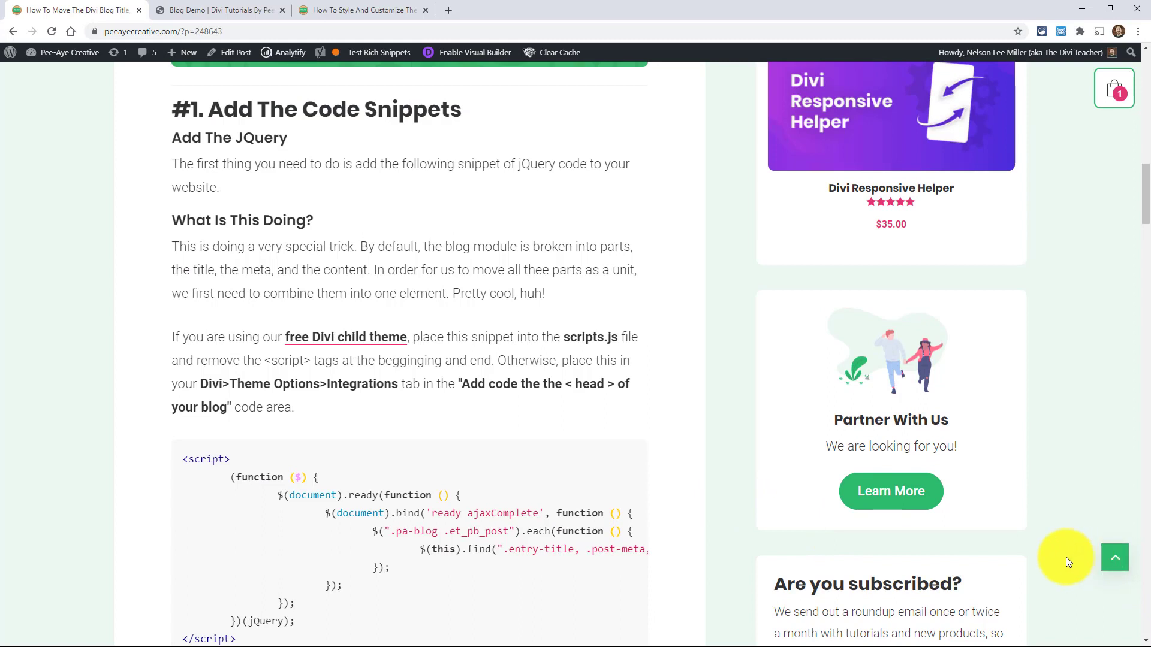
{"action": "mouse_move", "coordinate": [421, 310]}
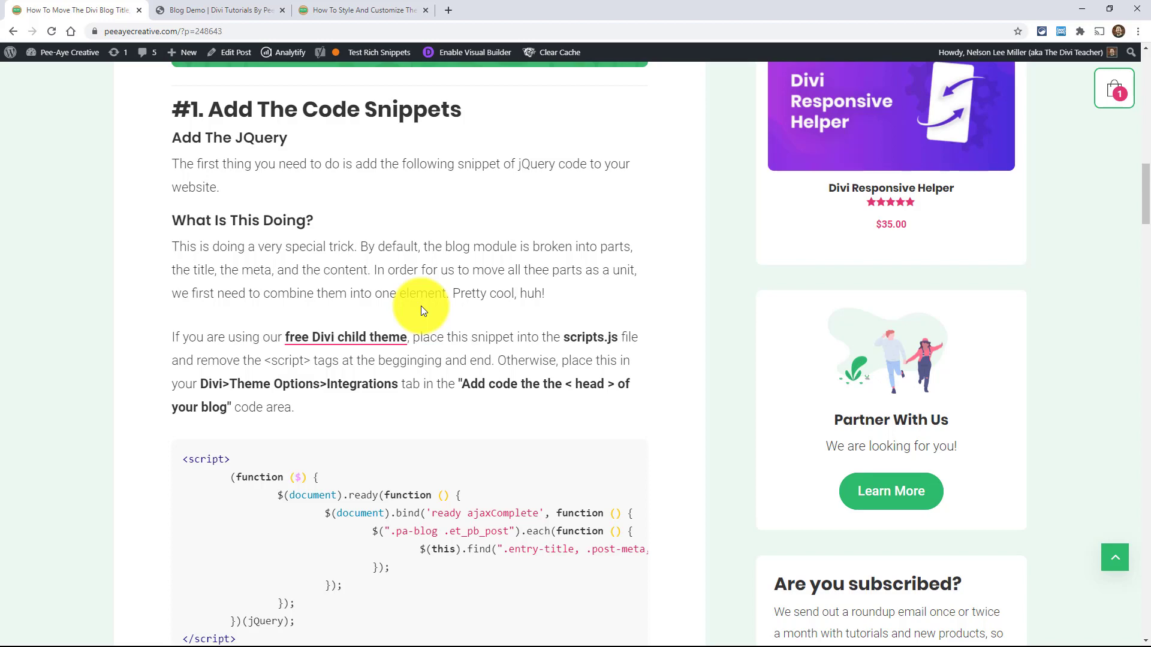
{"action": "mouse_move", "coordinate": [279, 149]}
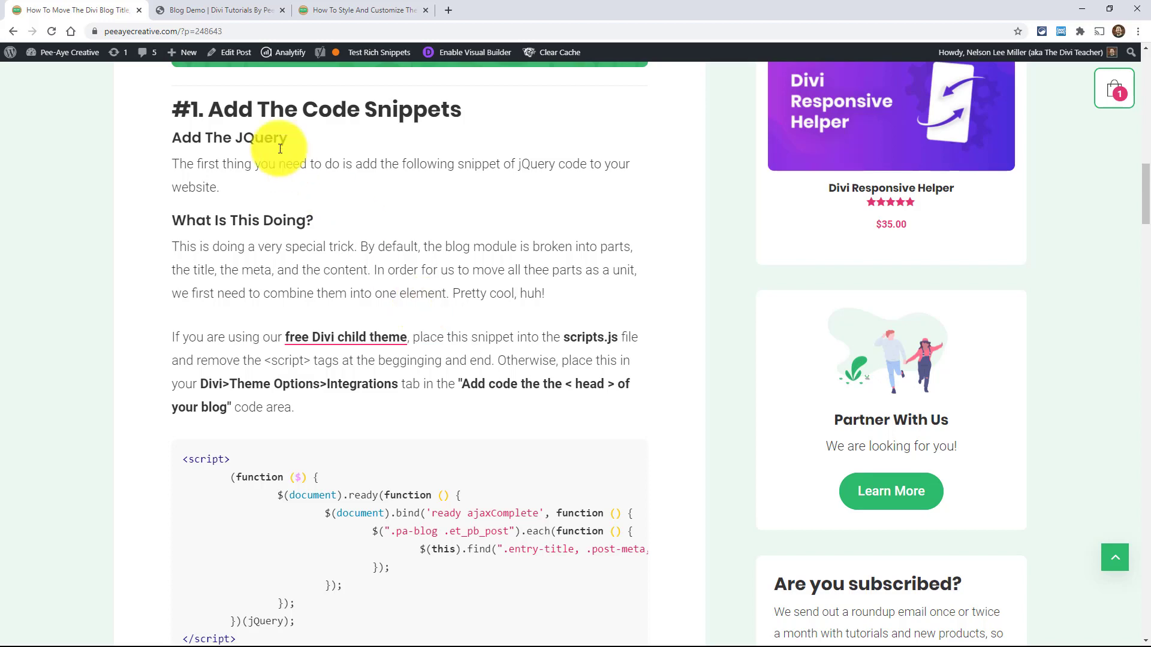
- Show the Blog Demo page's post grid with images, titles, meta, excerpts and Read More buttons
{"action": "left_click", "coordinate": [218, 10]}
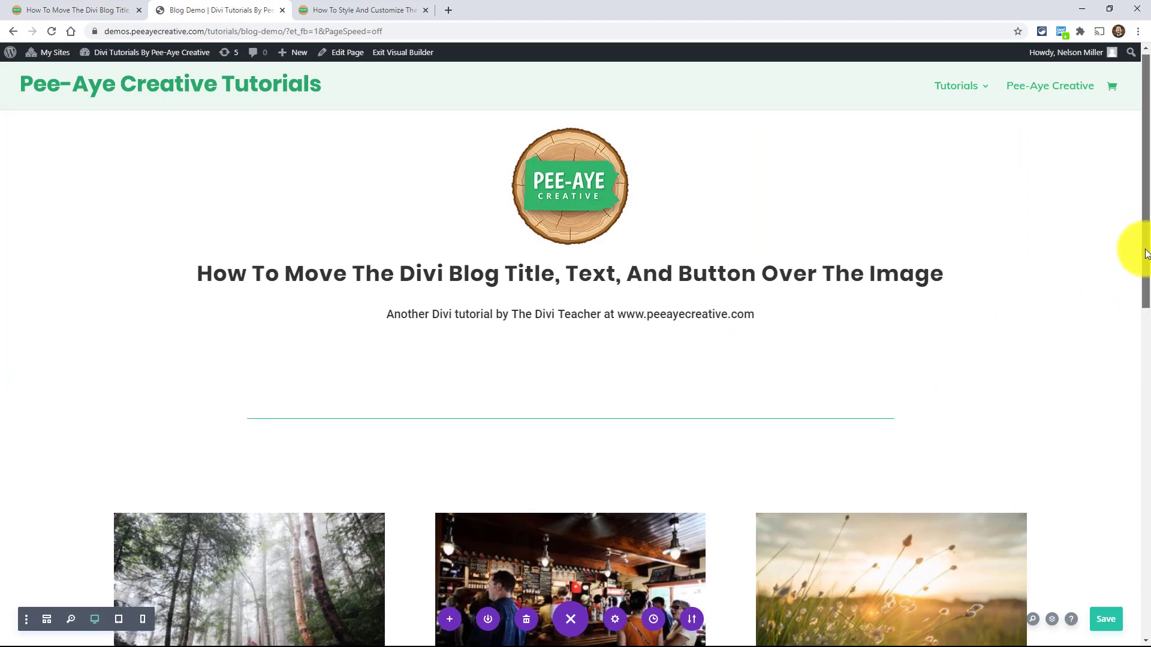
{"action": "scroll", "scroll_direction": "down", "scroll_amount": 3}
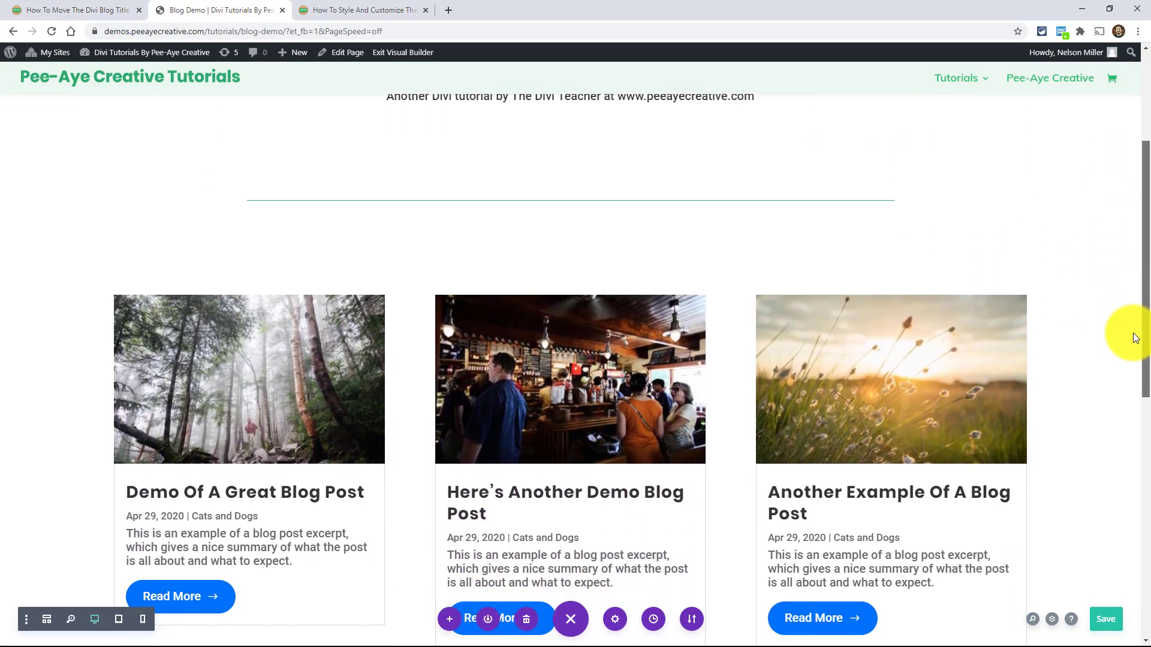
{"action": "scroll", "scroll_direction": "down", "scroll_amount": 3}
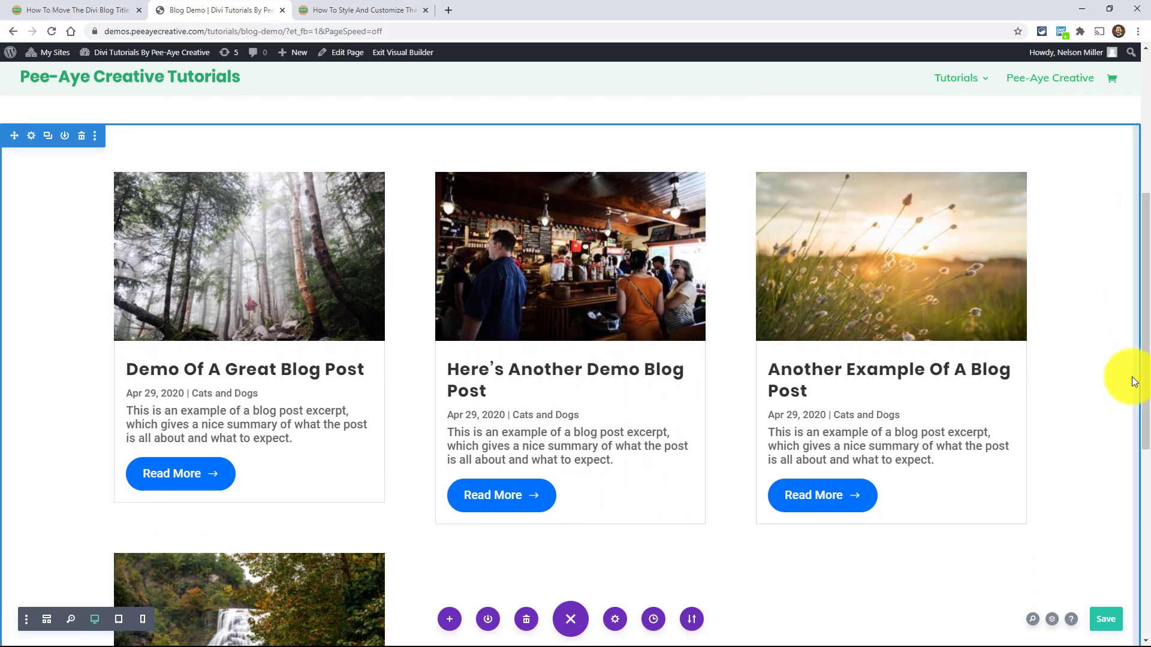
{"action": "mouse_move", "coordinate": [807, 389]}
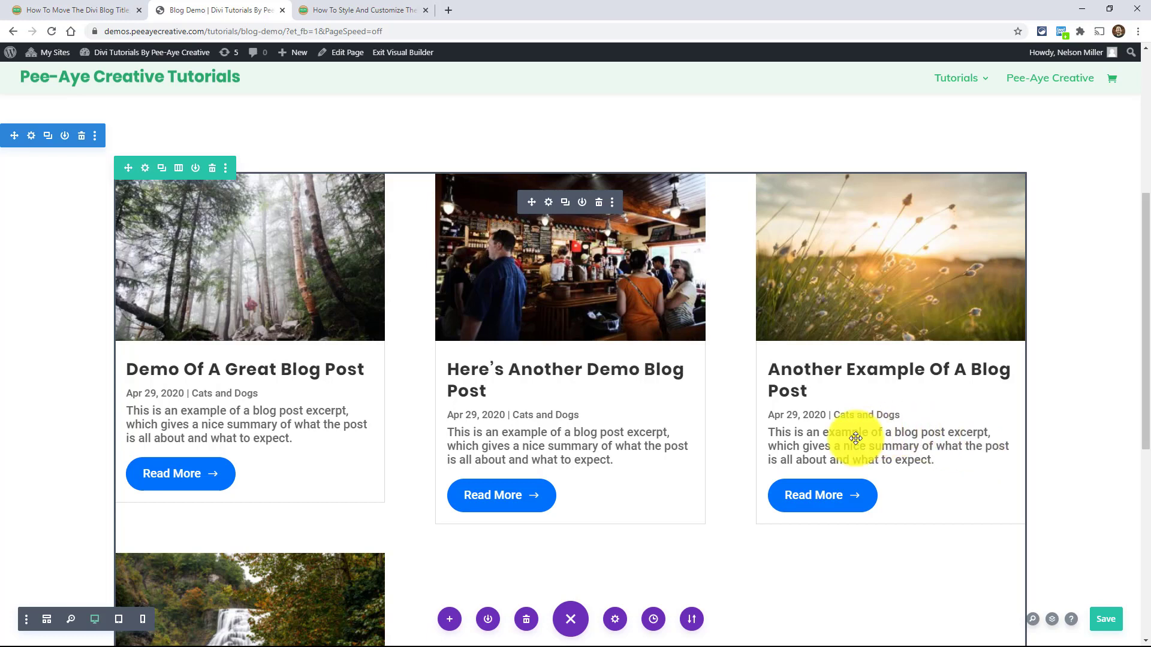
{"action": "mouse_move", "coordinate": [828, 487]}
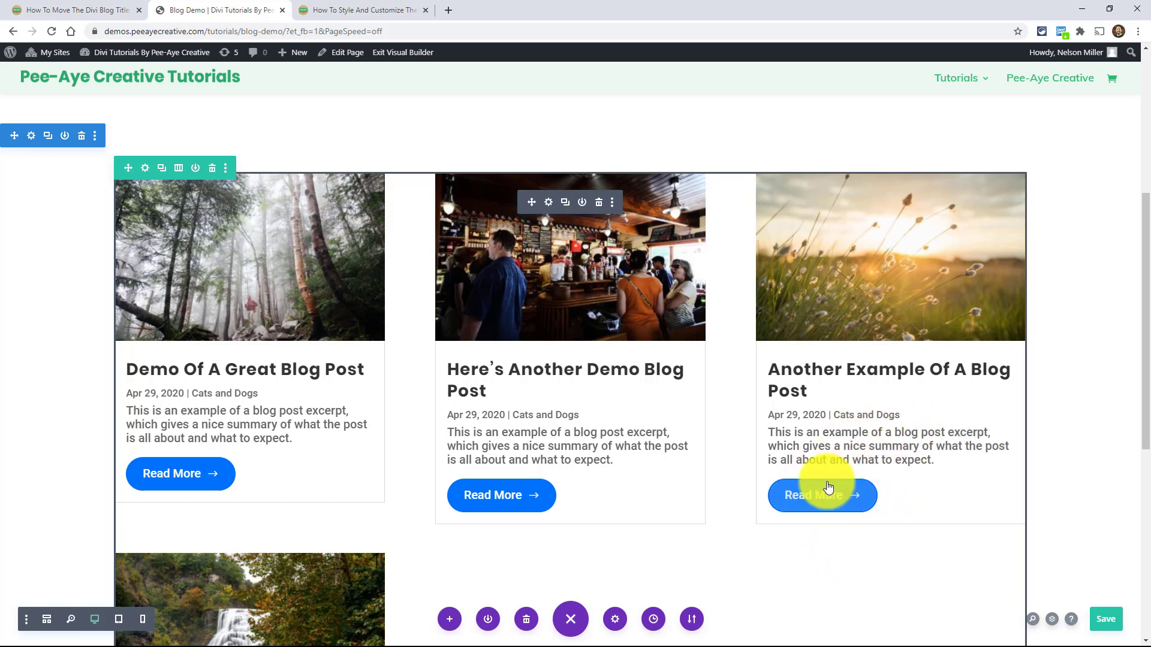
{"action": "mouse_move", "coordinate": [822, 495]}
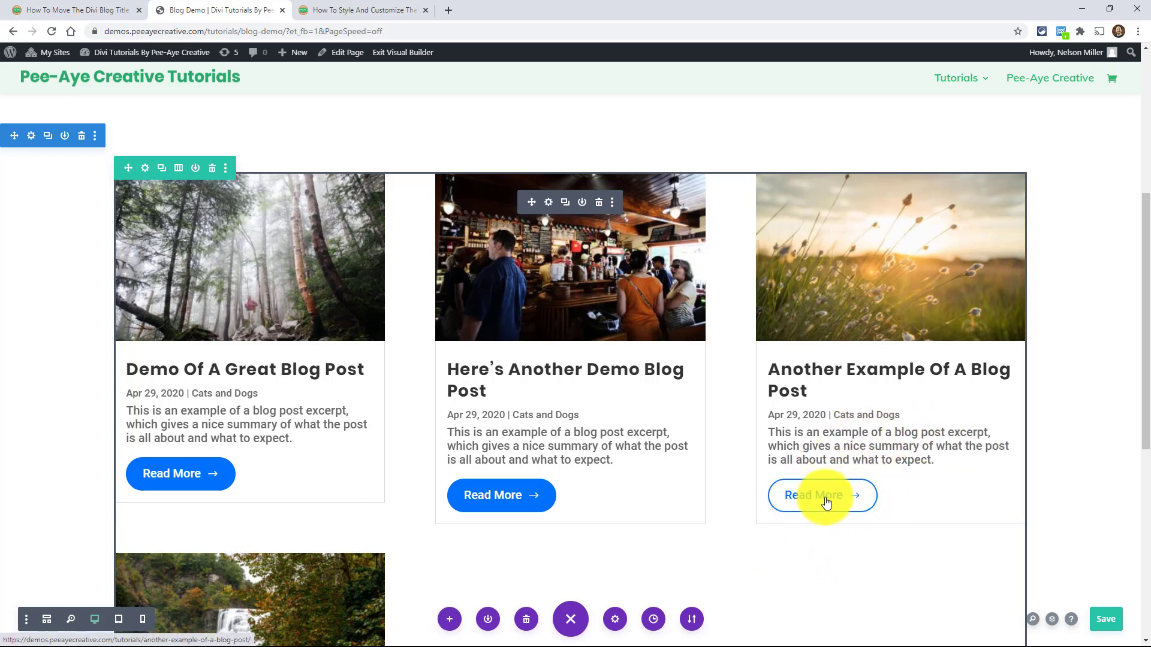
{"action": "mouse_move", "coordinate": [358, 120]}
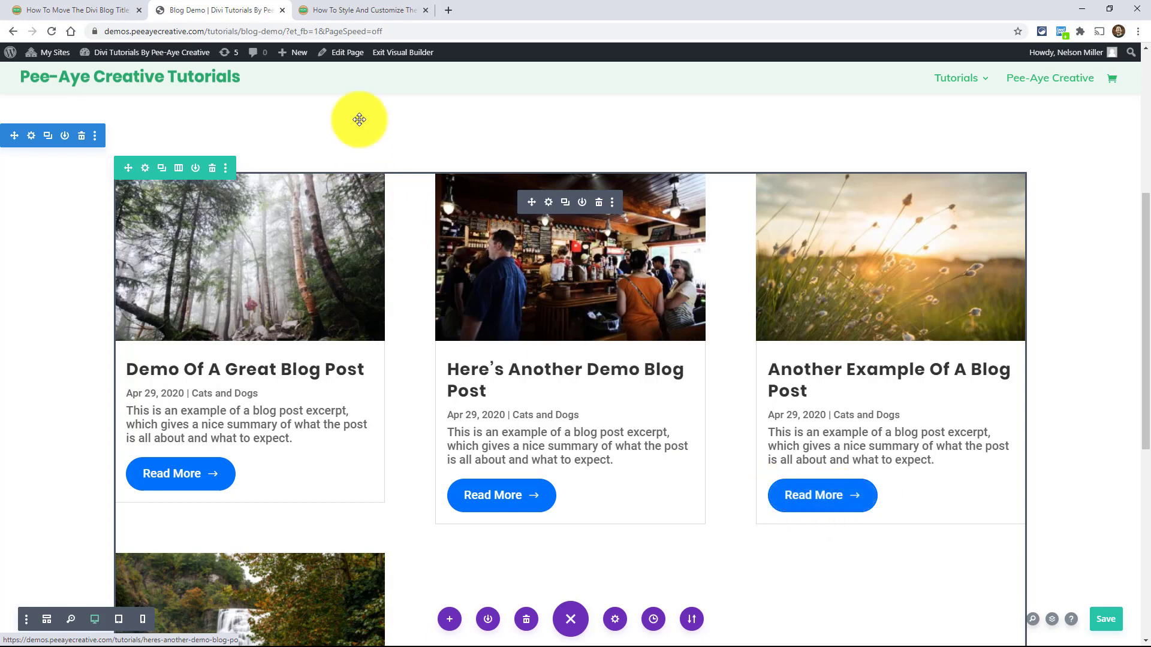
- Review the Read More button tutorial's CSS, icon and text-change snippets, ending back at its top
{"action": "left_click", "coordinate": [360, 10]}
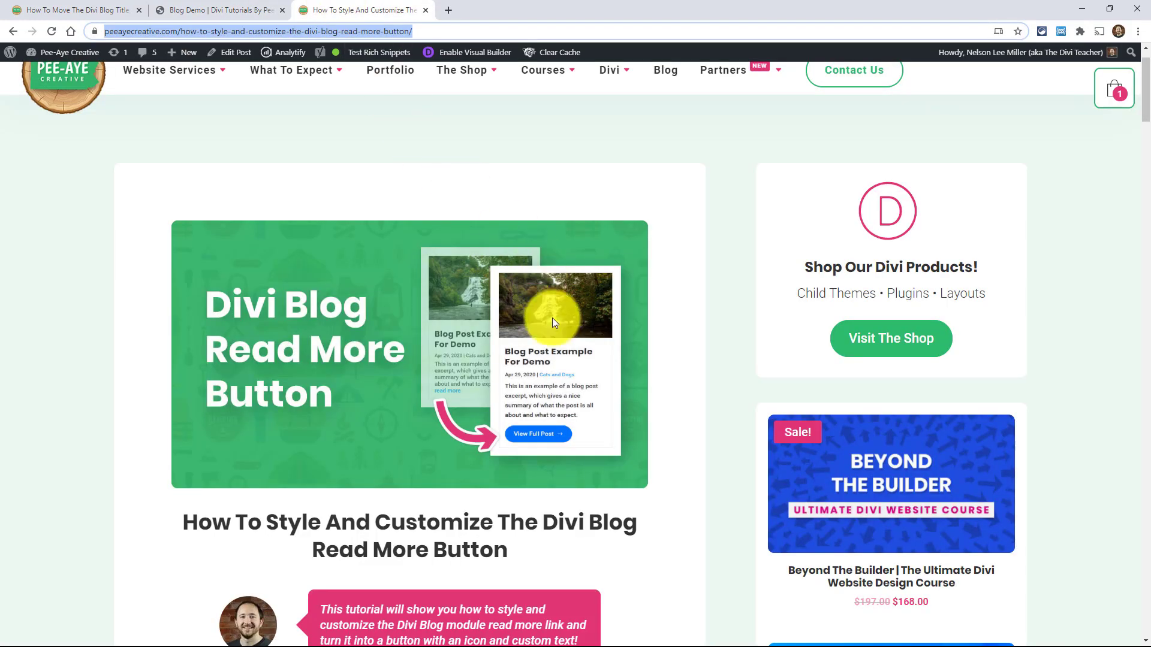
{"action": "scroll", "scroll_direction": "down", "scroll_amount": 3}
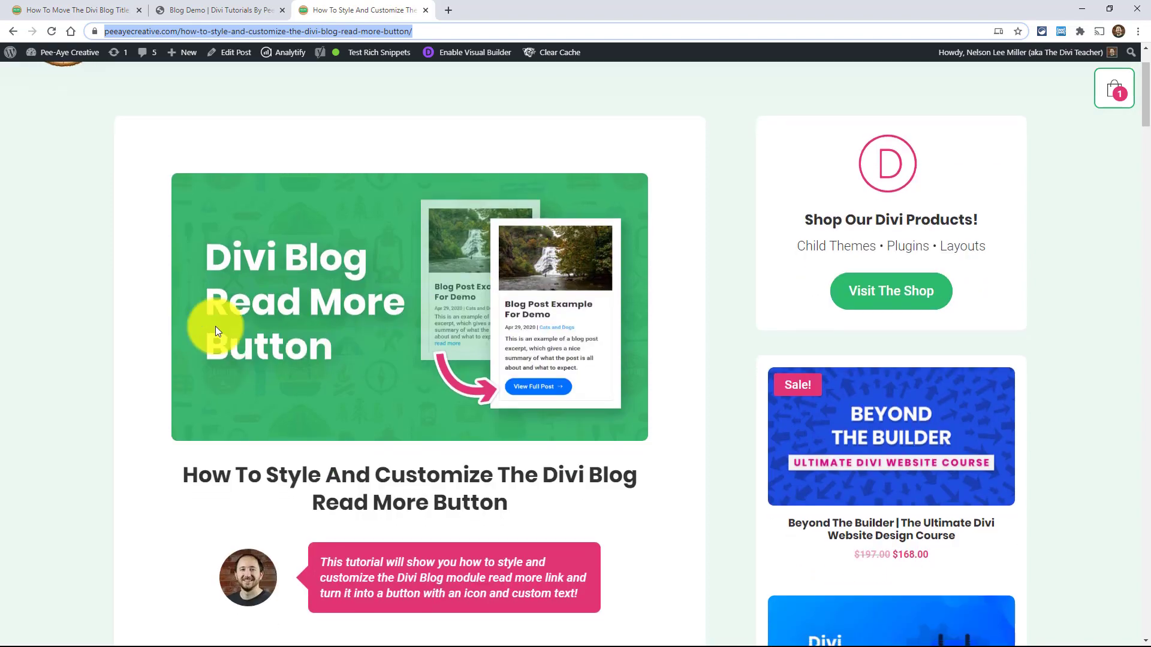
{"action": "scroll", "scroll_direction": "down", "scroll_amount": 3}
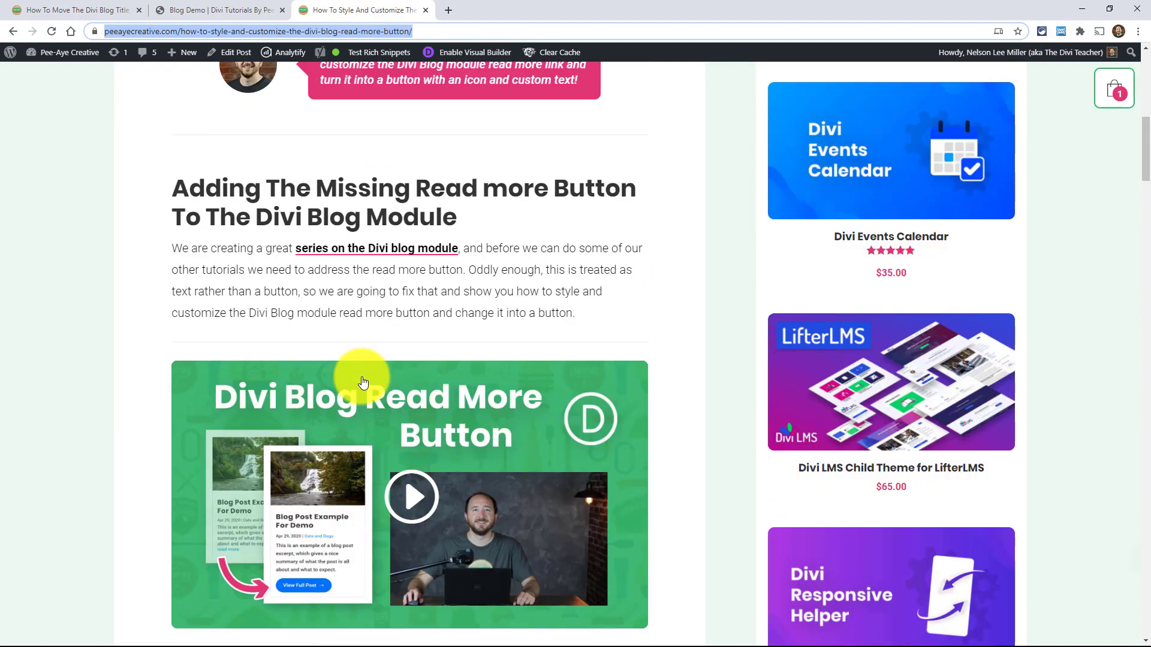
{"action": "scroll", "scroll_direction": "down", "scroll_amount": 3}
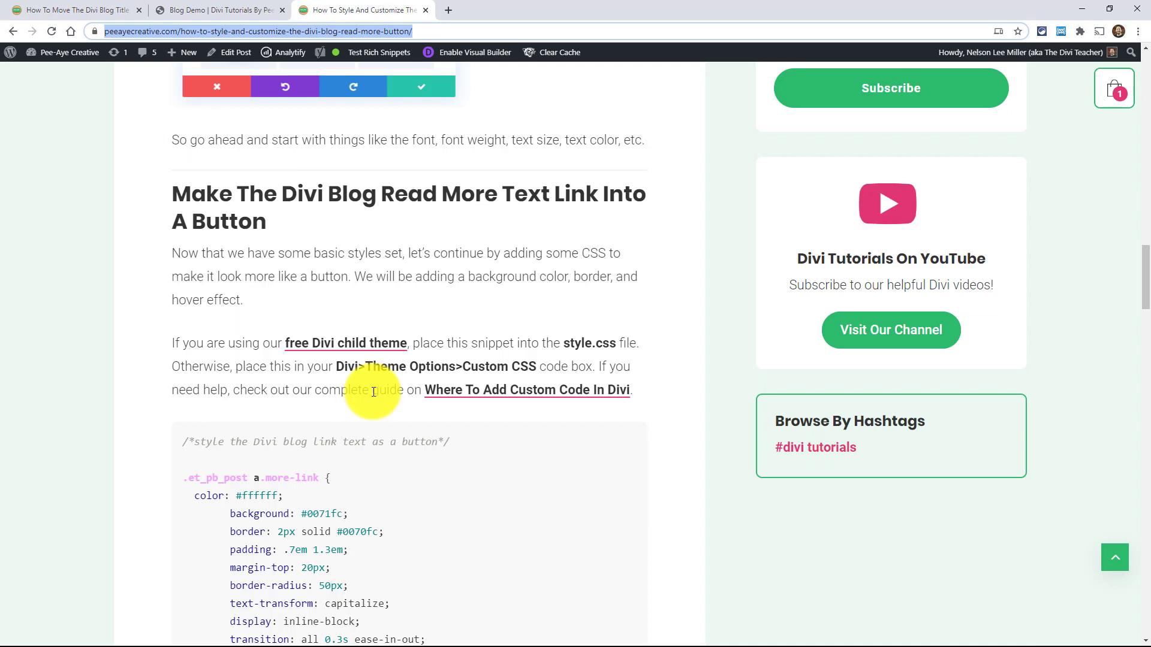
{"action": "scroll", "scroll_direction": "down", "scroll_amount": 3}
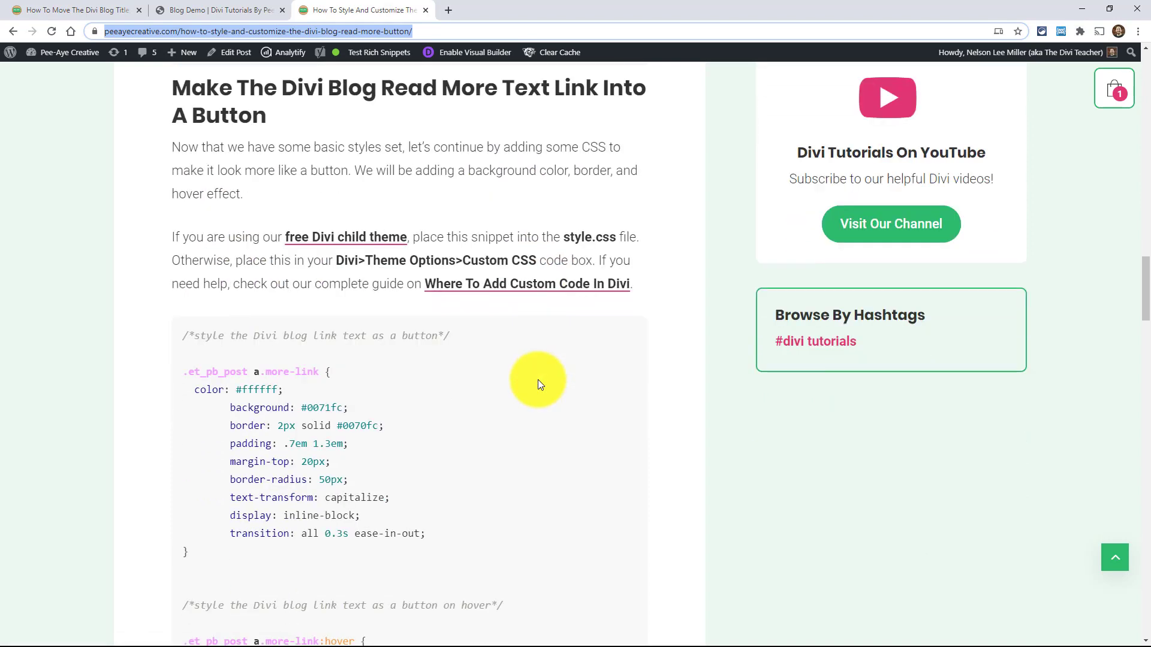
{"action": "scroll", "scroll_direction": "down", "scroll_amount": 3}
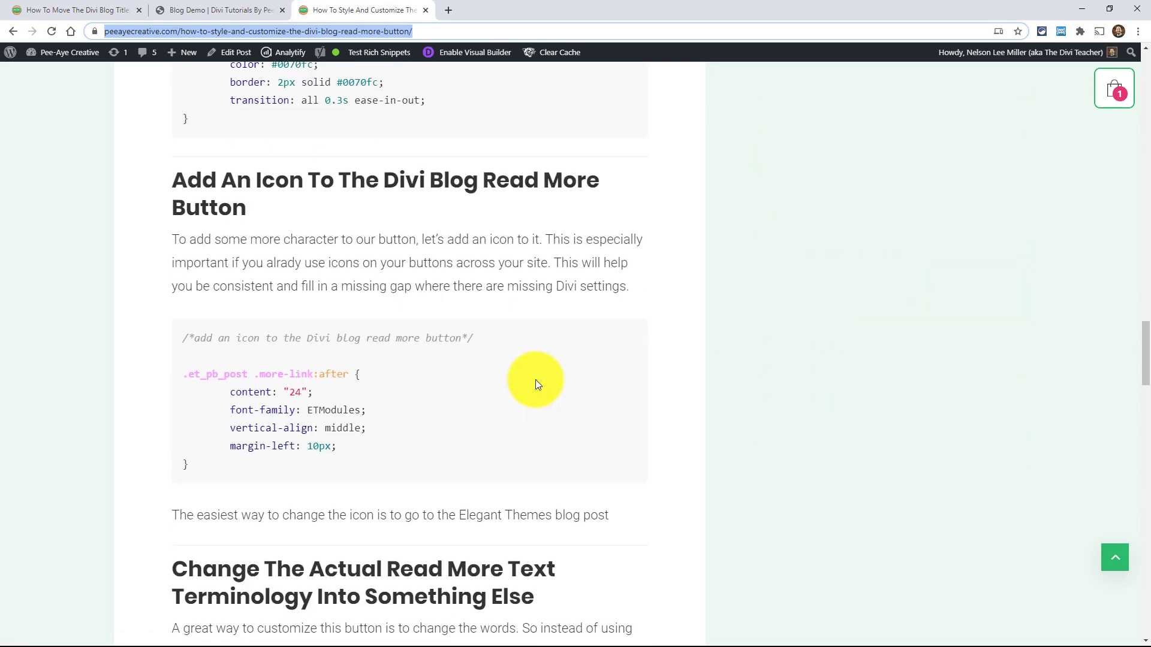
{"action": "scroll", "scroll_direction": "down", "scroll_amount": 3}
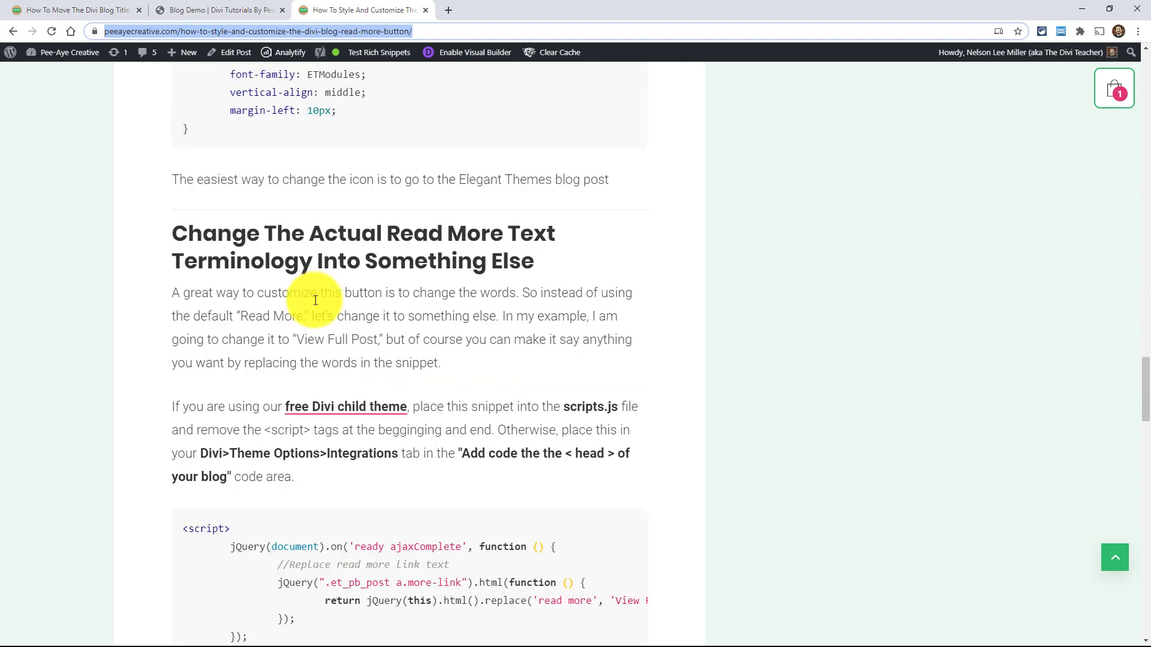
{"action": "scroll", "scroll_direction": "down", "scroll_amount": 3}
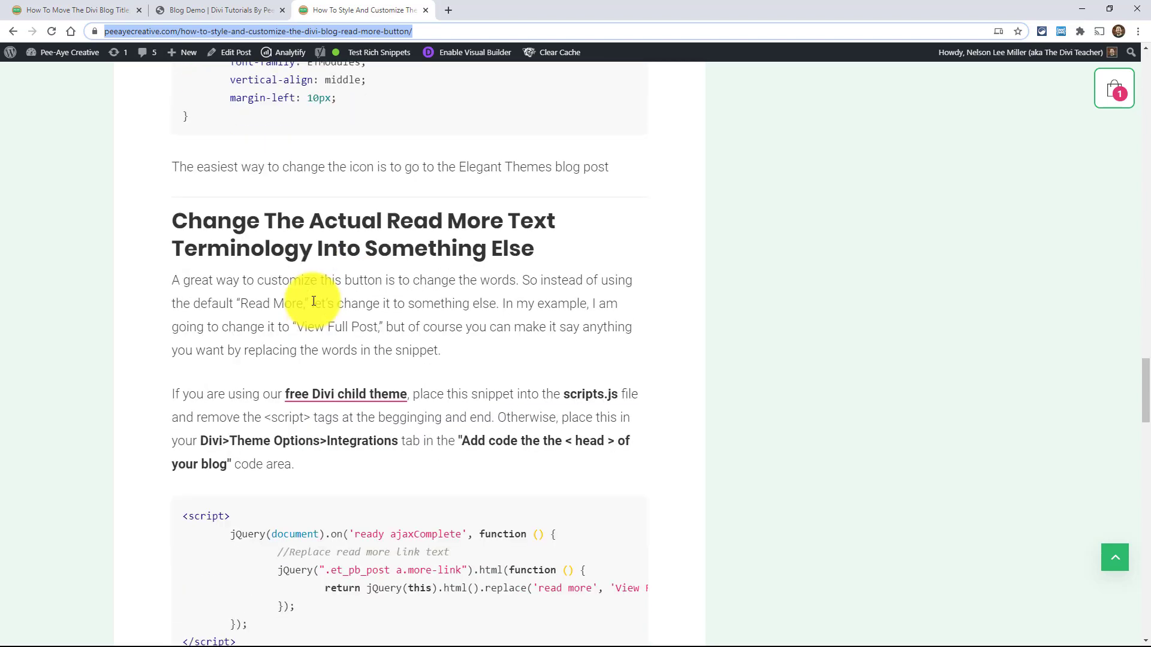
{"action": "scroll", "scroll_direction": "down", "scroll_amount": 3}
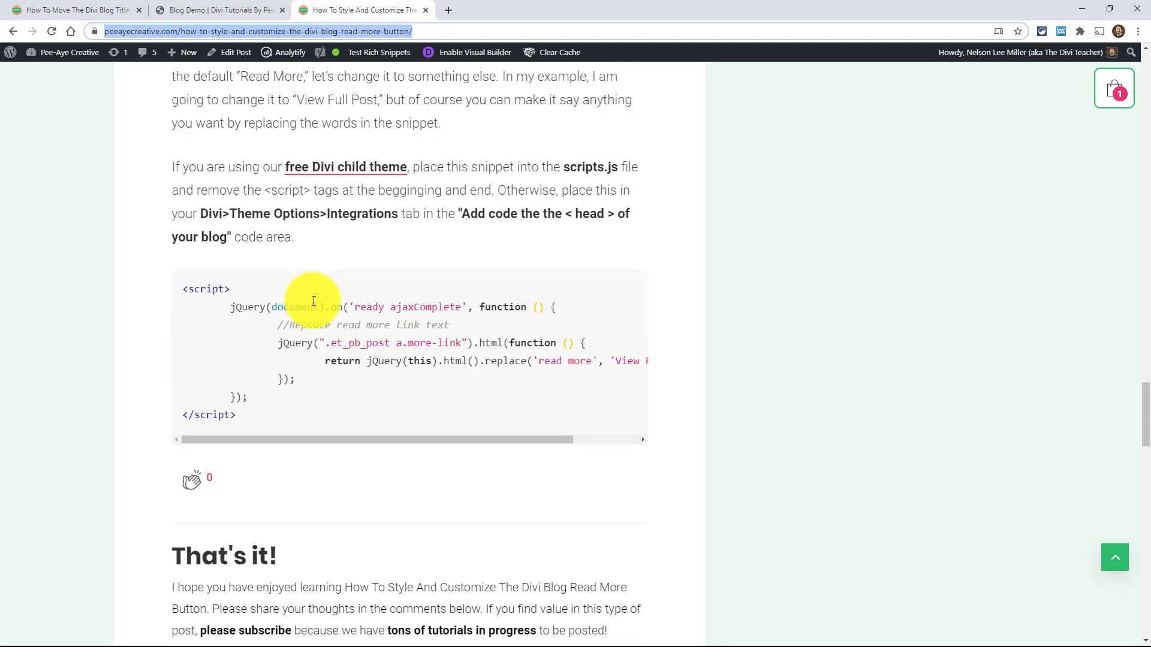
{"action": "scroll", "scroll_direction": "up", "scroll_amount": 3}
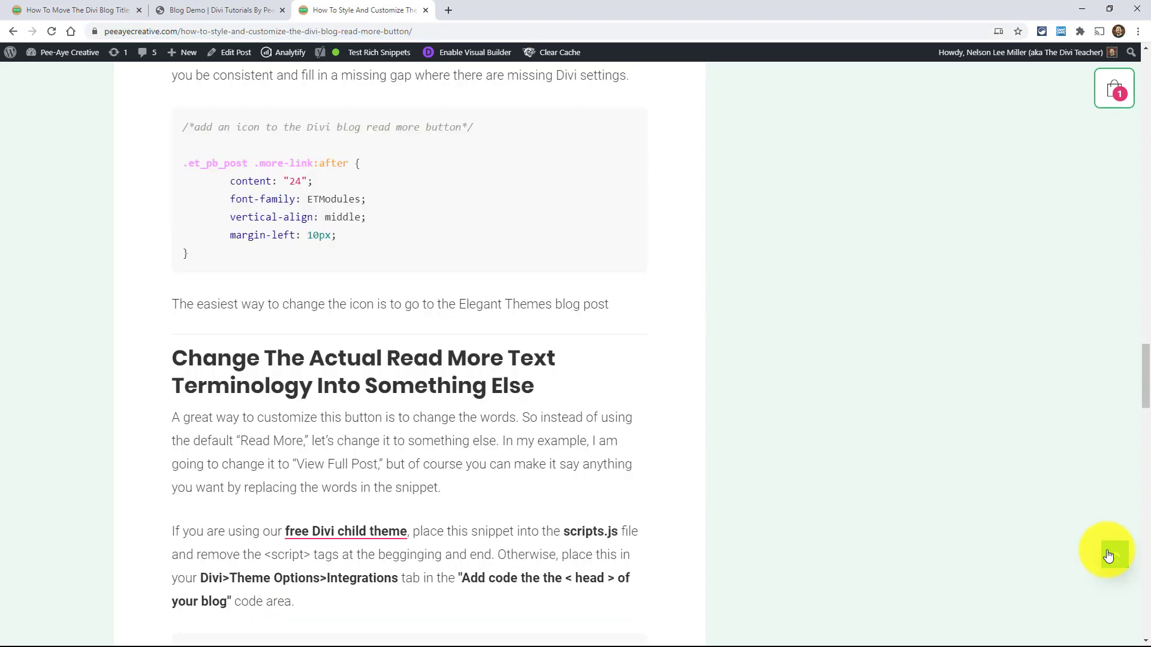
{"action": "scroll", "scroll_direction": "up", "scroll_amount": 3}
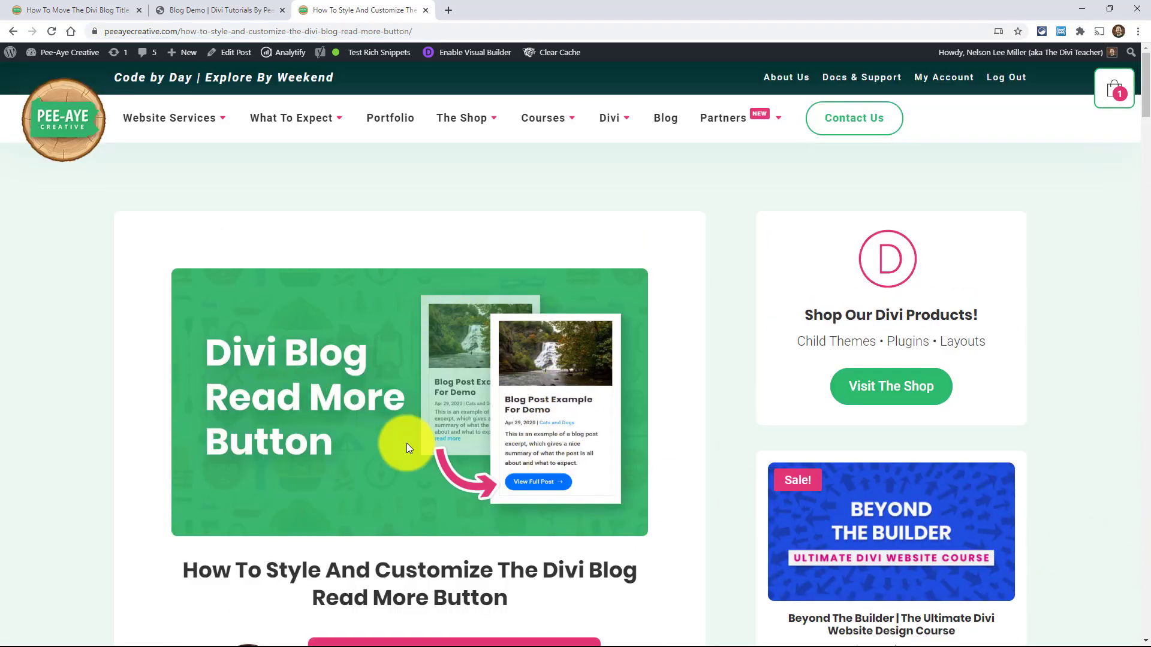
{"action": "mouse_move", "coordinate": [447, 446]}
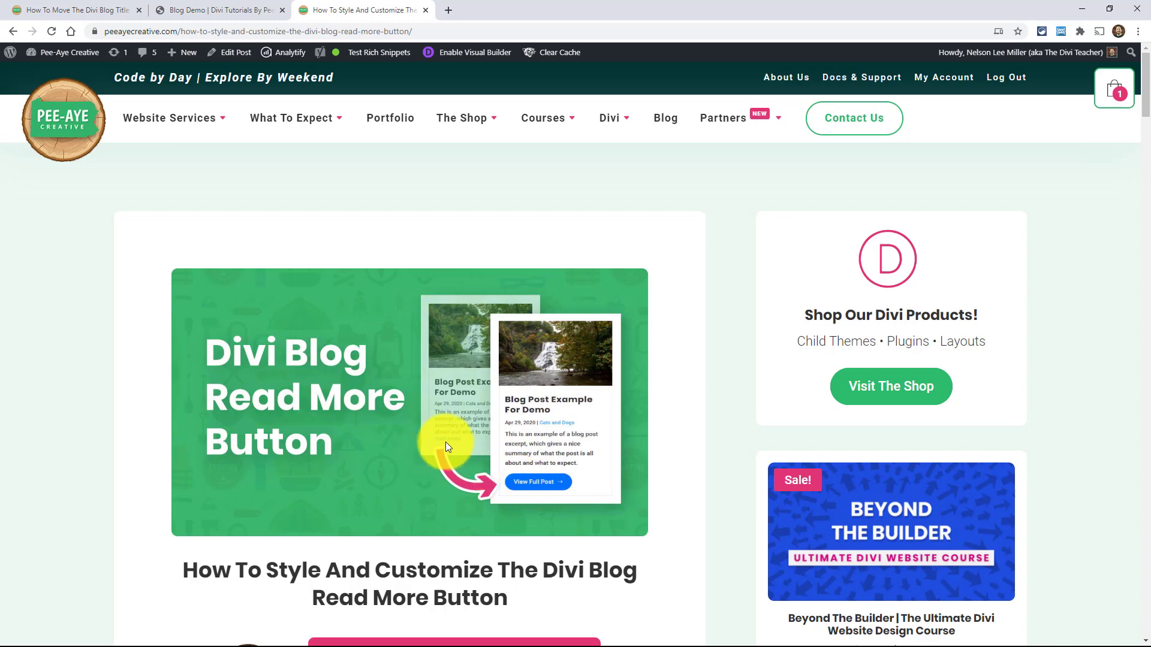
{"action": "mouse_move", "coordinate": [659, 560]}
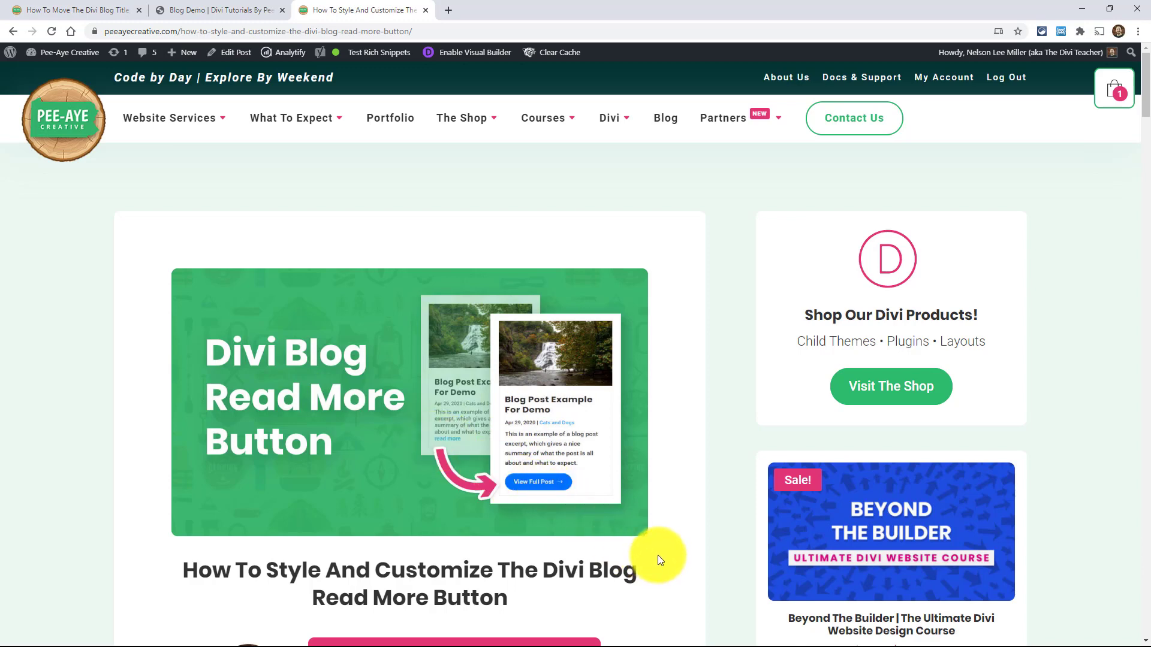
{"action": "mouse_move", "coordinate": [428, 14]}
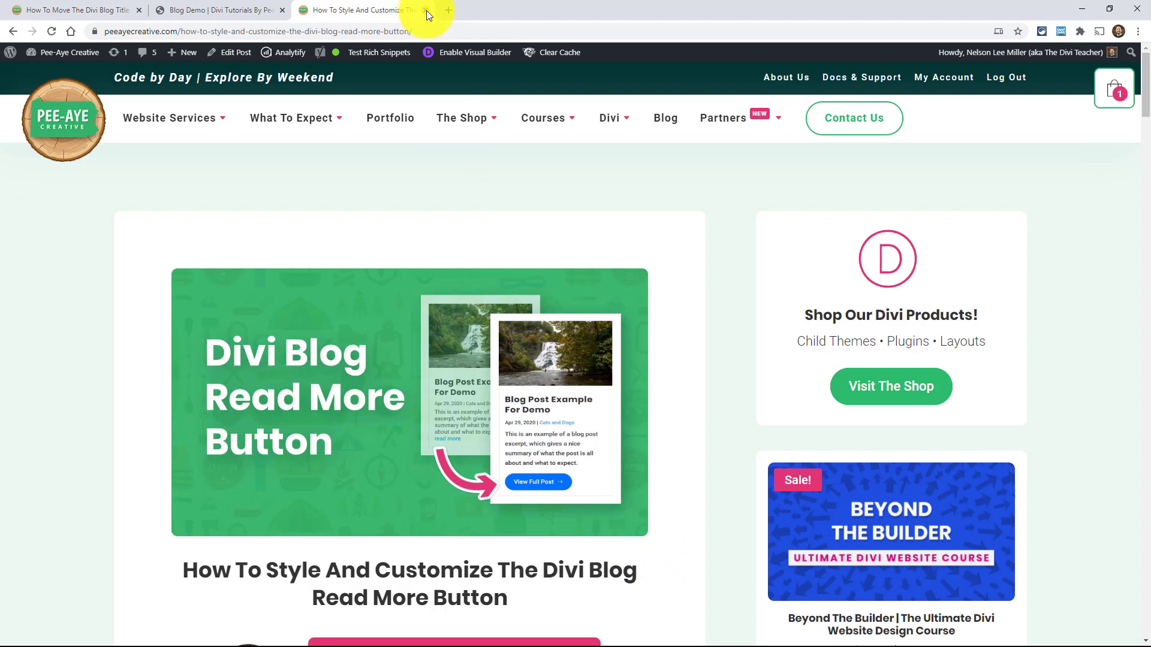
{"action": "left_click", "coordinate": [427, 10]}
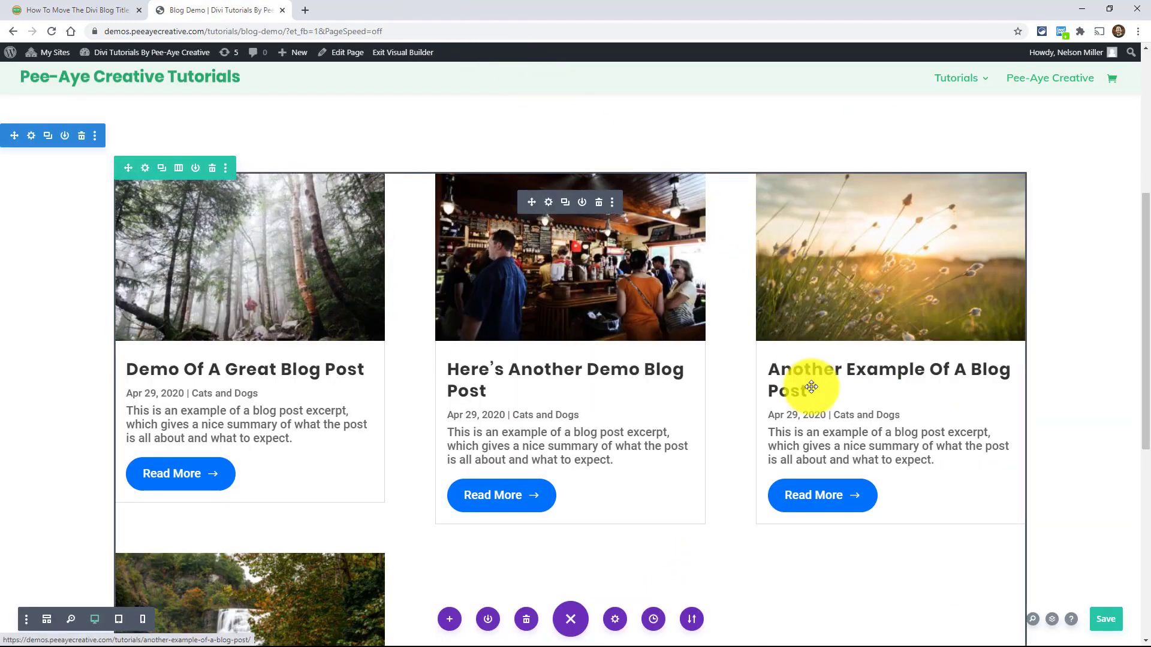
{"action": "mouse_move", "coordinate": [874, 440]}
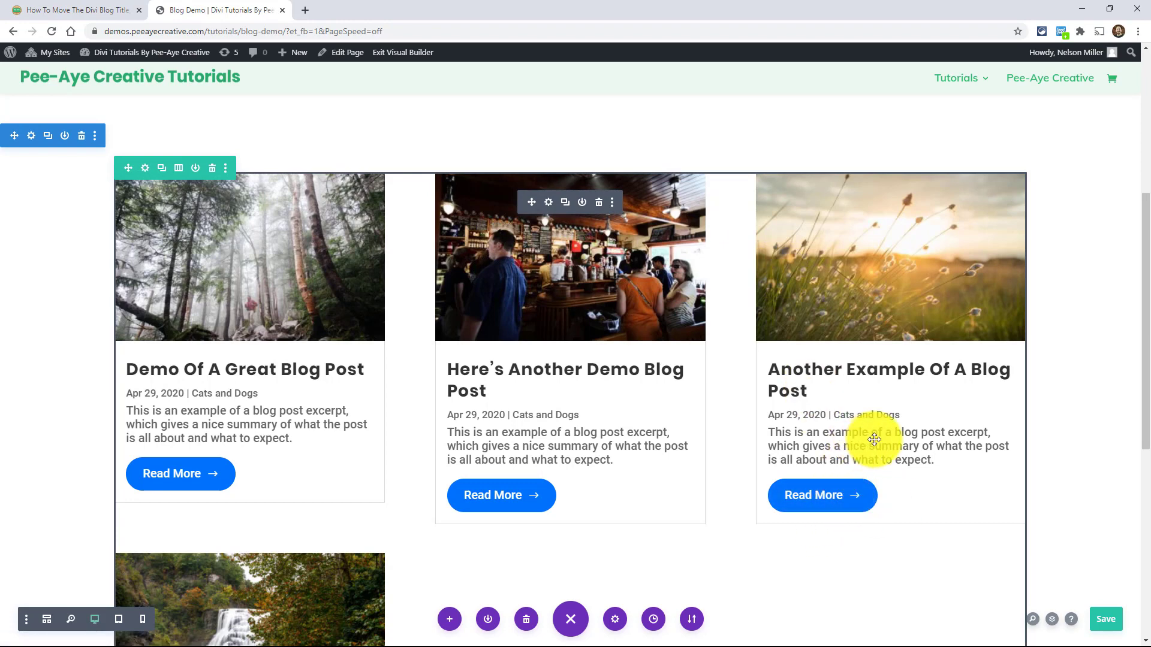
{"action": "mouse_move", "coordinate": [674, 446]}
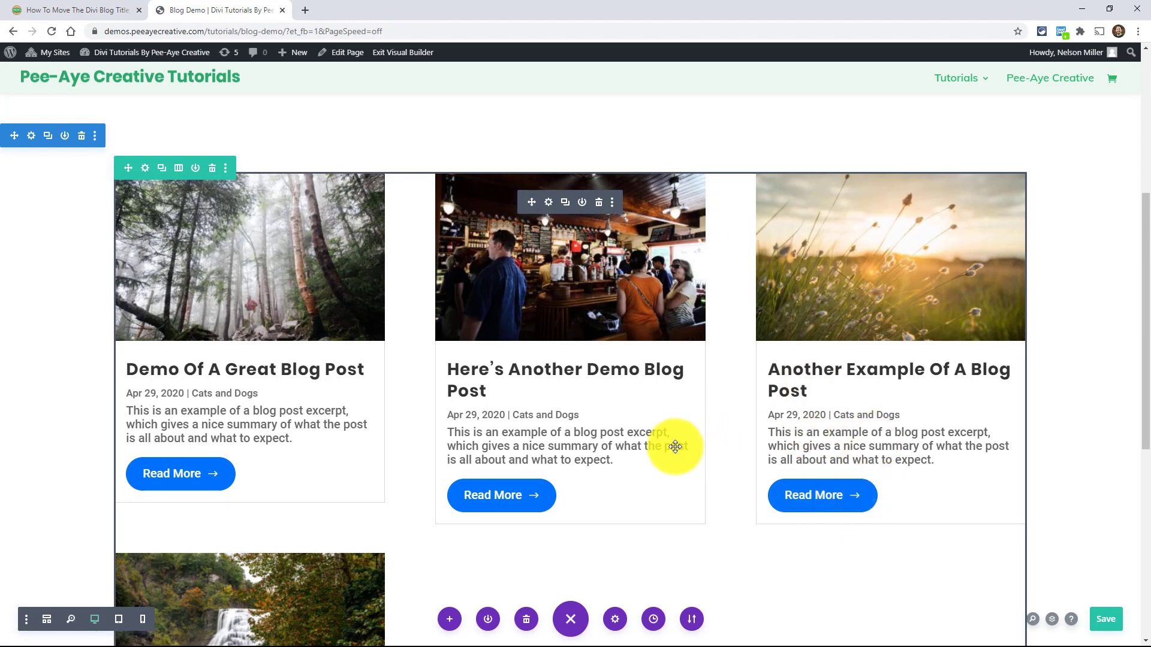
{"action": "mouse_move", "coordinate": [643, 532]}
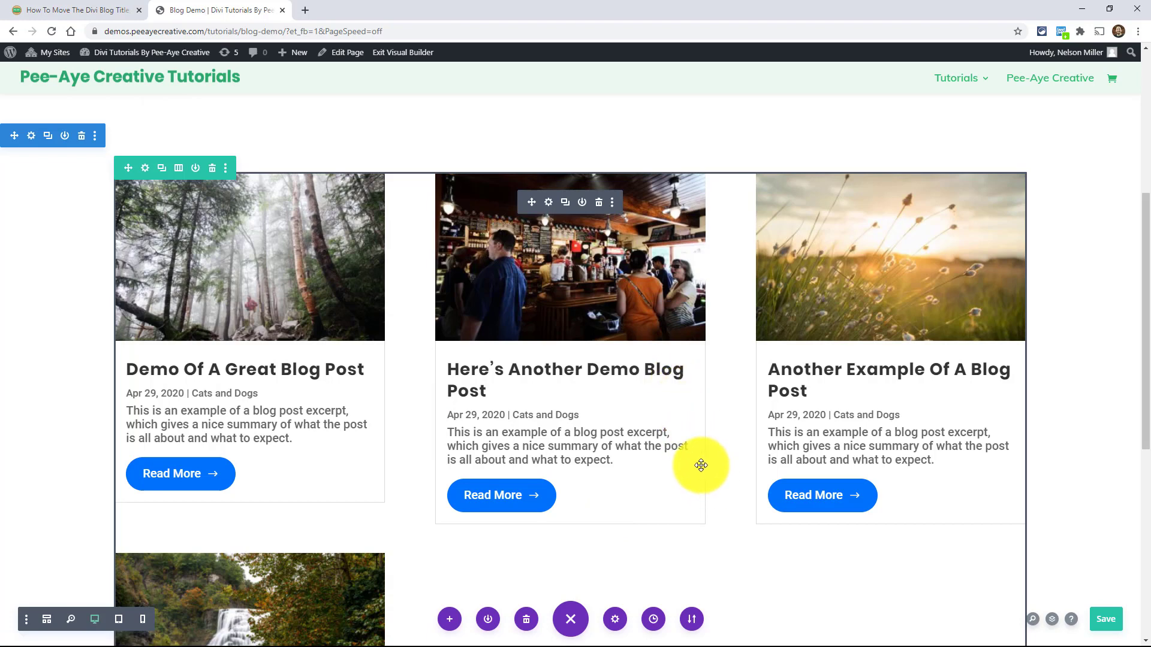
{"action": "mouse_move", "coordinate": [478, 387]}
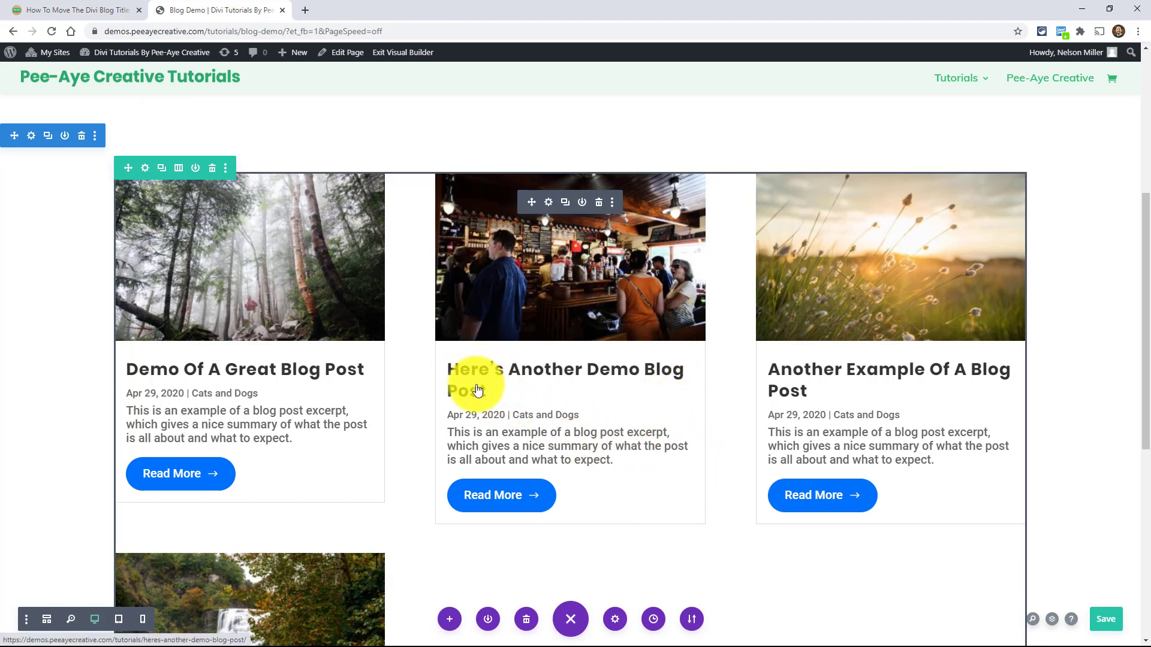
{"action": "mouse_move", "coordinate": [503, 395]}
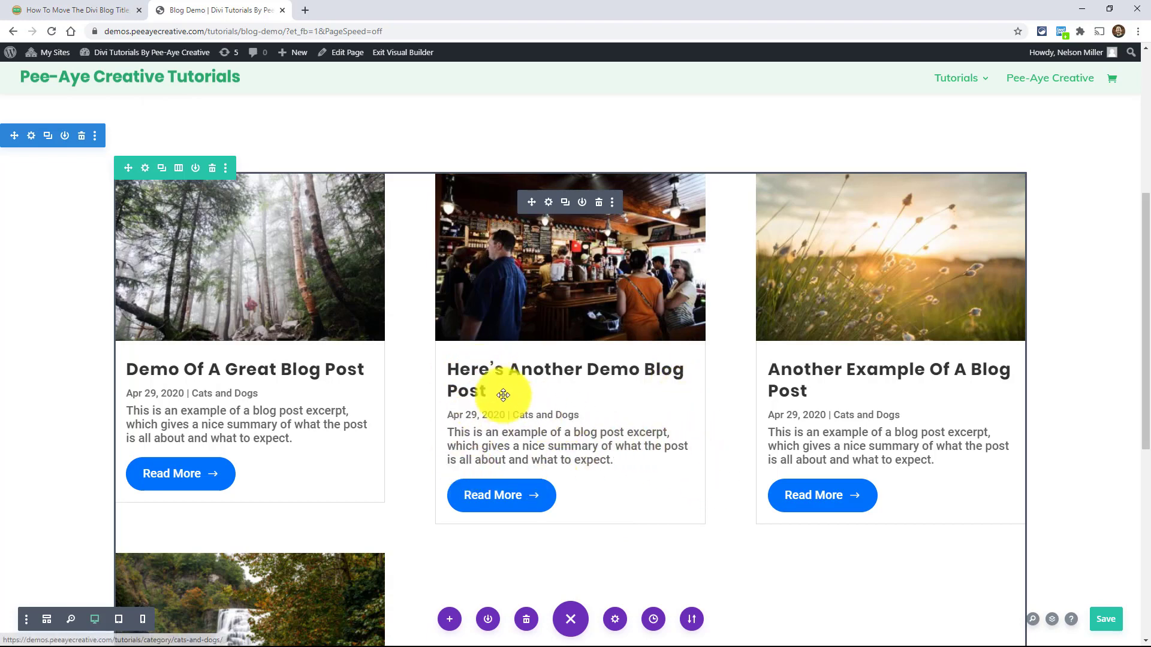
{"action": "mouse_move", "coordinate": [540, 249]}
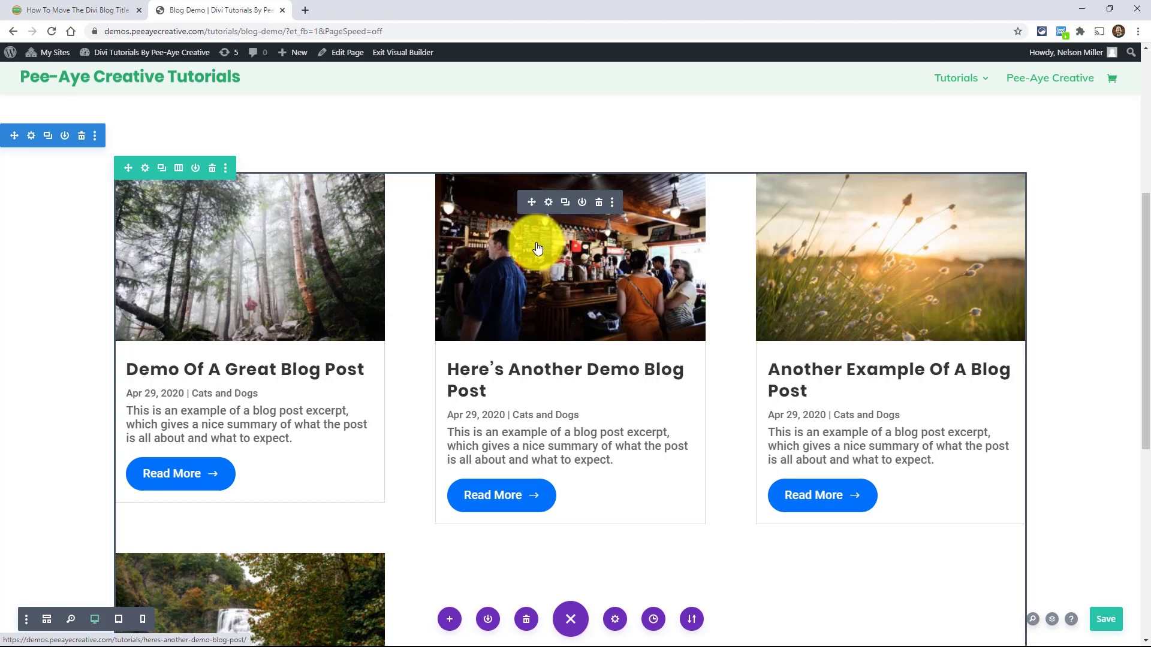
{"action": "mouse_move", "coordinate": [595, 370]}
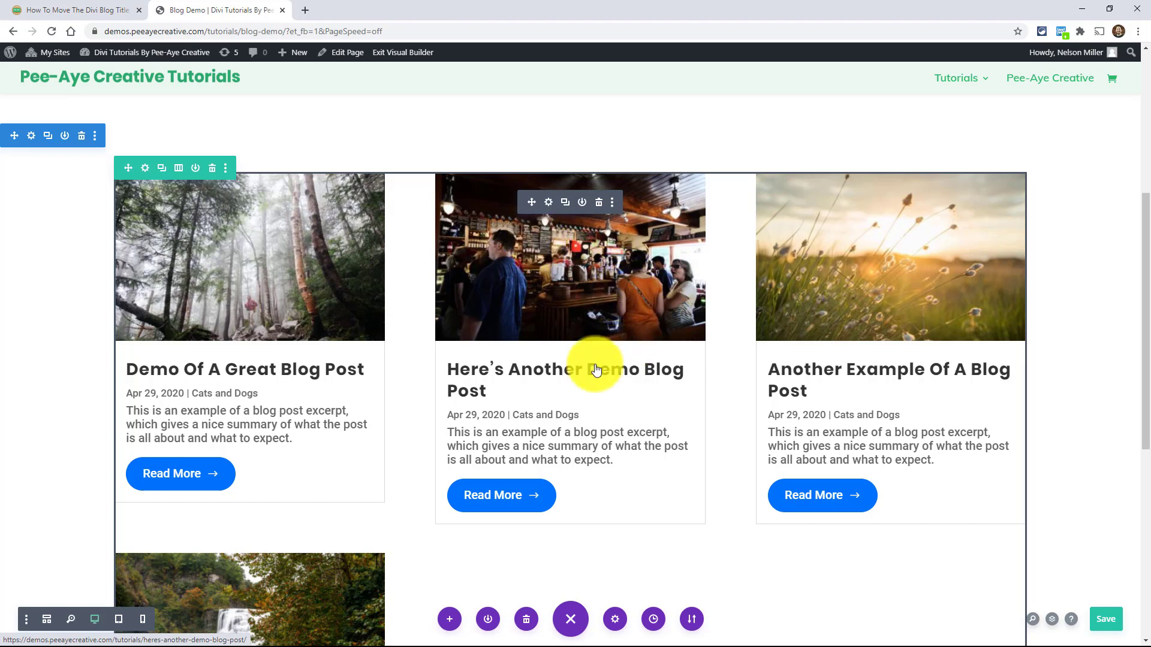
{"action": "mouse_move", "coordinate": [158, 120]}
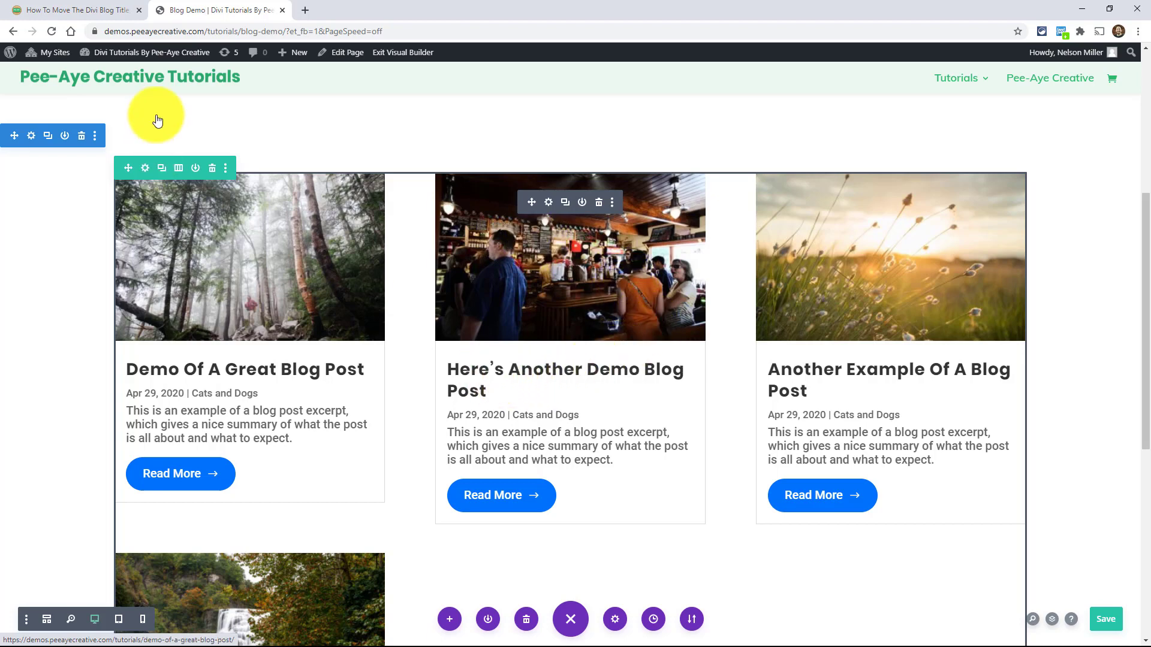
- Review the tutorial's jQuery snippet, then return to the blog demo page
{"action": "left_click", "coordinate": [73, 10]}
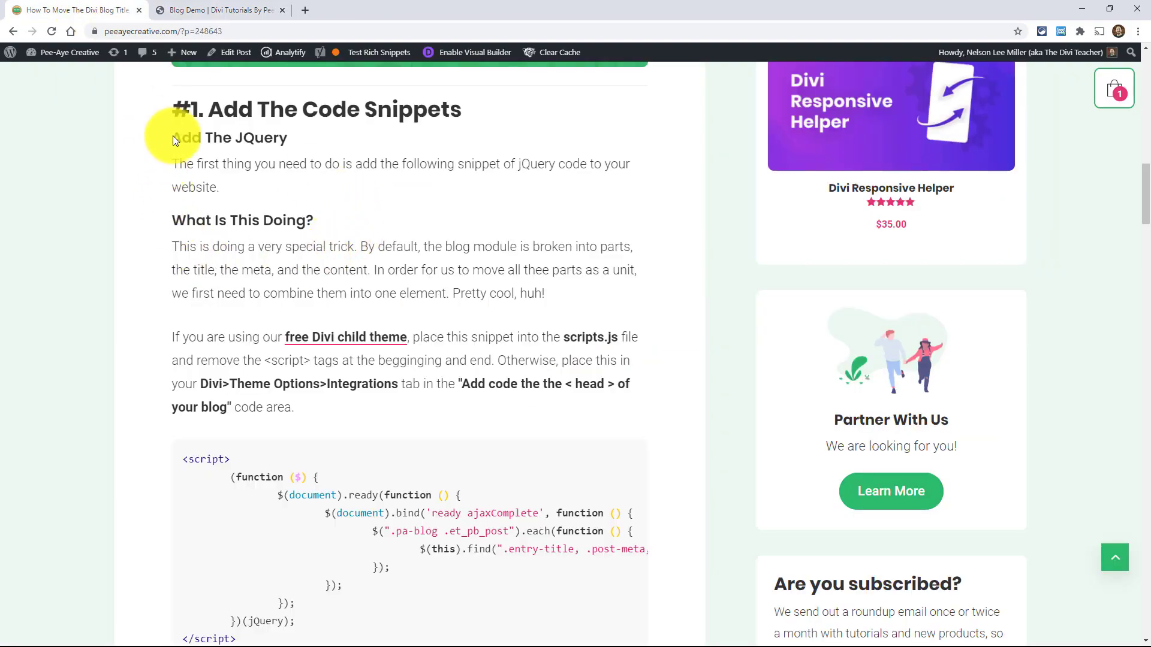
{"action": "scroll", "scroll_direction": "down", "scroll_amount": 3}
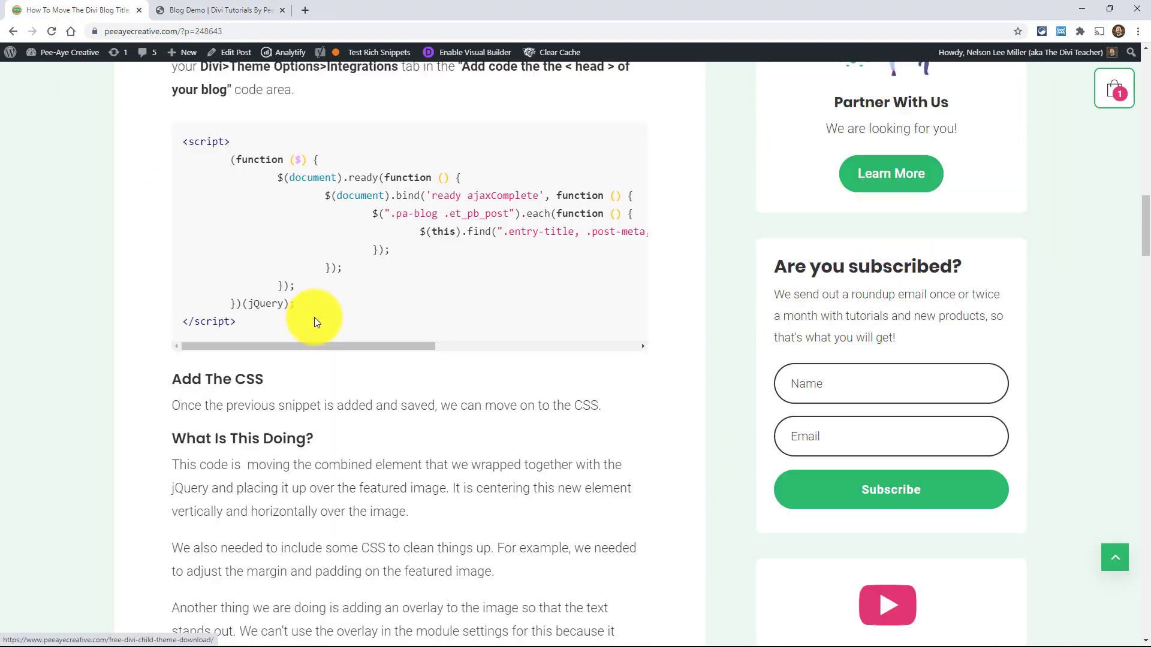
{"action": "scroll", "scroll_direction": "down", "scroll_amount": 3}
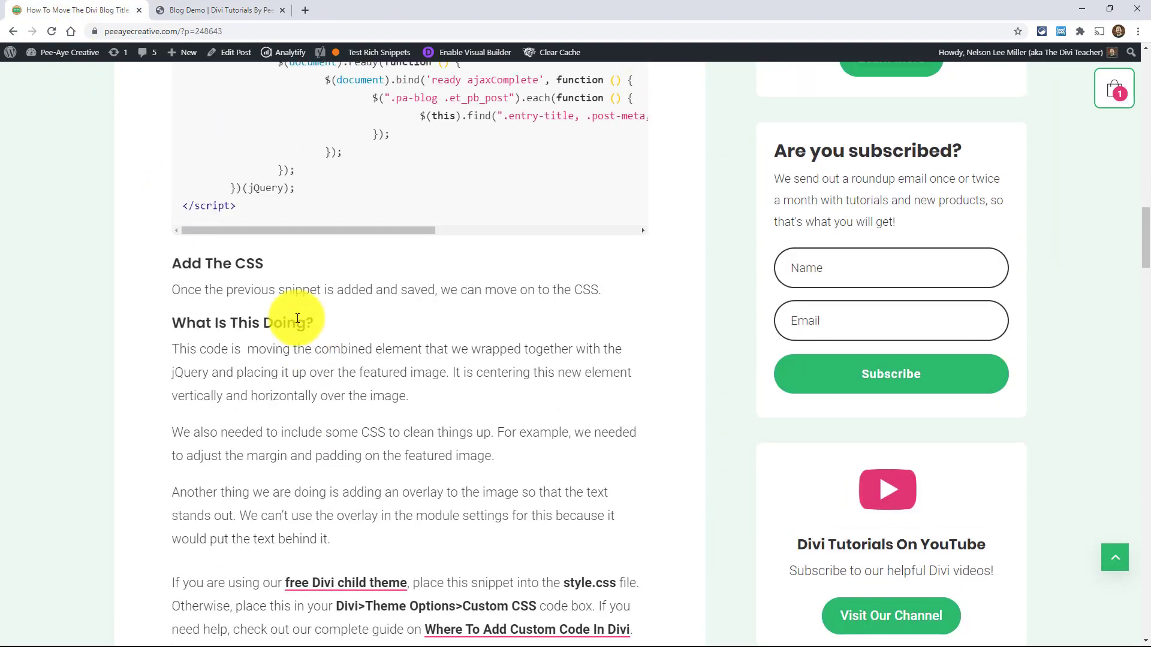
{"action": "left_click", "coordinate": [217, 10]}
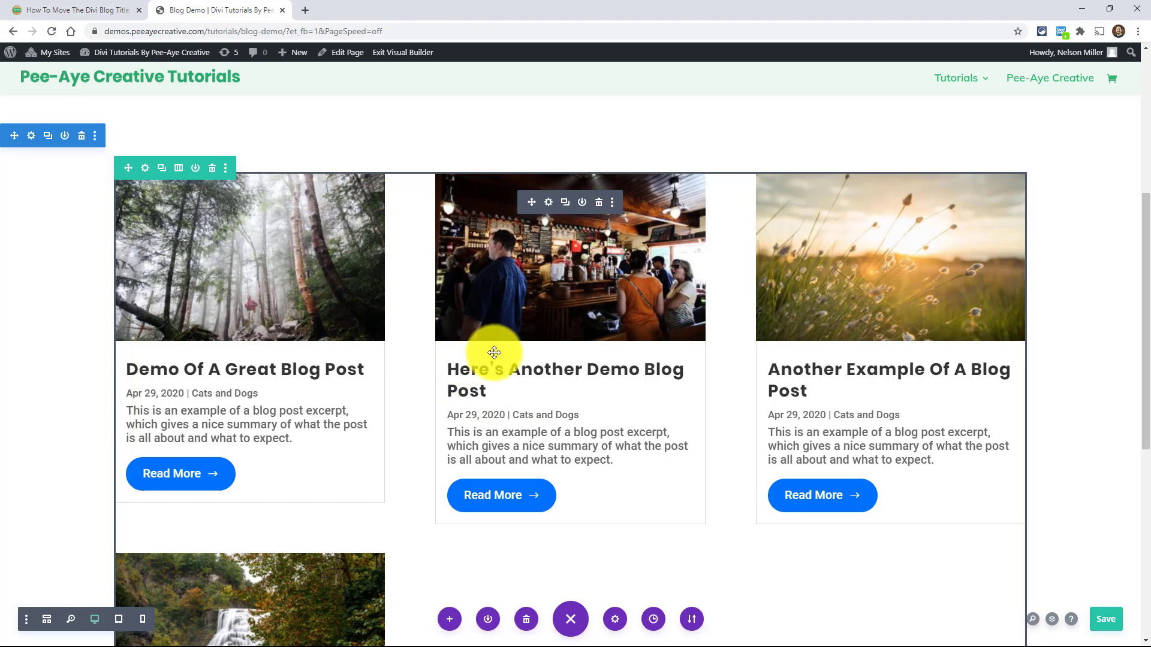
{"action": "mouse_move", "coordinate": [663, 376]}
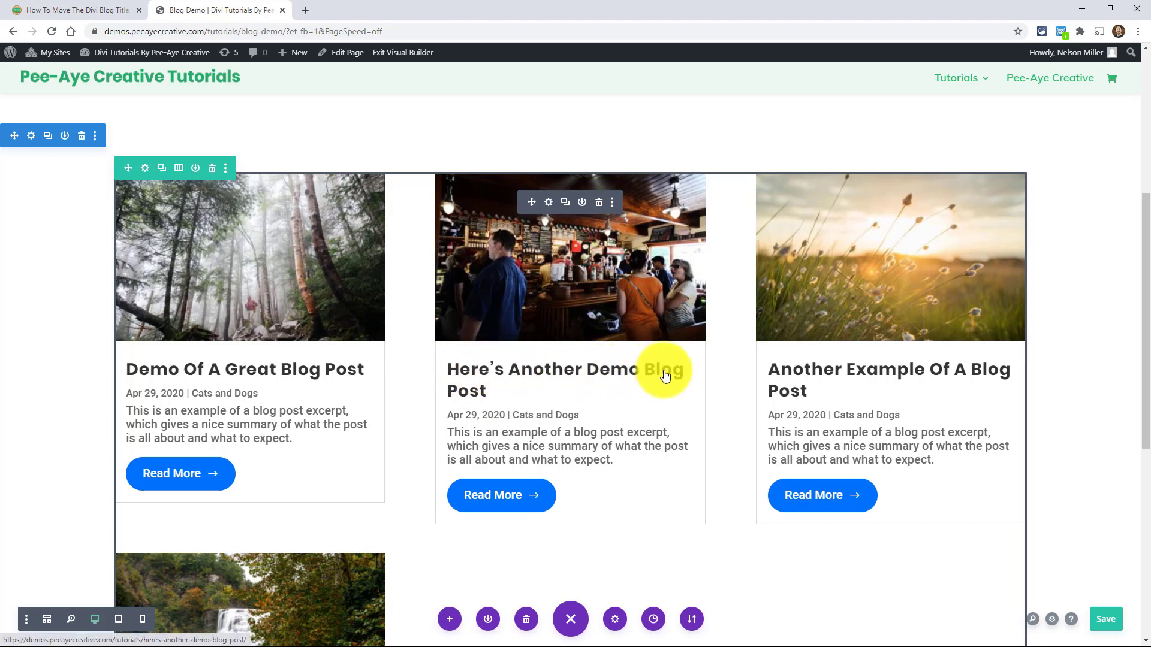
{"action": "mouse_move", "coordinate": [542, 476]}
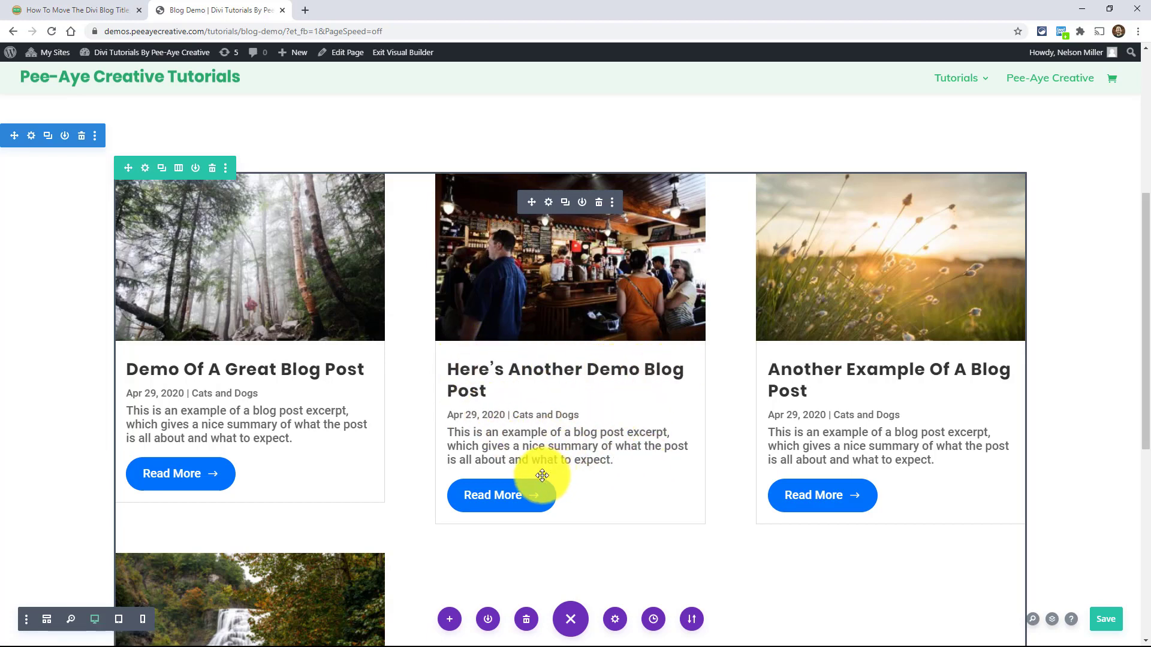
{"action": "mouse_move", "coordinate": [505, 443]}
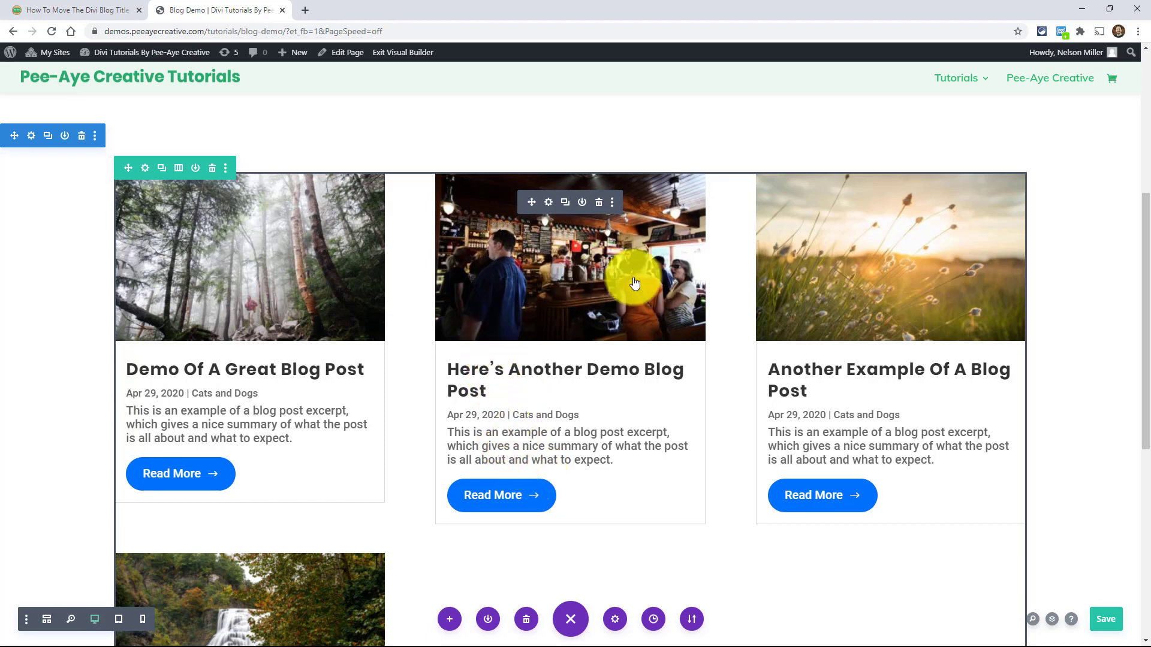
{"action": "mouse_move", "coordinate": [592, 230]}
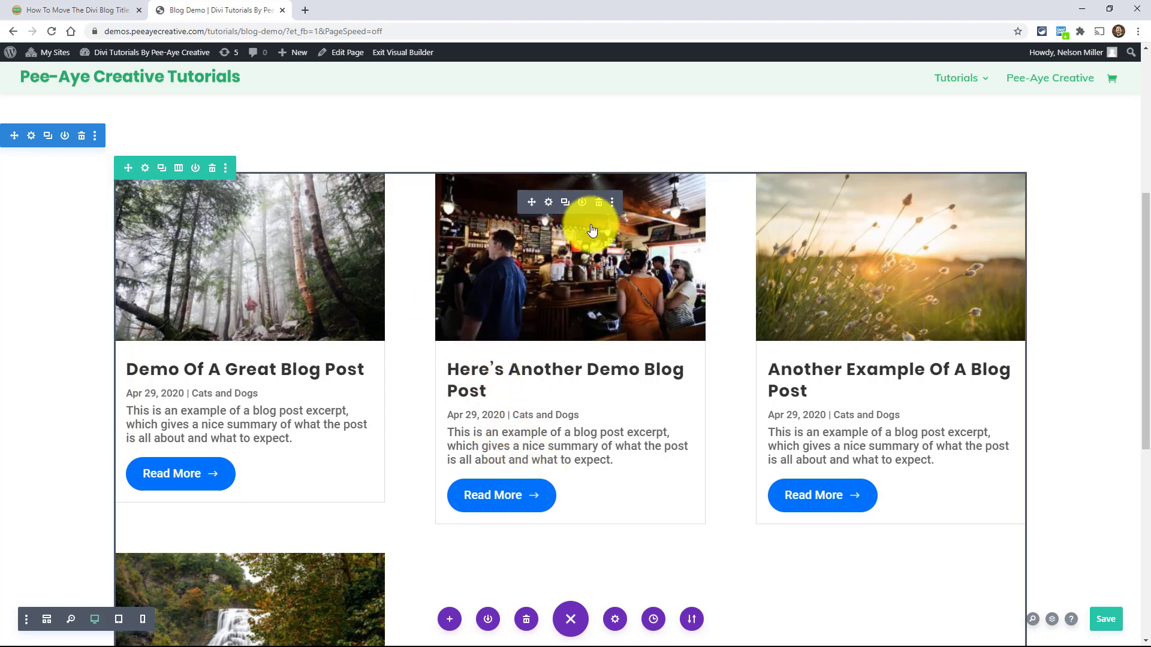
{"action": "mouse_move", "coordinate": [546, 280]}
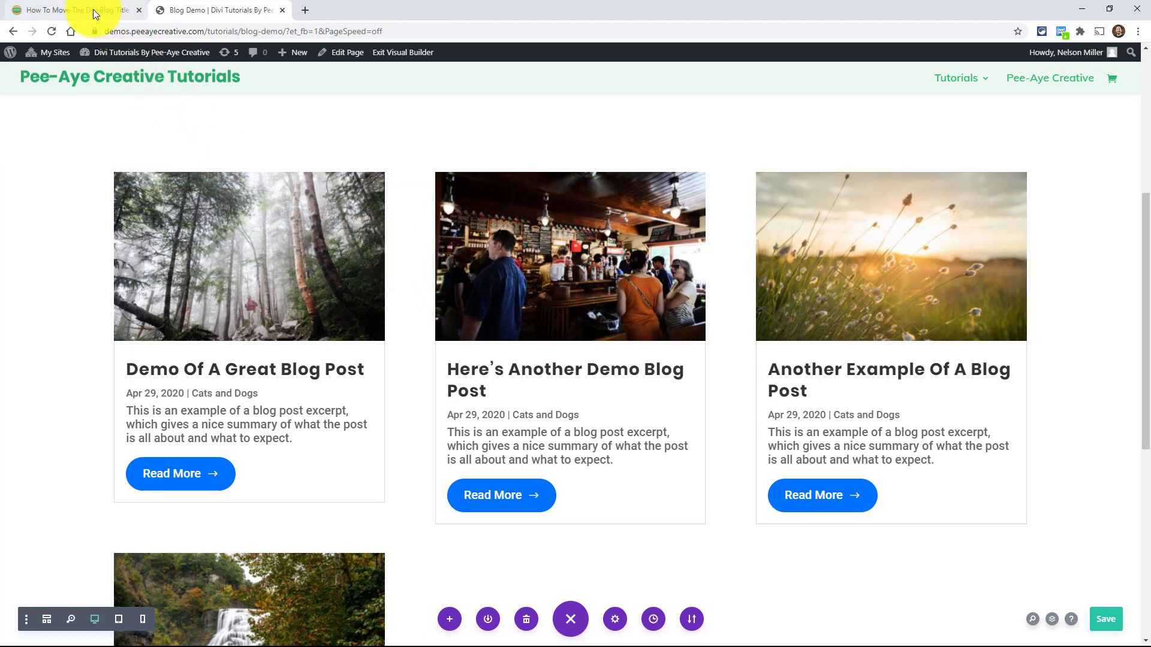
- Select the .pa-blog class name in the tutorial snippet and go back to the demo page's Blog module
{"action": "left_click", "coordinate": [69, 10]}
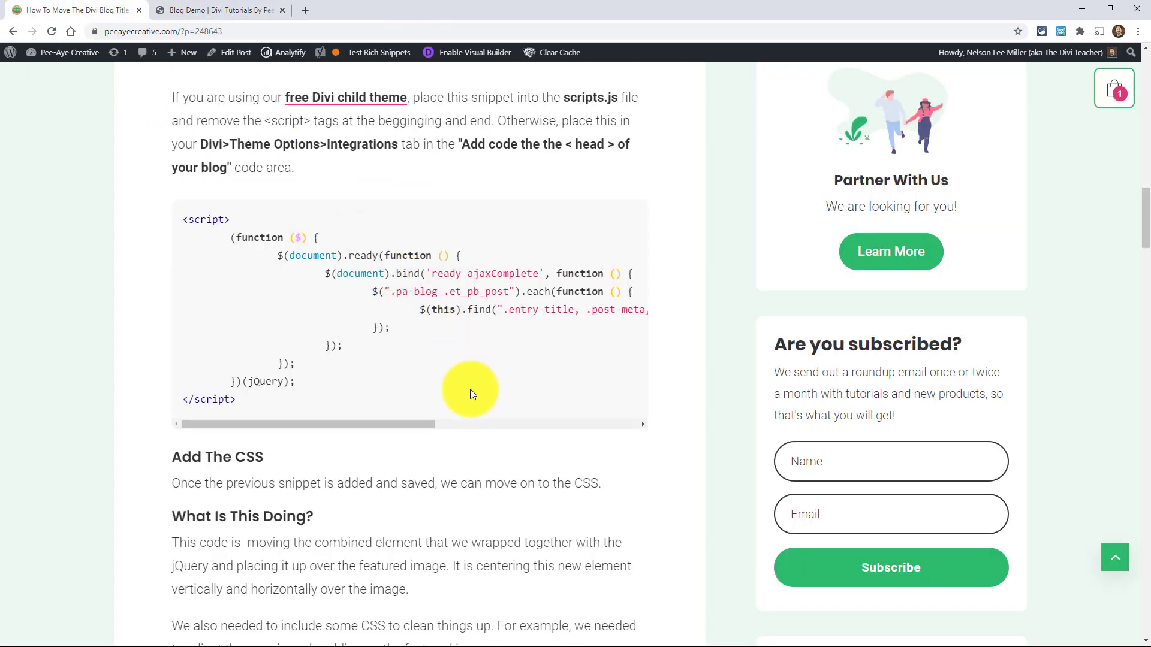
{"action": "scroll", "scroll_direction": "up", "scroll_amount": 3}
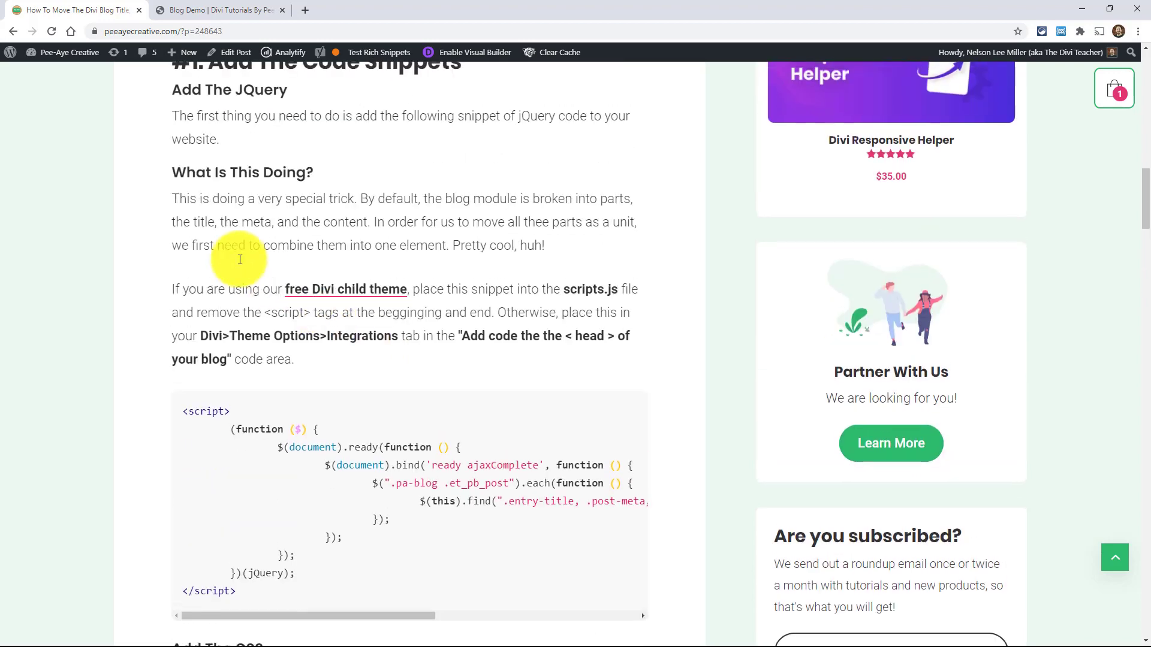
{"action": "mouse_move", "coordinate": [234, 224]}
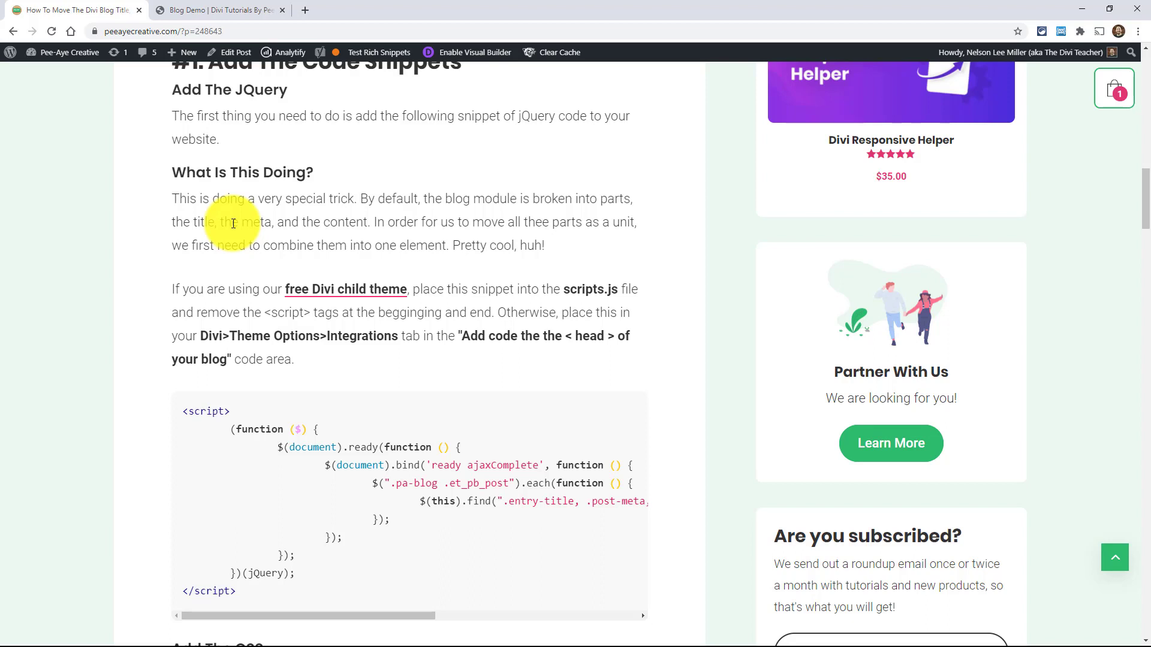
{"action": "scroll", "scroll_direction": "down", "scroll_amount": 3}
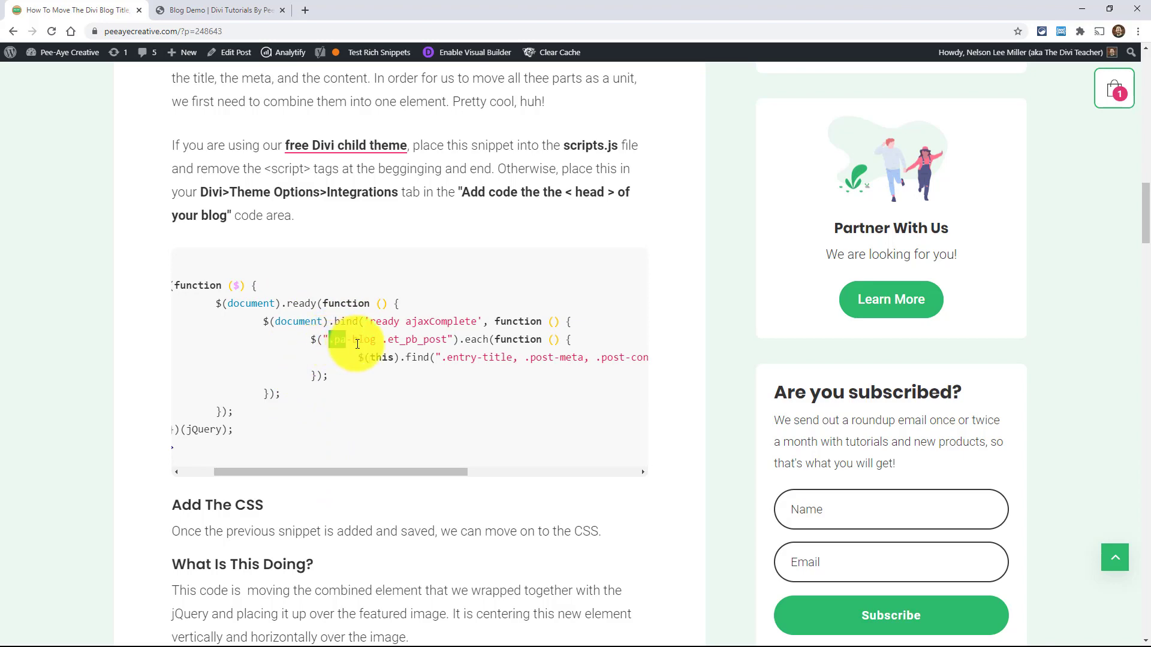
{"action": "double_click", "coordinate": [352, 339]}
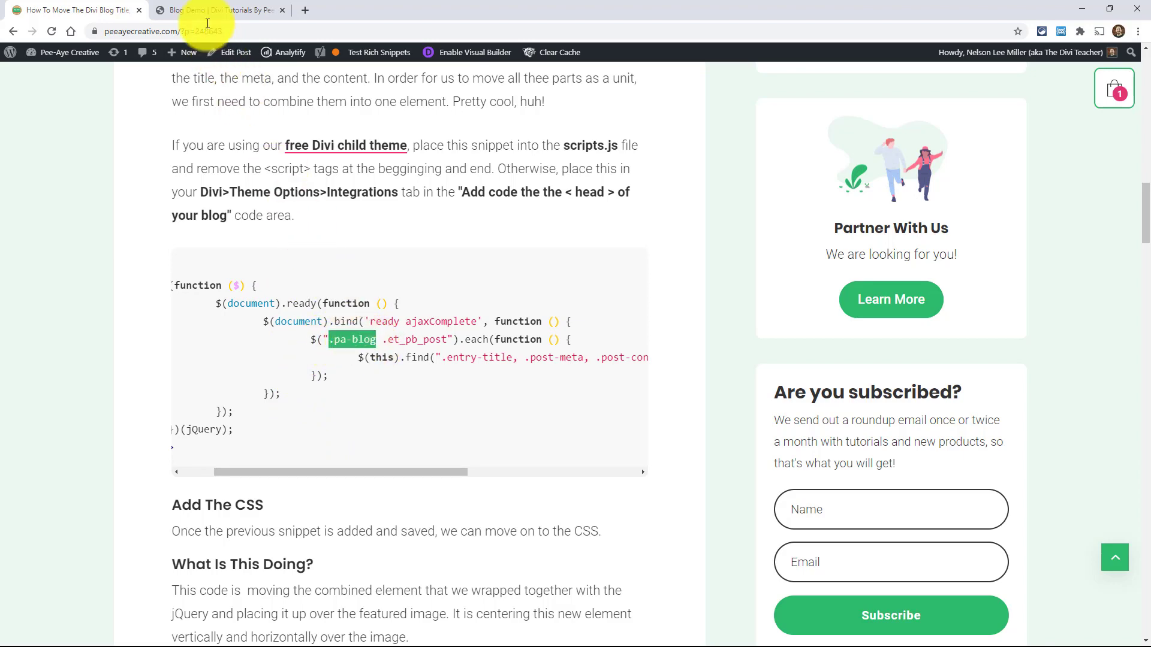
{"action": "left_click", "coordinate": [221, 10]}
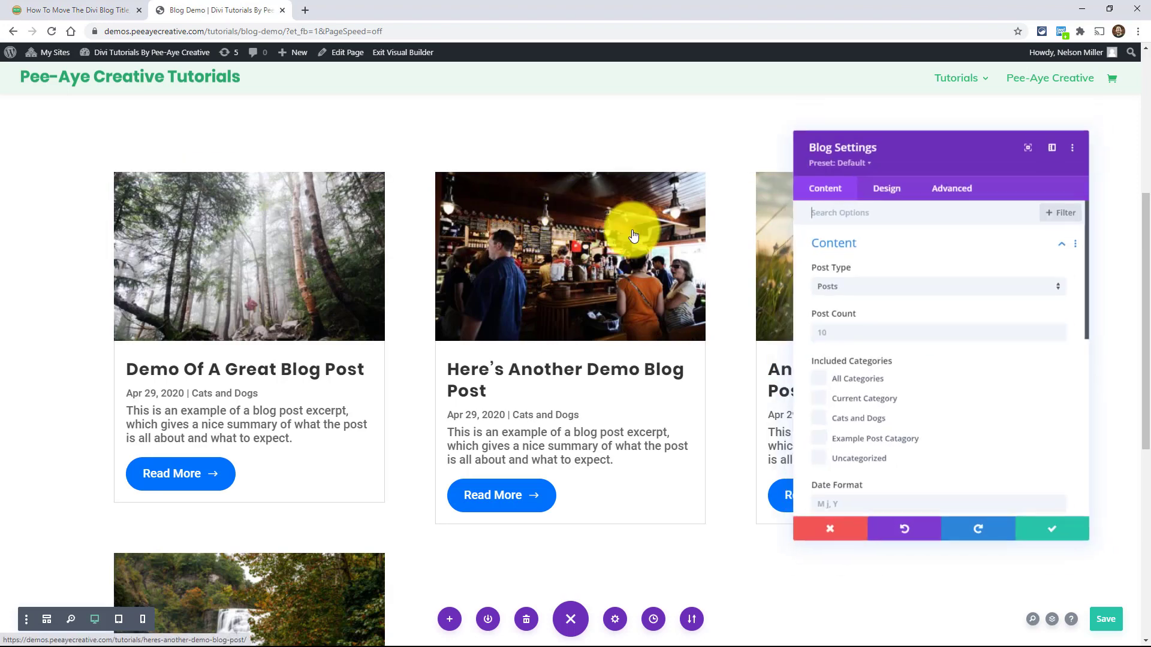
- Check the Blog module's CSS ID & Classes under Advanced, close its settings and return to the tutorial snippet
{"action": "left_click", "coordinate": [951, 188]}
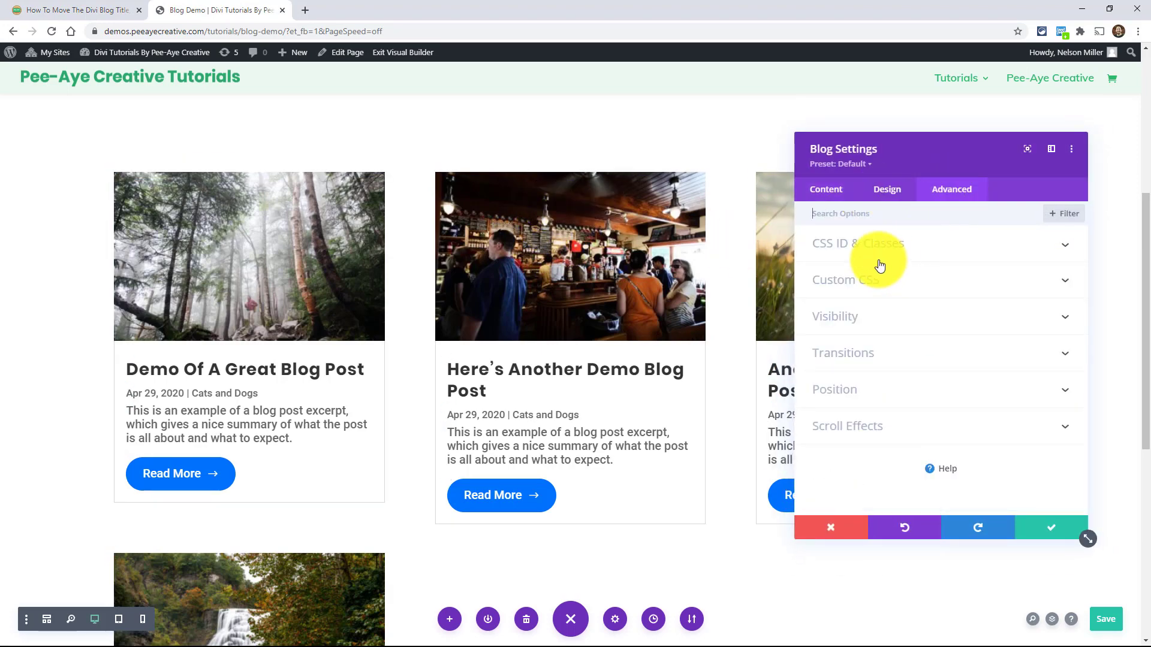
{"action": "left_click", "coordinate": [857, 244]}
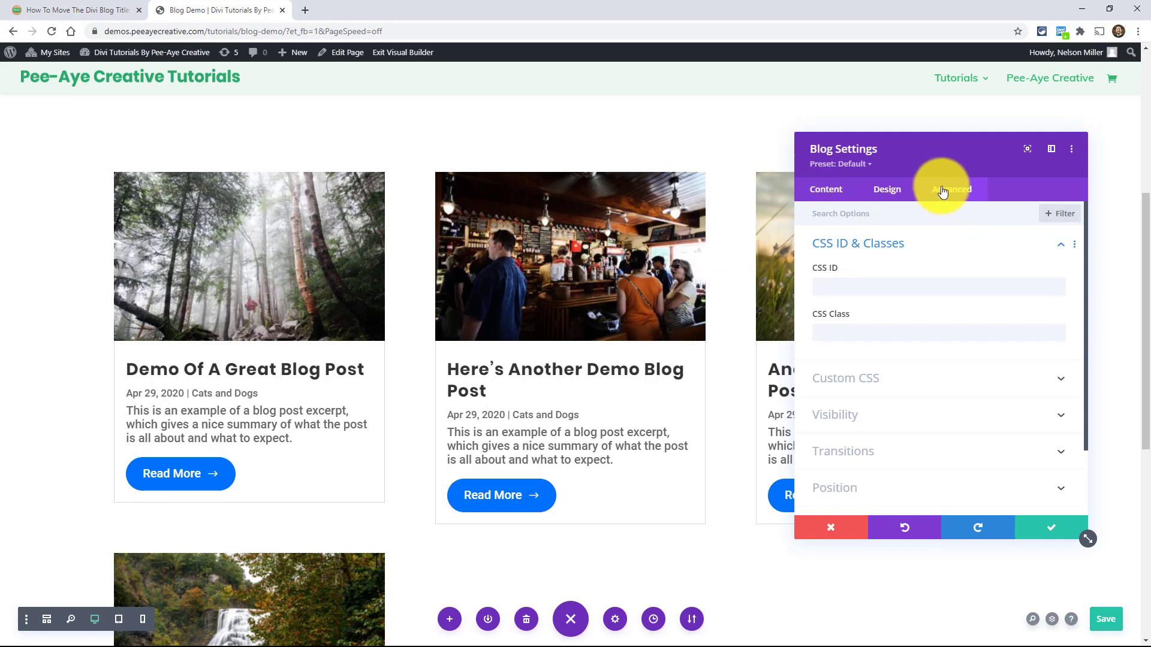
{"action": "left_click", "coordinate": [938, 332]}
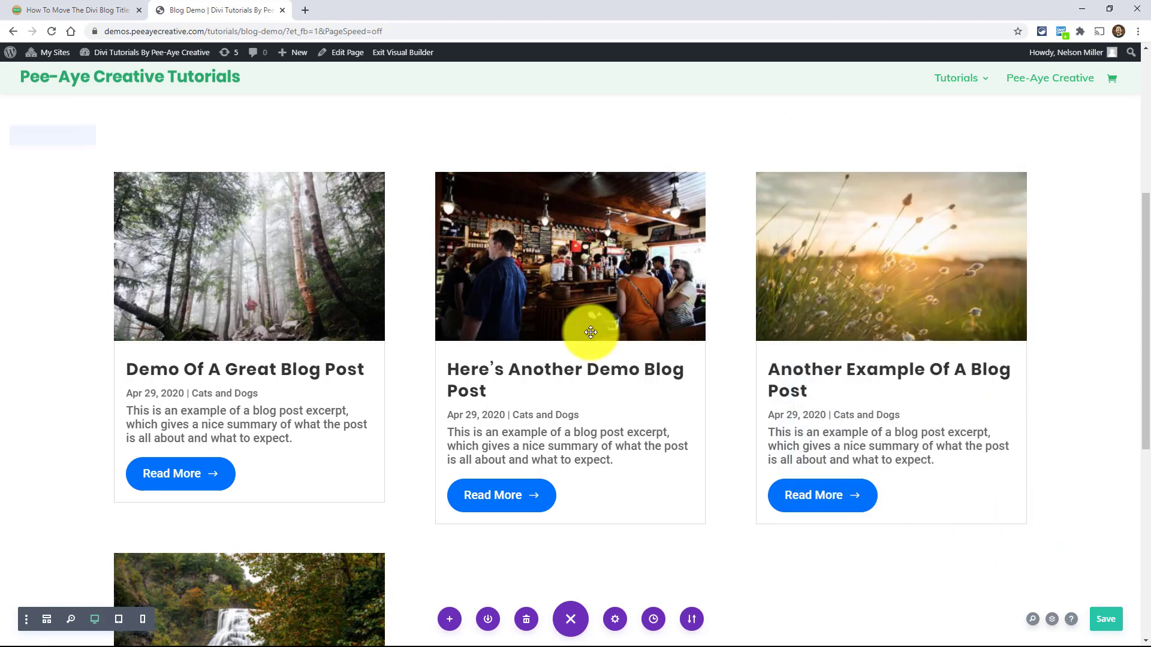
{"action": "left_click", "coordinate": [73, 9]}
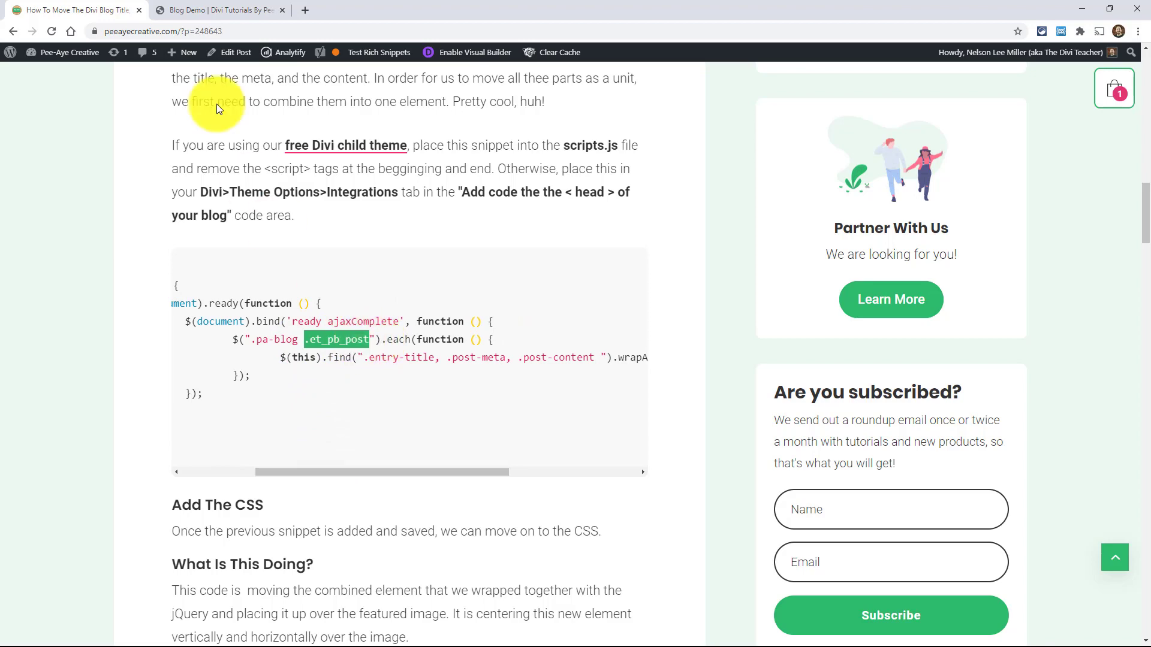
- Compare .post-content in the snippet with the demo post cards and select the whole <script> block to copy
{"action": "left_click", "coordinate": [219, 9]}
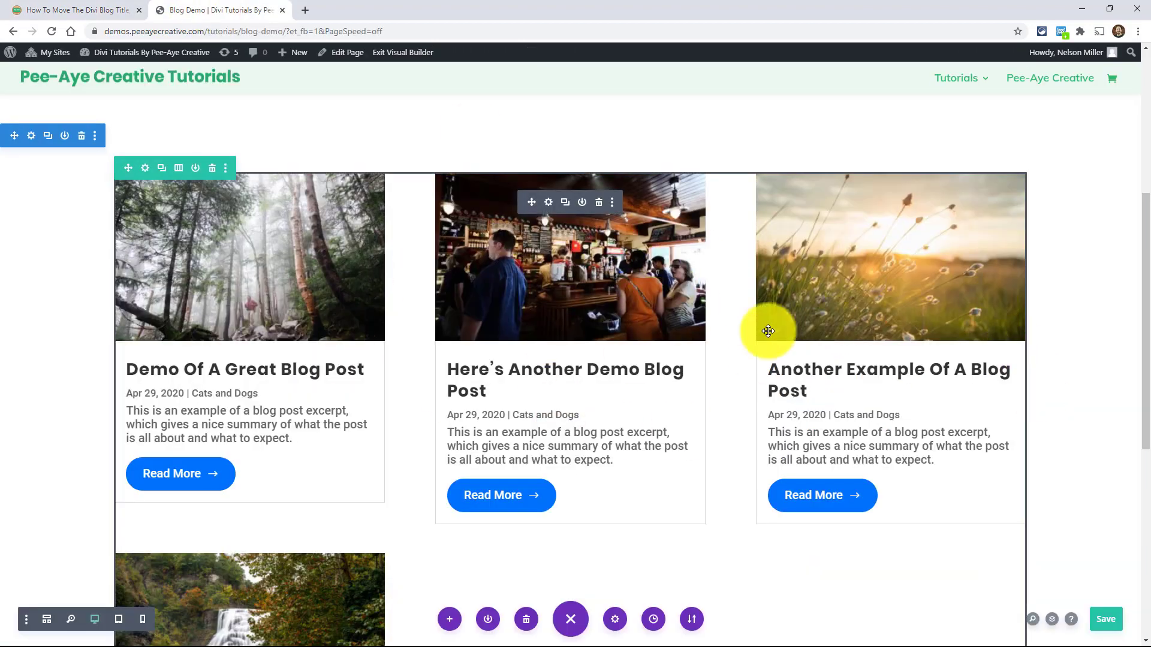
{"action": "left_click", "coordinate": [73, 10]}
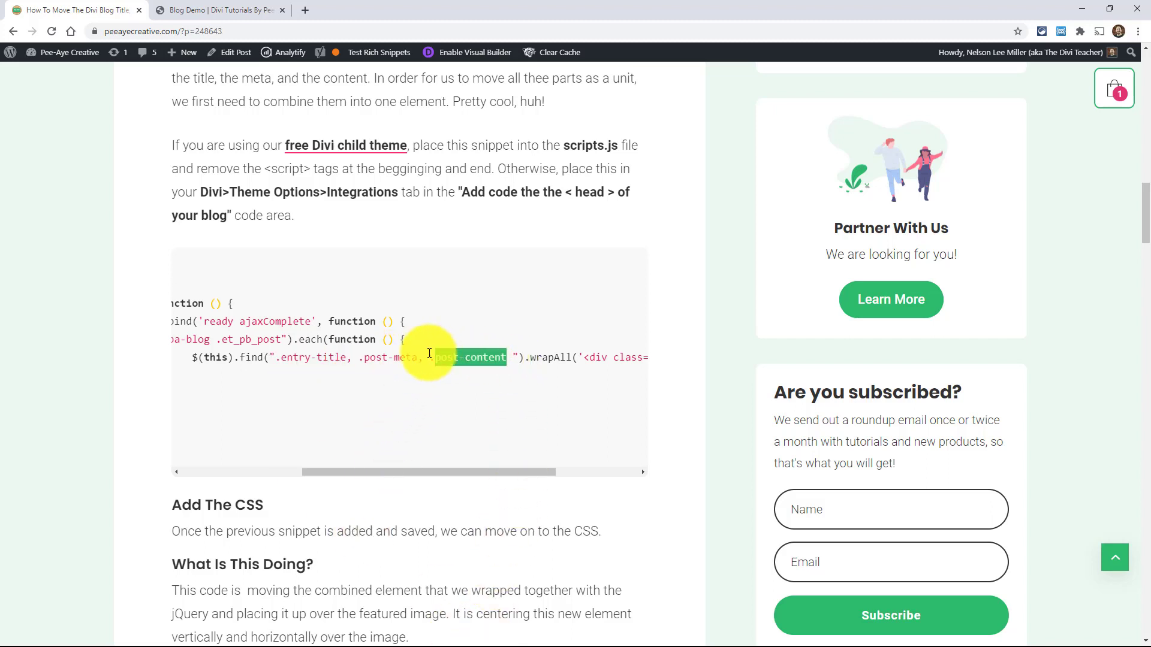
{"action": "mouse_move", "coordinate": [414, 473]}
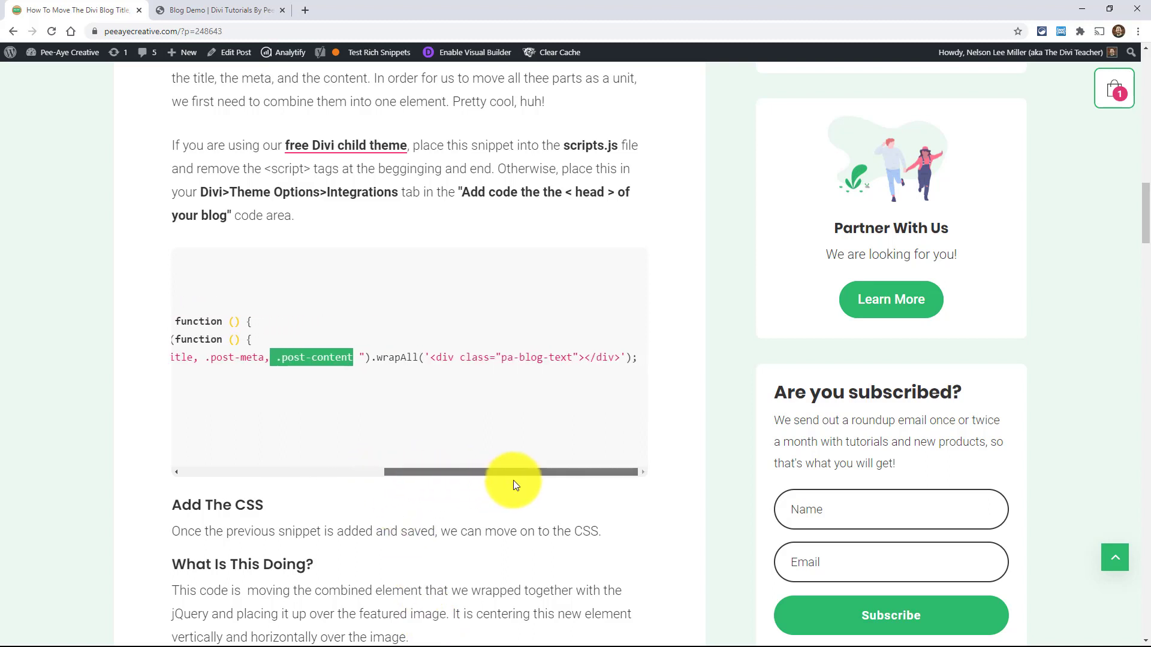
{"action": "mouse_move", "coordinate": [482, 389]}
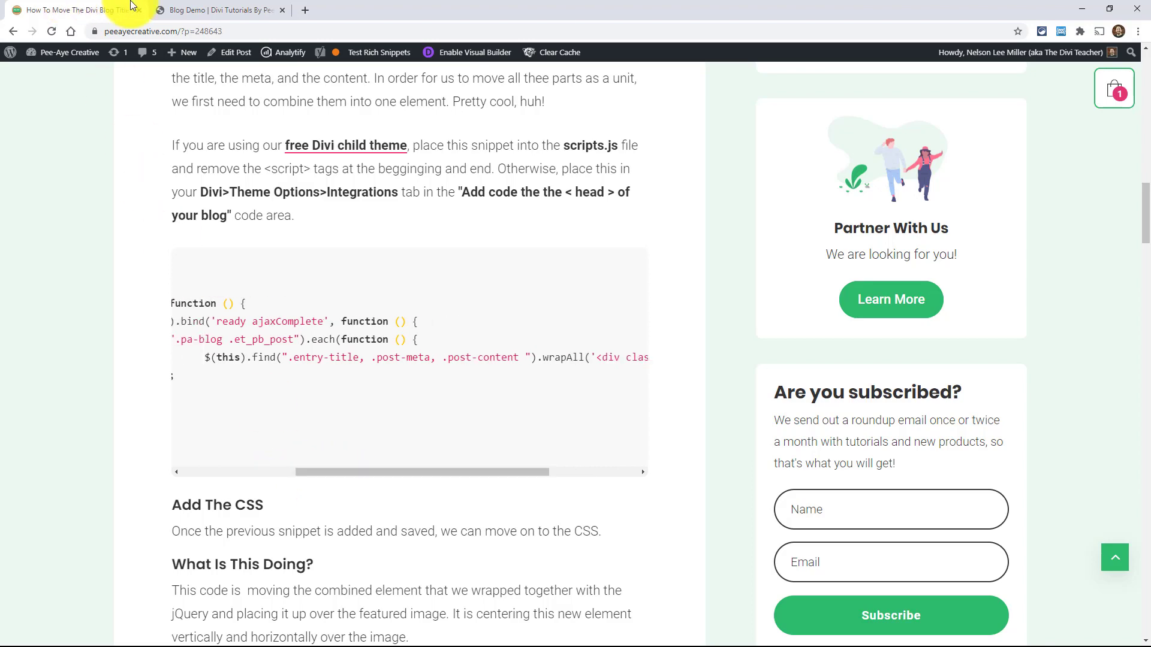
{"action": "left_click", "coordinate": [217, 10]}
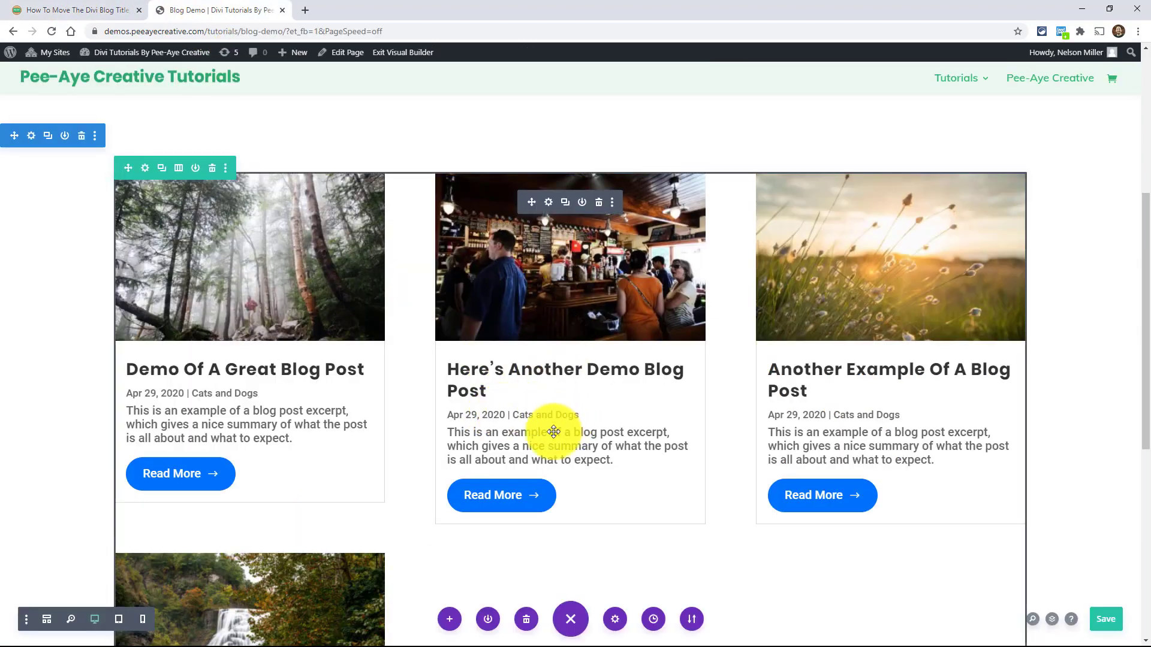
{"action": "mouse_move", "coordinate": [591, 501]}
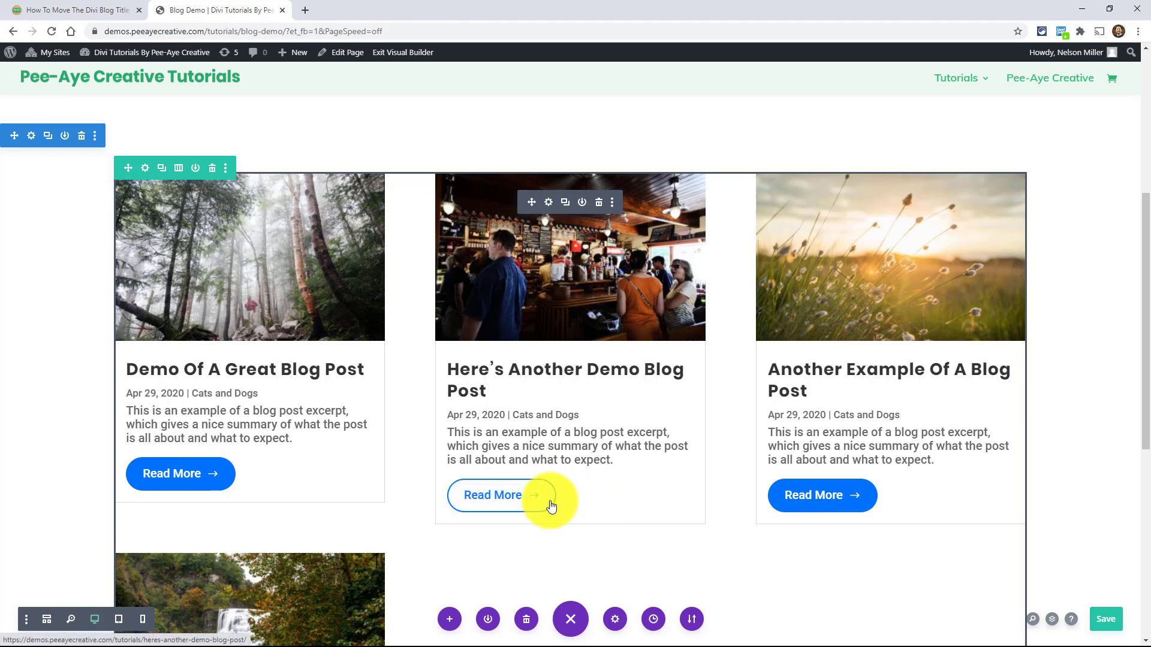
{"action": "mouse_move", "coordinate": [570, 293]}
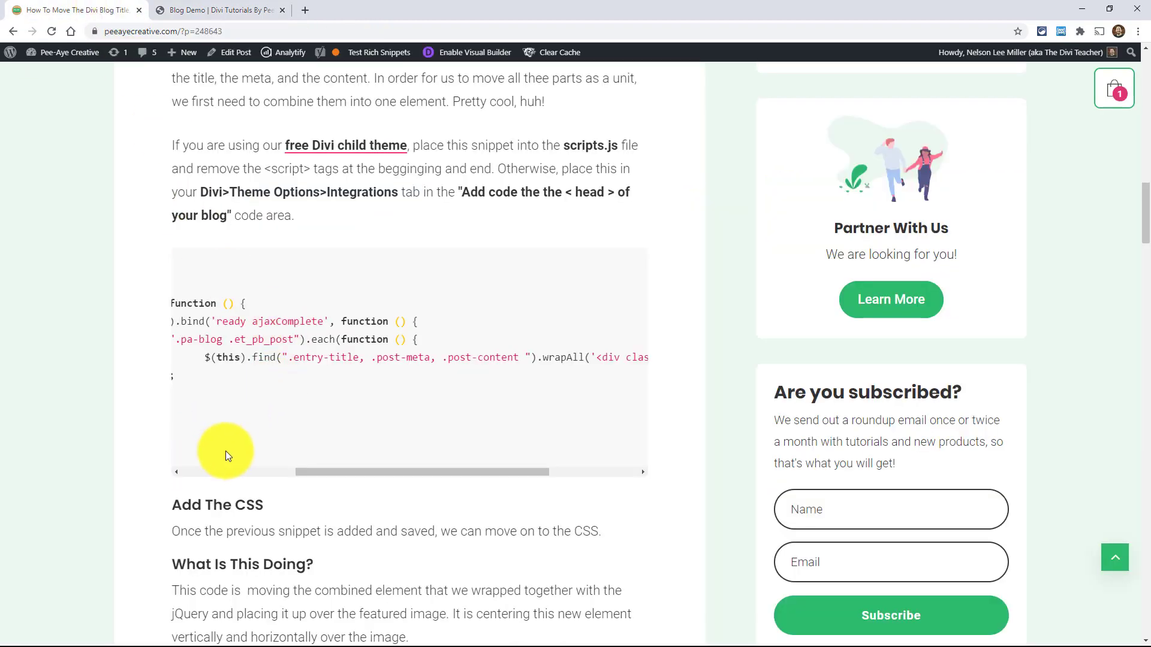
{"action": "scroll", "scroll_direction": "left", "scroll_amount": 3}
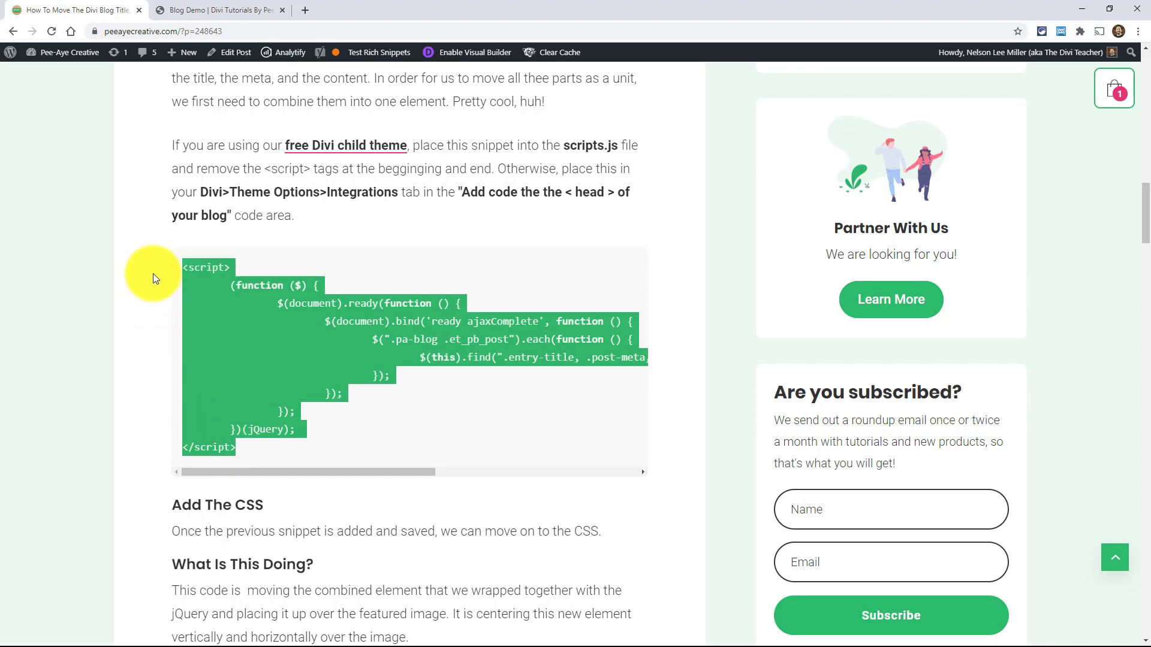
{"action": "mouse_move", "coordinate": [247, 253]}
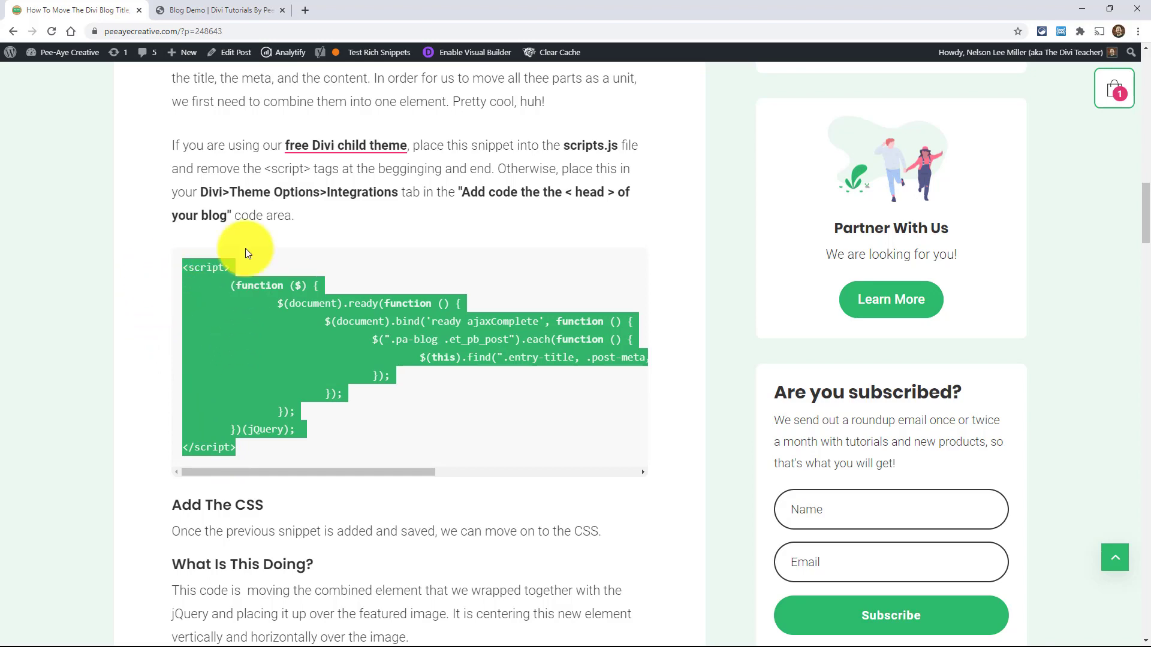
- Go to the WordPress admin's Divi Theme Options and show the Integration settings
{"action": "left_click", "coordinate": [217, 10]}
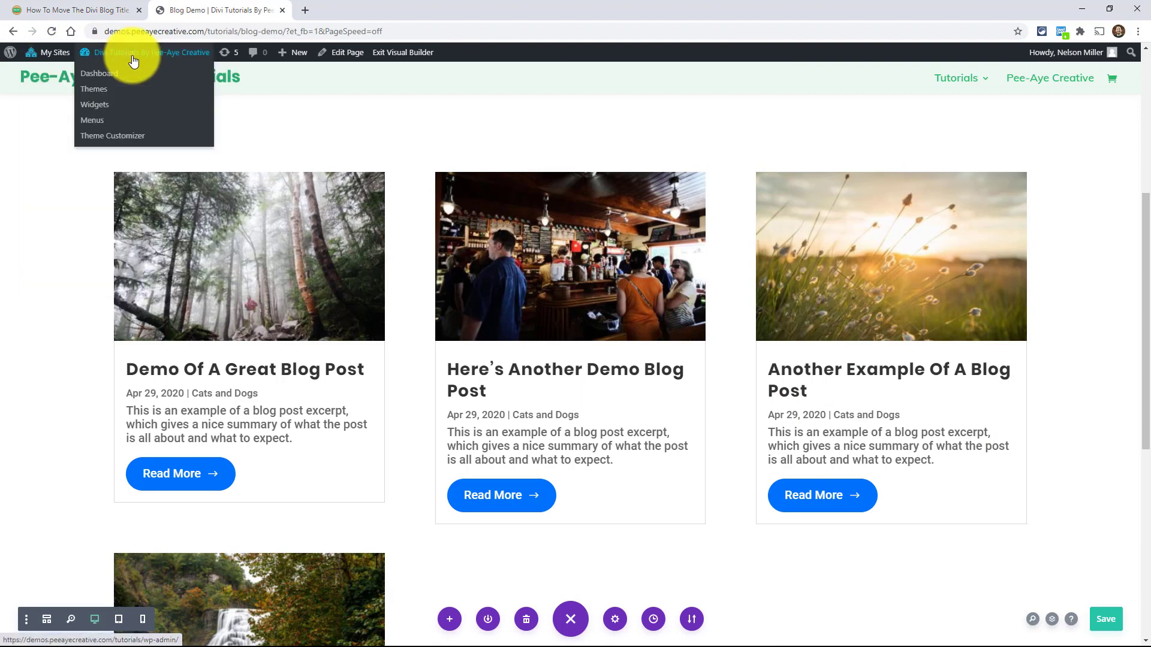
{"action": "left_click", "coordinate": [99, 73]}
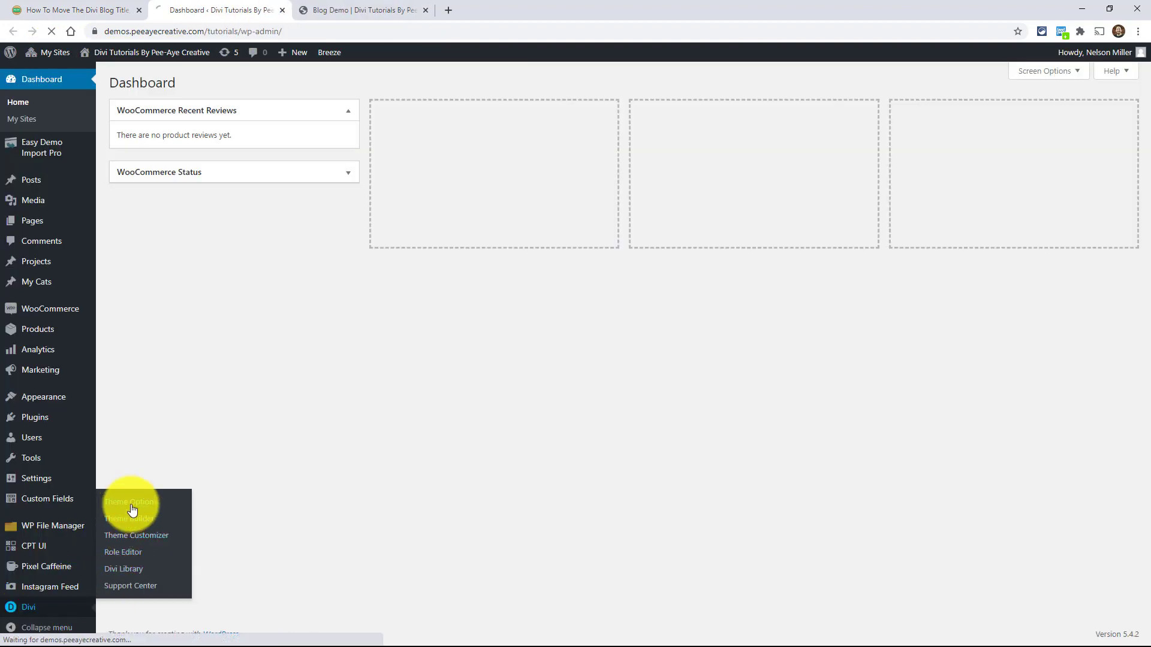
{"action": "left_click", "coordinate": [130, 502]}
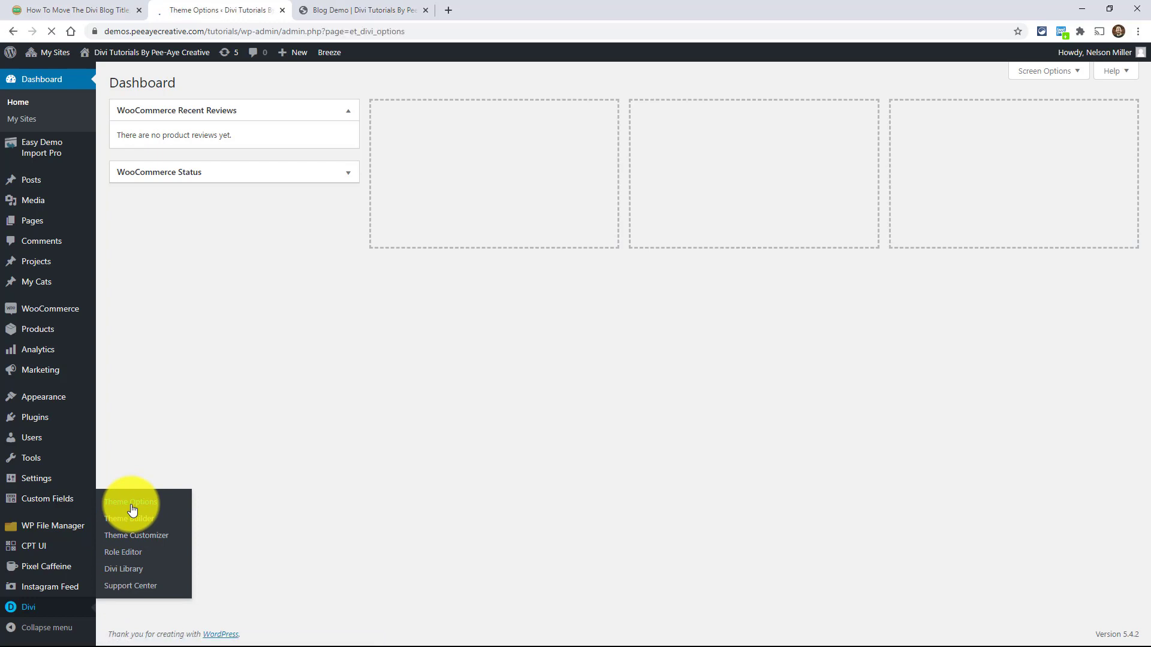
{"action": "left_click", "coordinate": [129, 503]}
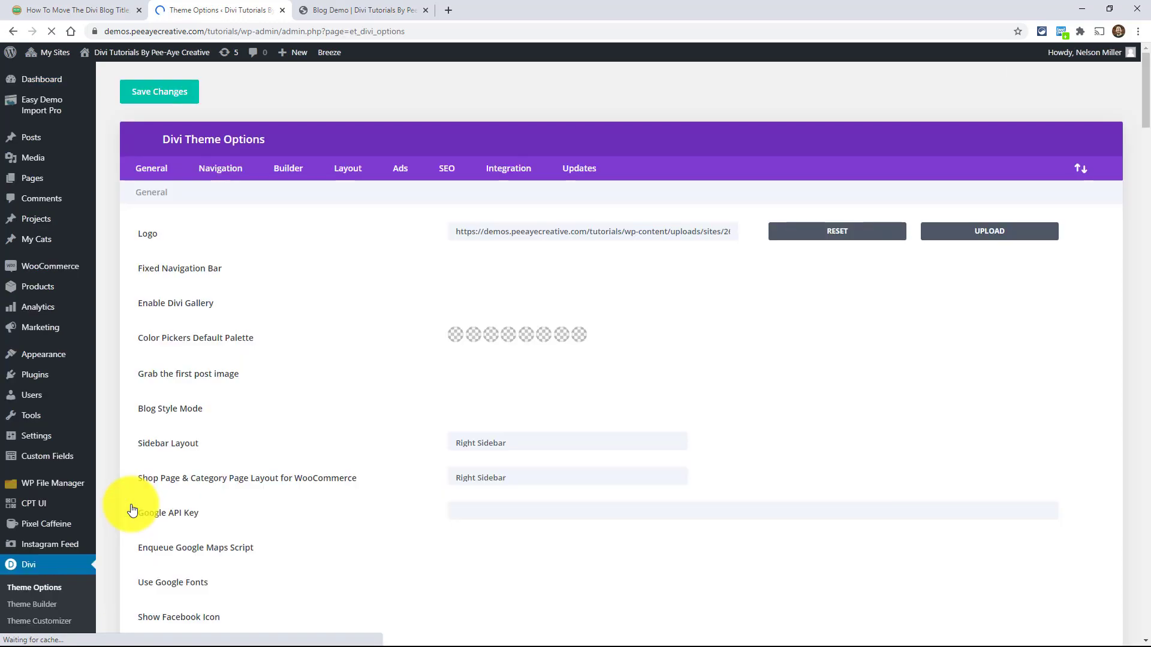
{"action": "mouse_move", "coordinate": [508, 168]}
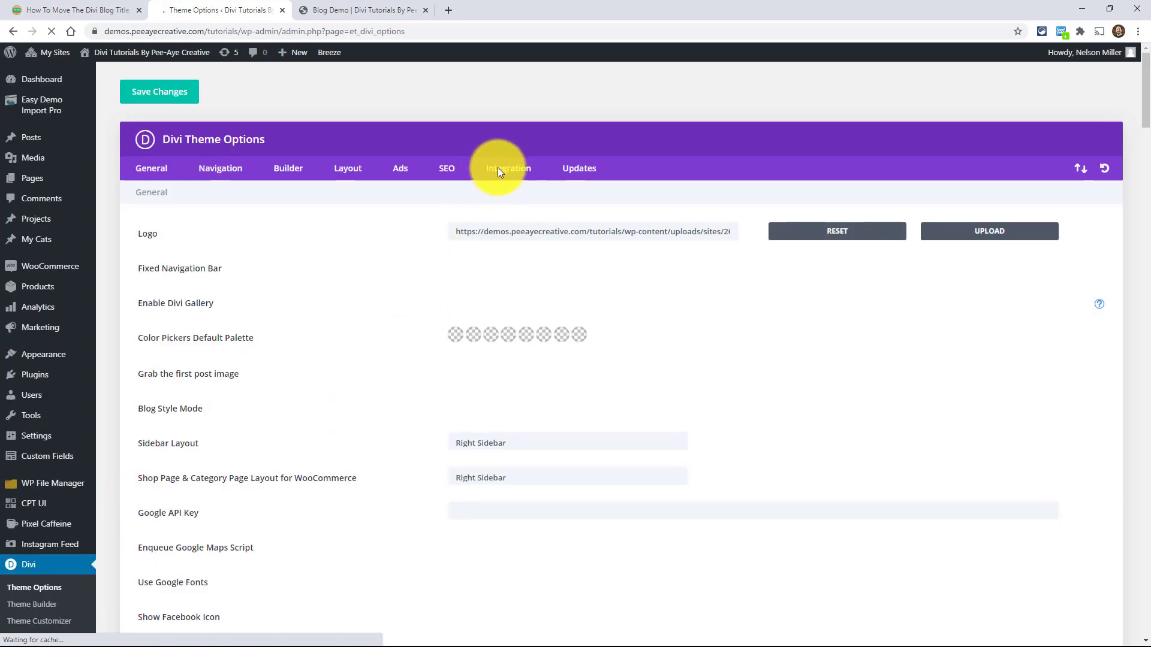
{"action": "left_click", "coordinate": [509, 167]}
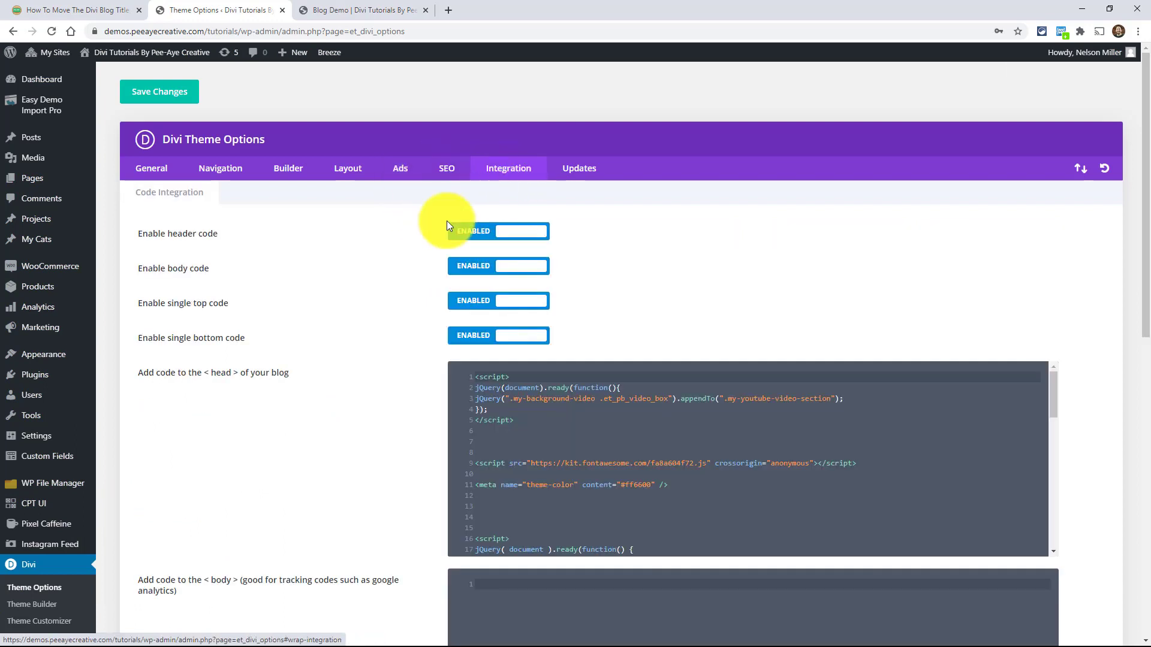
- Paste the jQuery wrap snippet into 'Add code to the <head> of your blog', save, and return to the demo page
{"action": "scroll", "scroll_direction": "down", "scroll_amount": 3}
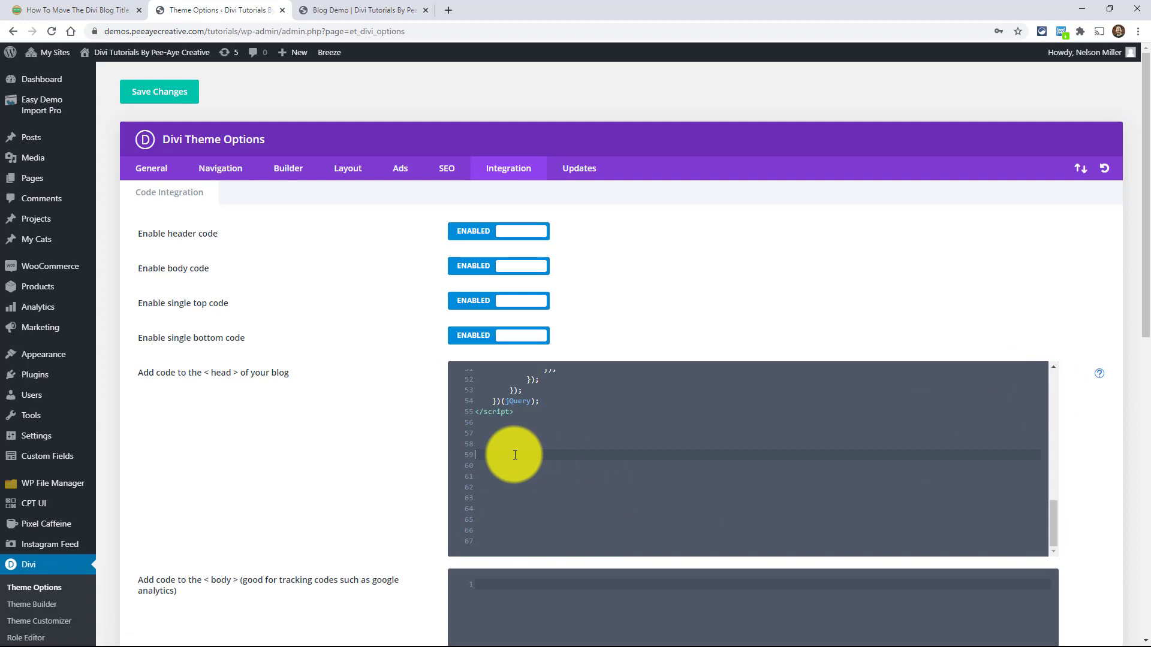
{"action": "mouse_move", "coordinate": [502, 452]}
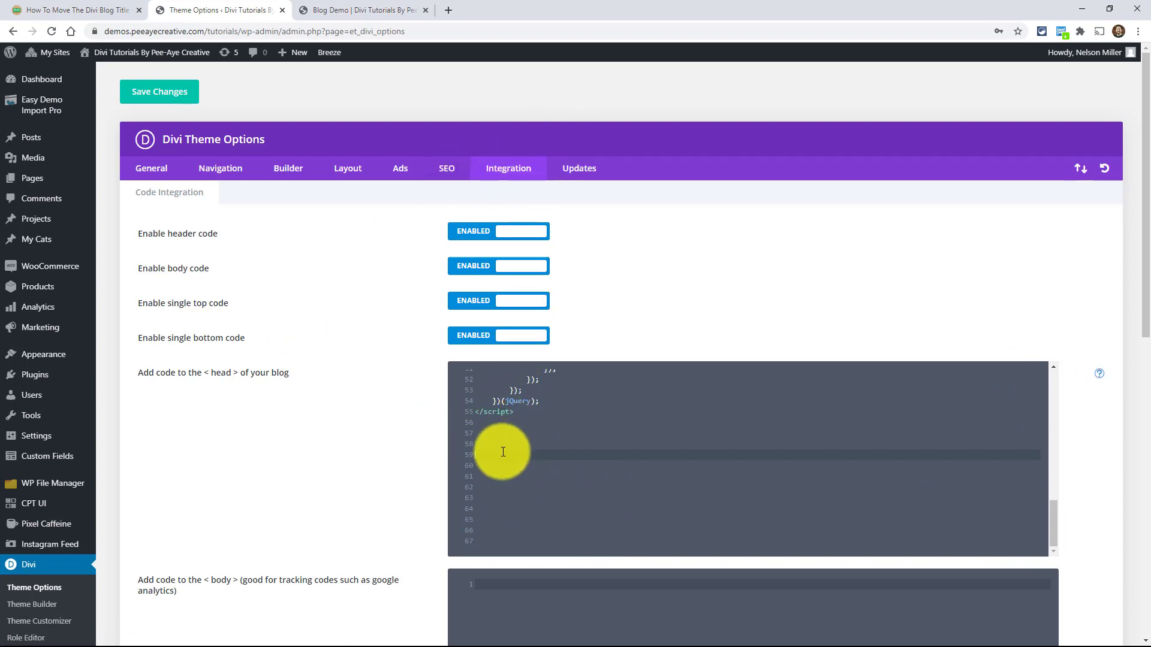
{"action": "scroll", "scroll_direction": "down", "scroll_amount": 3}
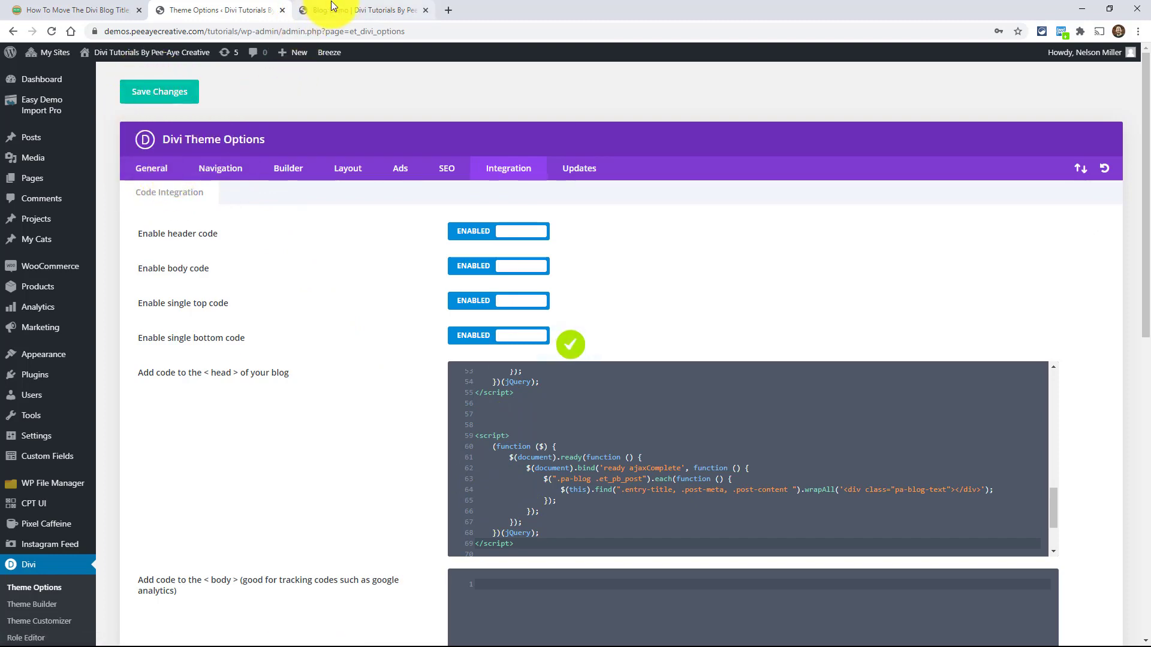
{"action": "left_click", "coordinate": [360, 10]}
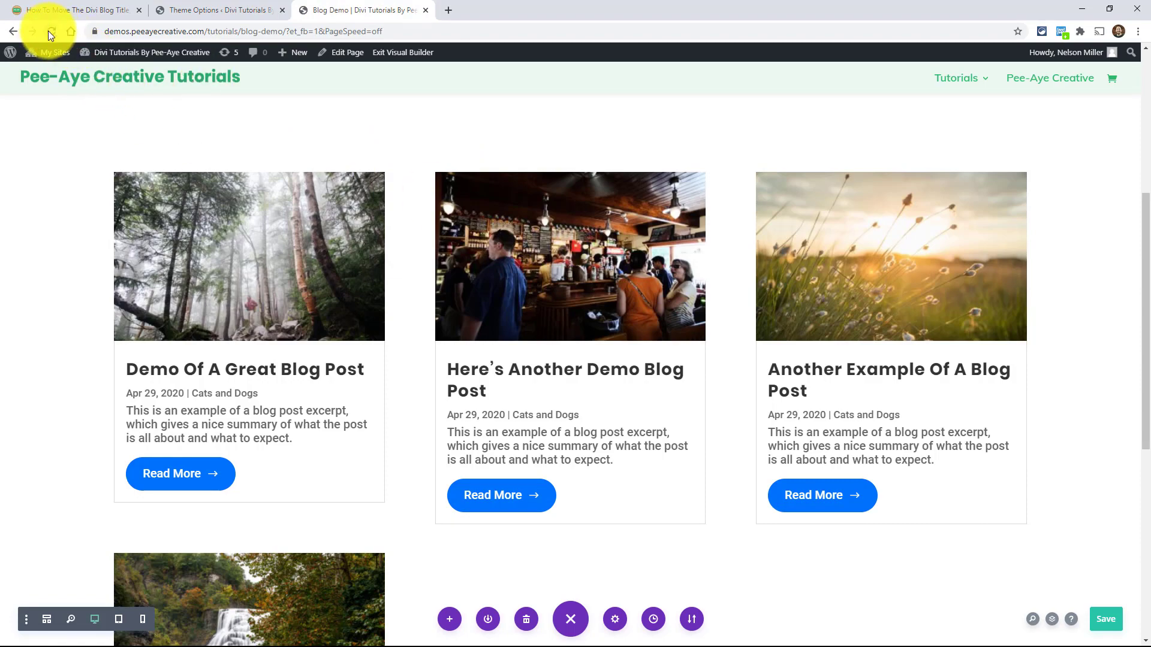
{"action": "left_click", "coordinate": [281, 9]}
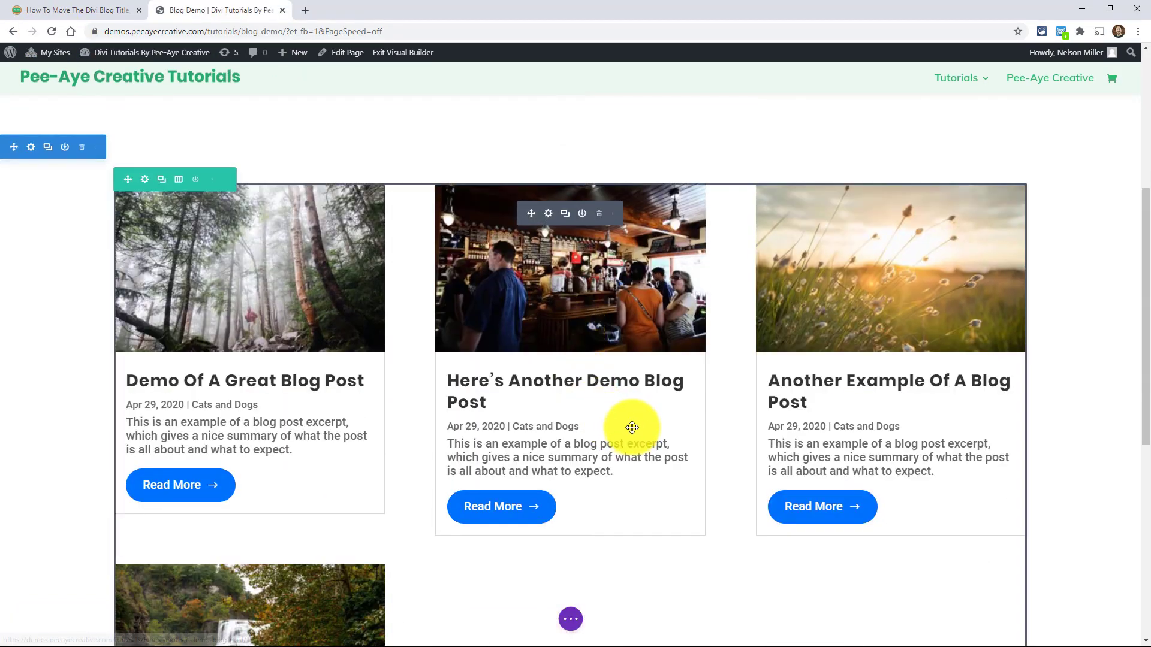
{"action": "mouse_move", "coordinate": [718, 416]}
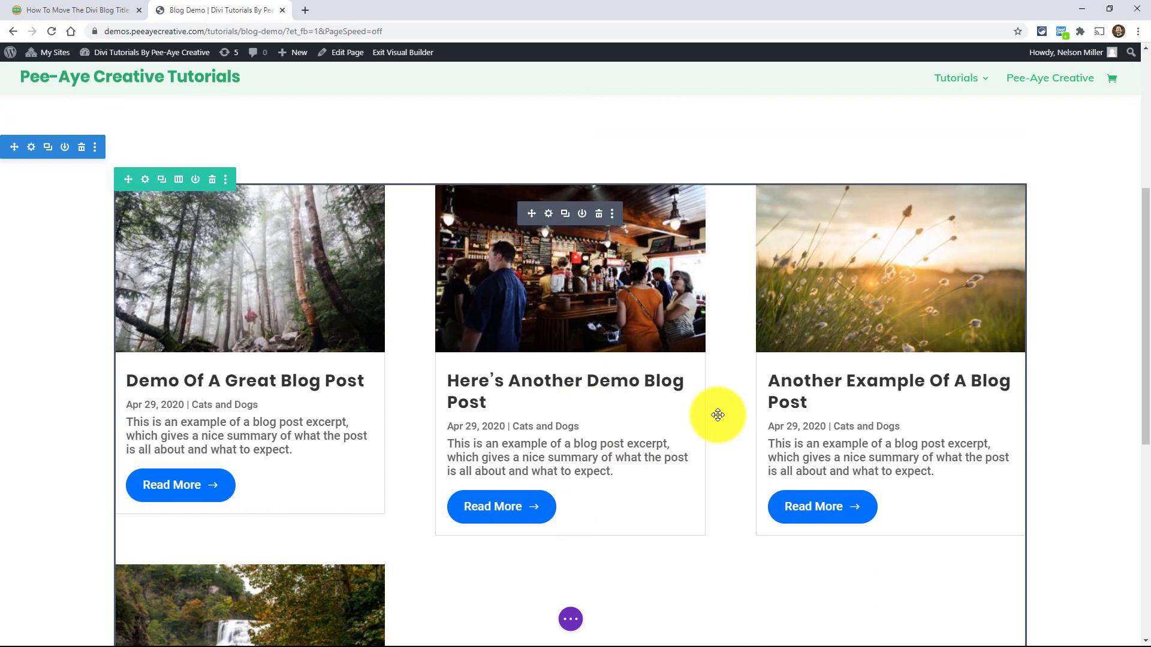
{"action": "mouse_move", "coordinate": [557, 389]}
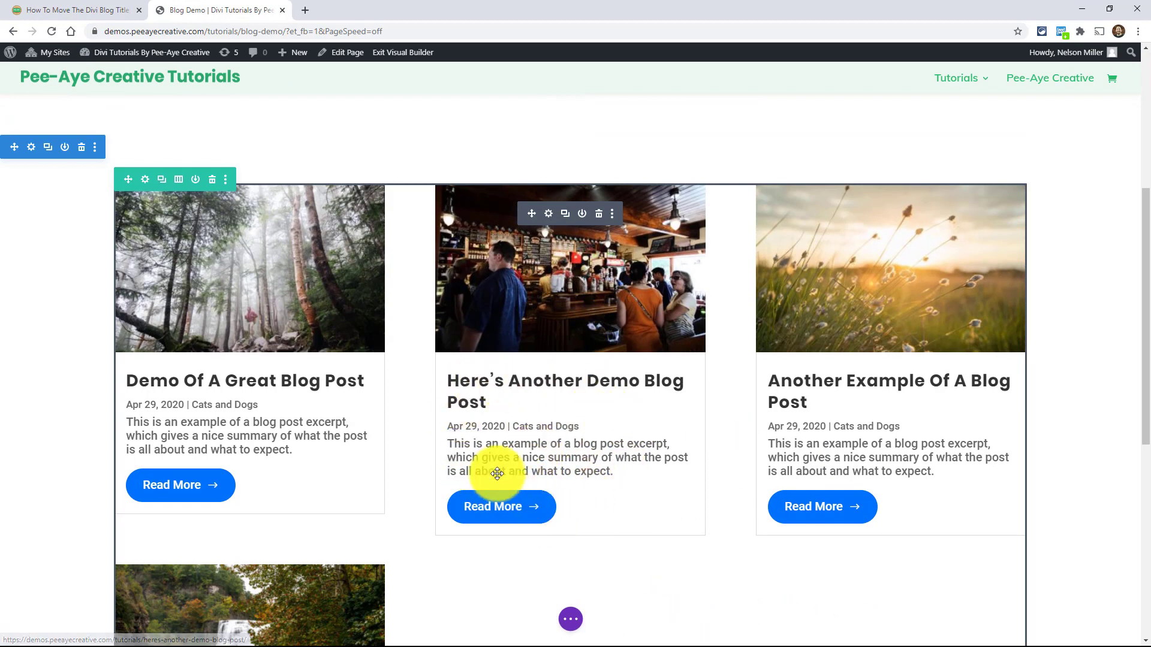
{"action": "mouse_move", "coordinate": [418, 410]}
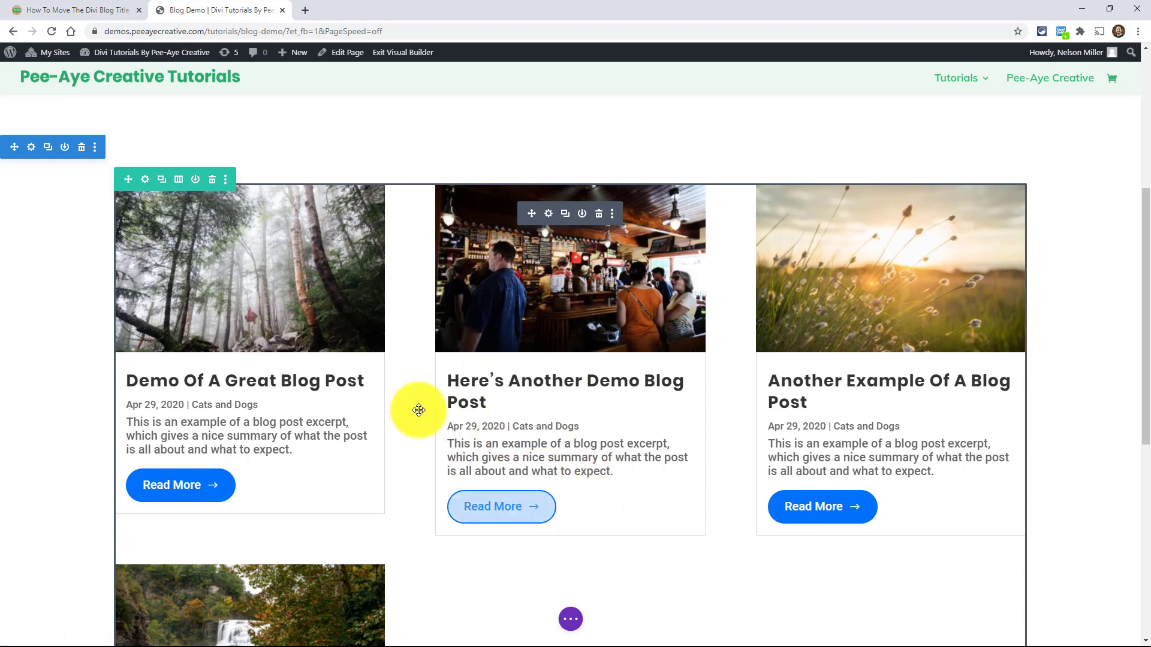
{"action": "mouse_move", "coordinate": [537, 428]}
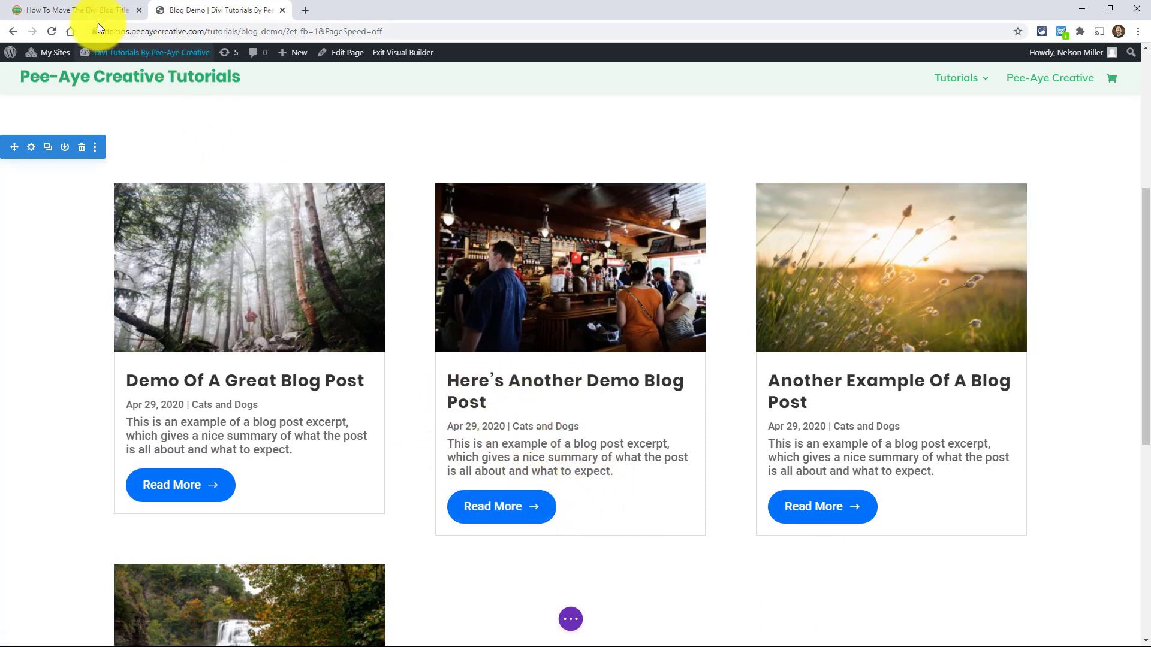
- Select and copy the tutorial's full overlay-and-darken CSS block, then return to the demo page in the builder
{"action": "left_click", "coordinate": [73, 9]}
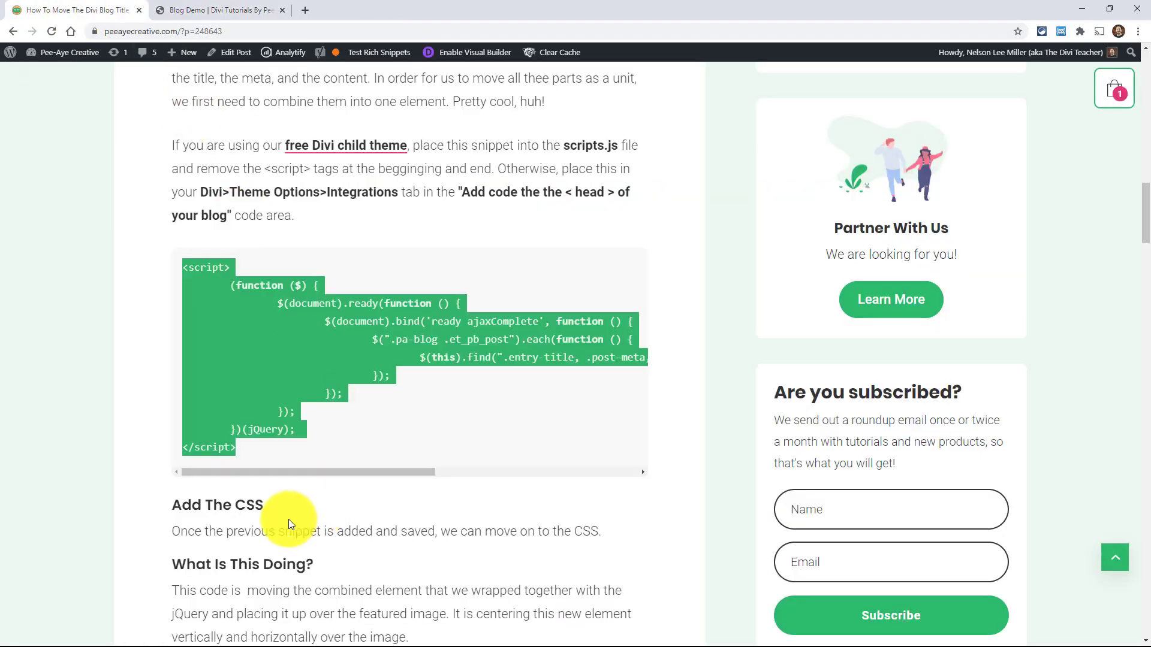
{"action": "scroll", "scroll_direction": "down", "scroll_amount": 3}
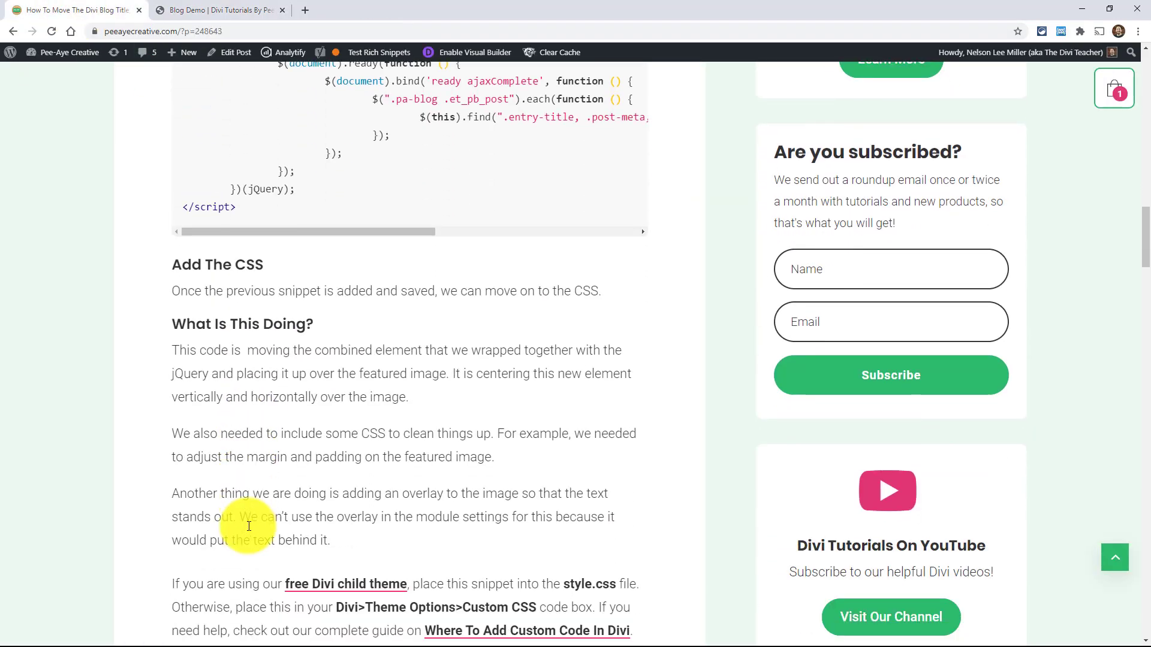
{"action": "scroll", "scroll_direction": "down", "scroll_amount": 3}
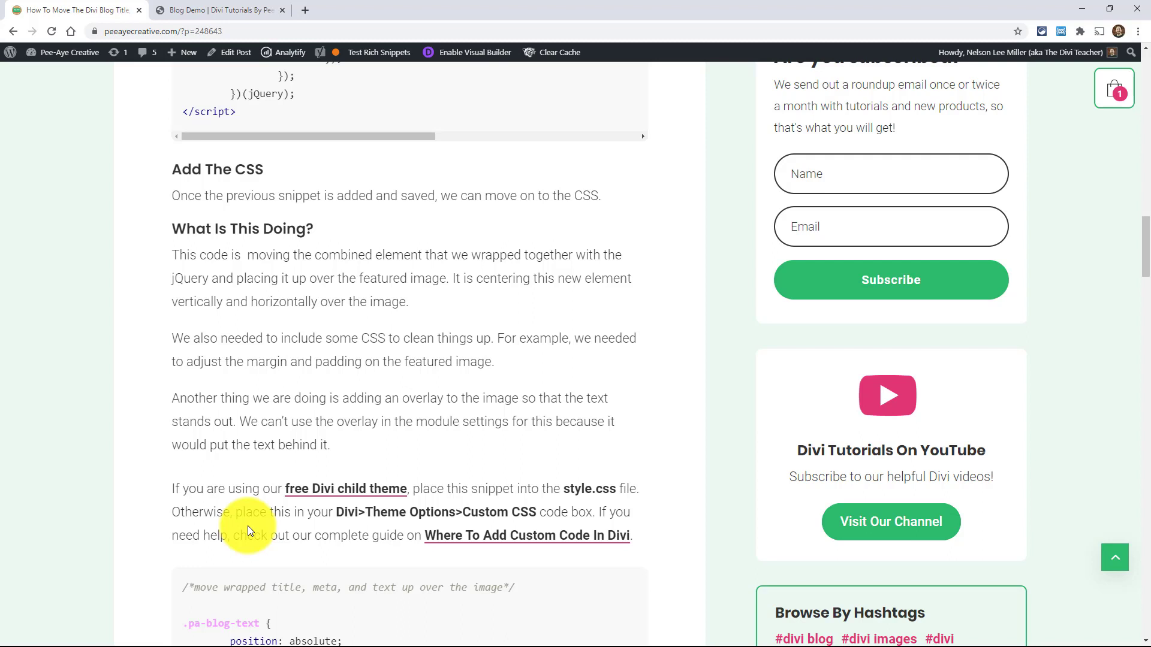
{"action": "mouse_move", "coordinate": [297, 393]}
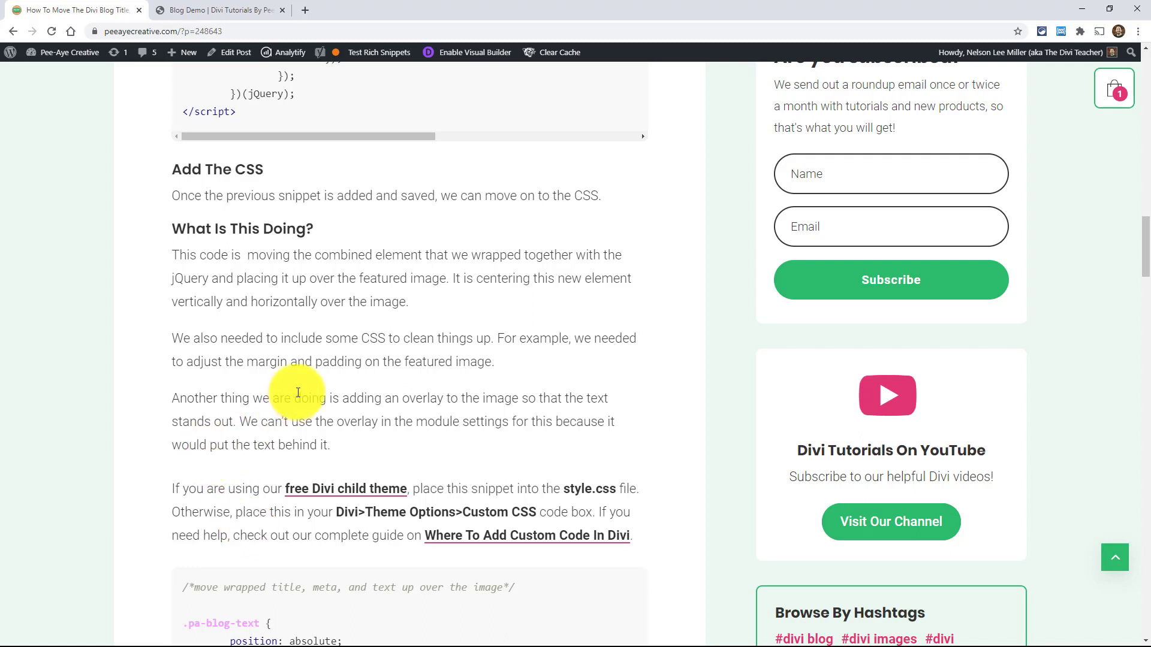
{"action": "mouse_move", "coordinate": [249, 345]}
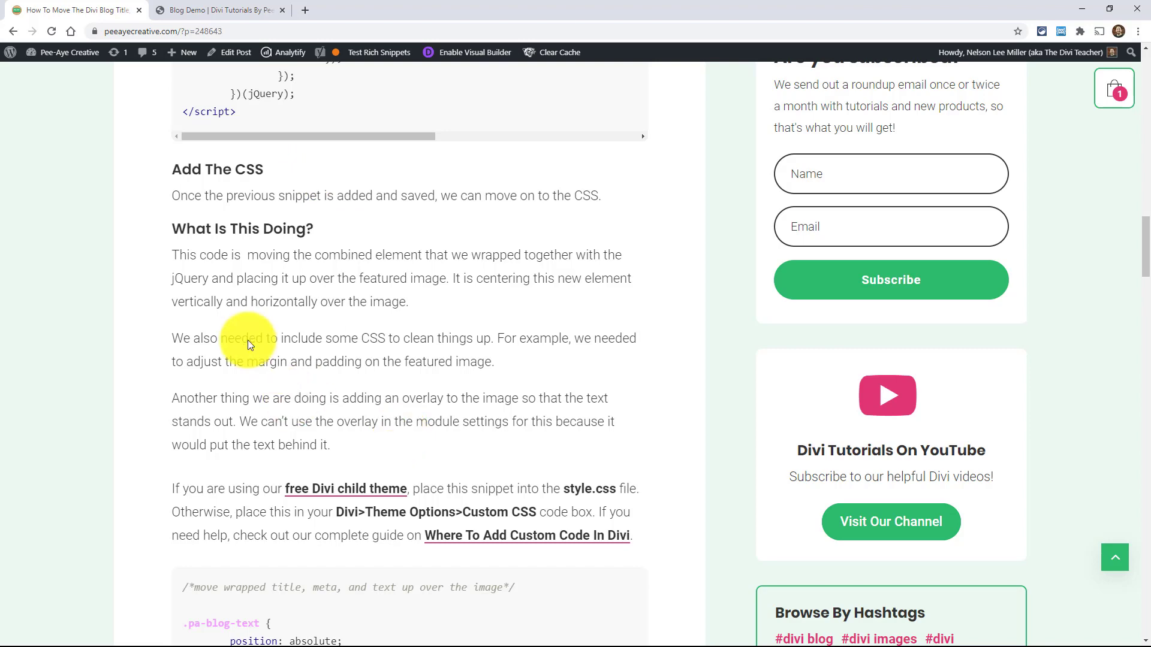
{"action": "mouse_move", "coordinate": [266, 334]}
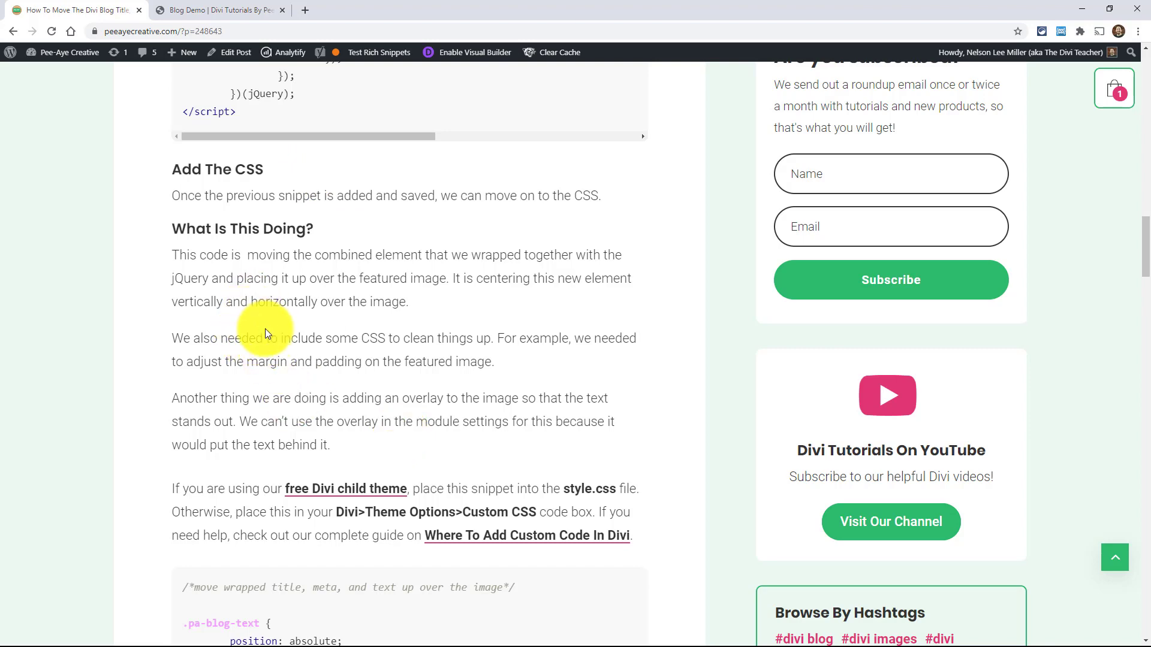
{"action": "scroll", "scroll_direction": "down", "scroll_amount": 3}
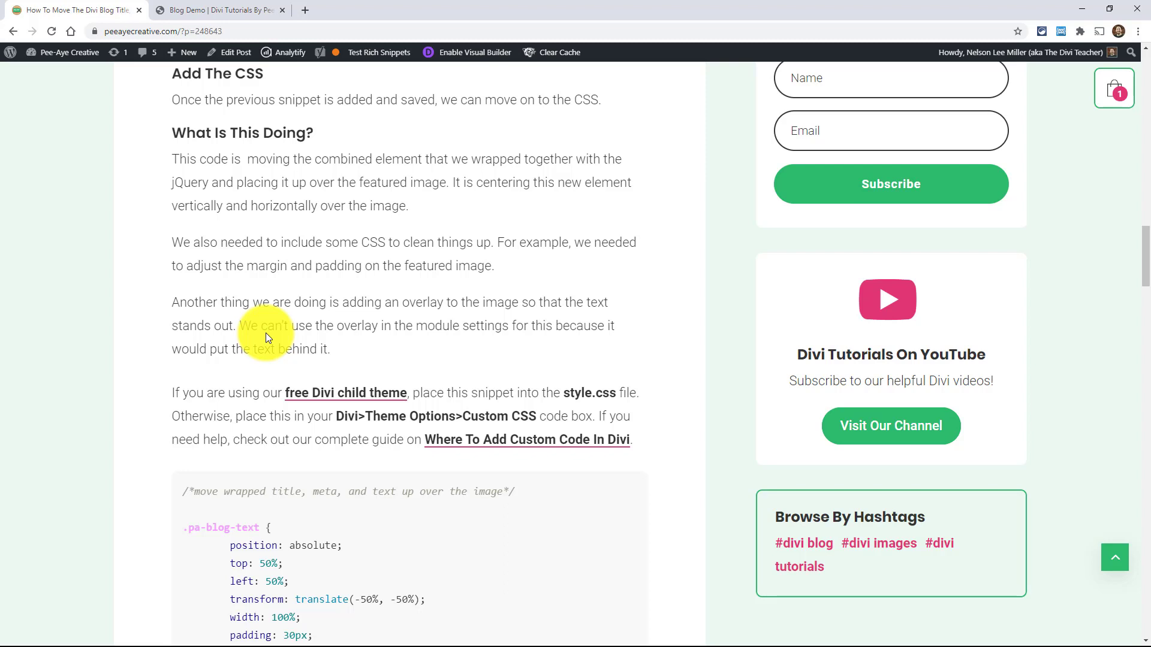
{"action": "mouse_move", "coordinate": [266, 332]}
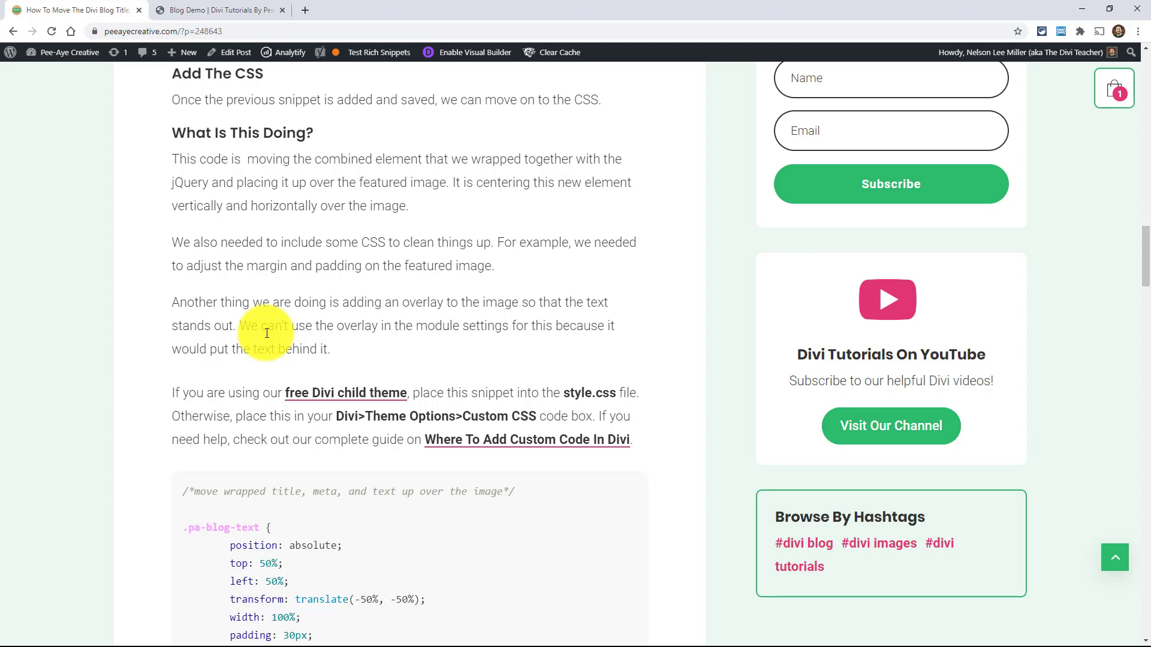
{"action": "mouse_move", "coordinate": [245, 332]}
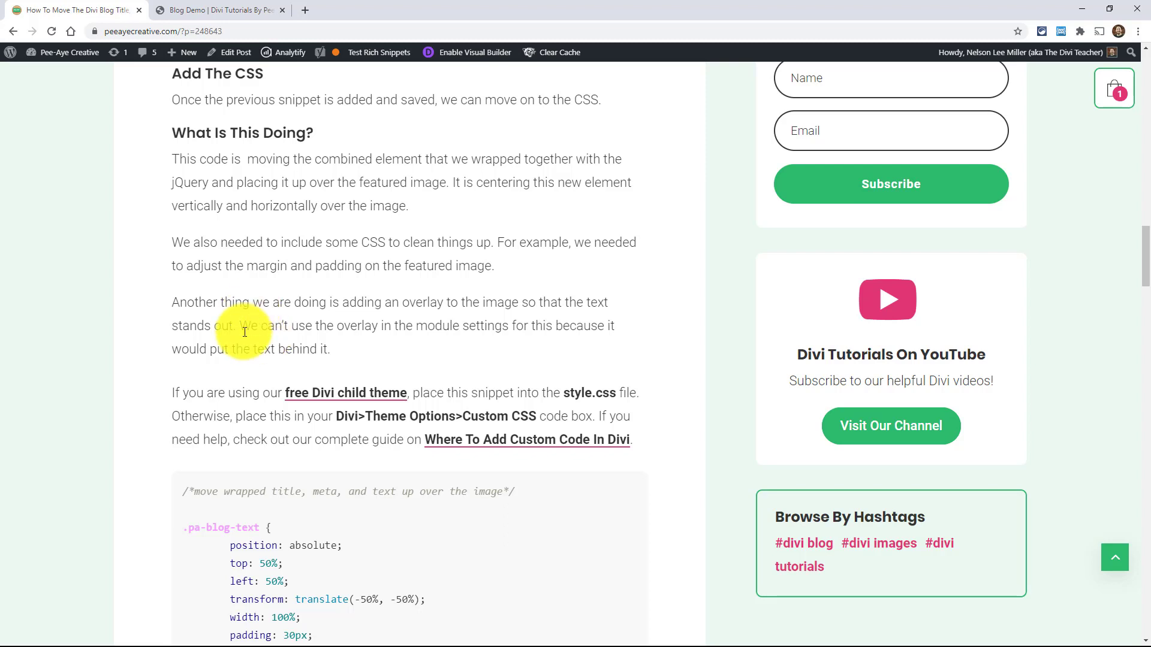
{"action": "scroll", "scroll_direction": "down", "scroll_amount": 3}
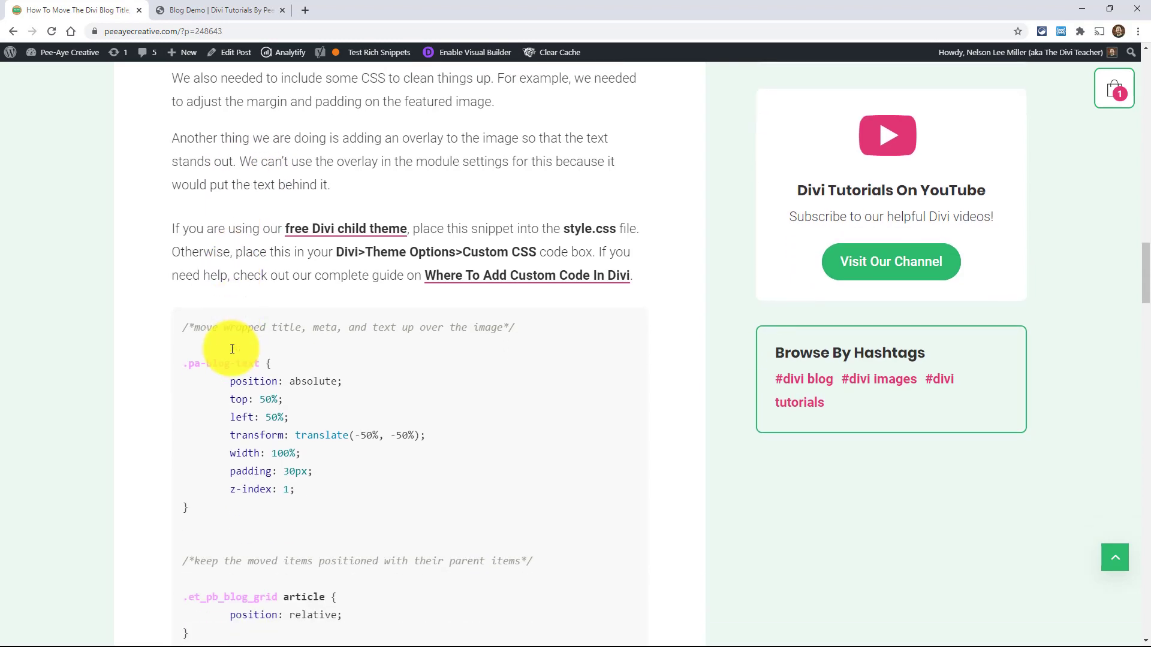
{"action": "scroll", "scroll_direction": "down", "scroll_amount": 3}
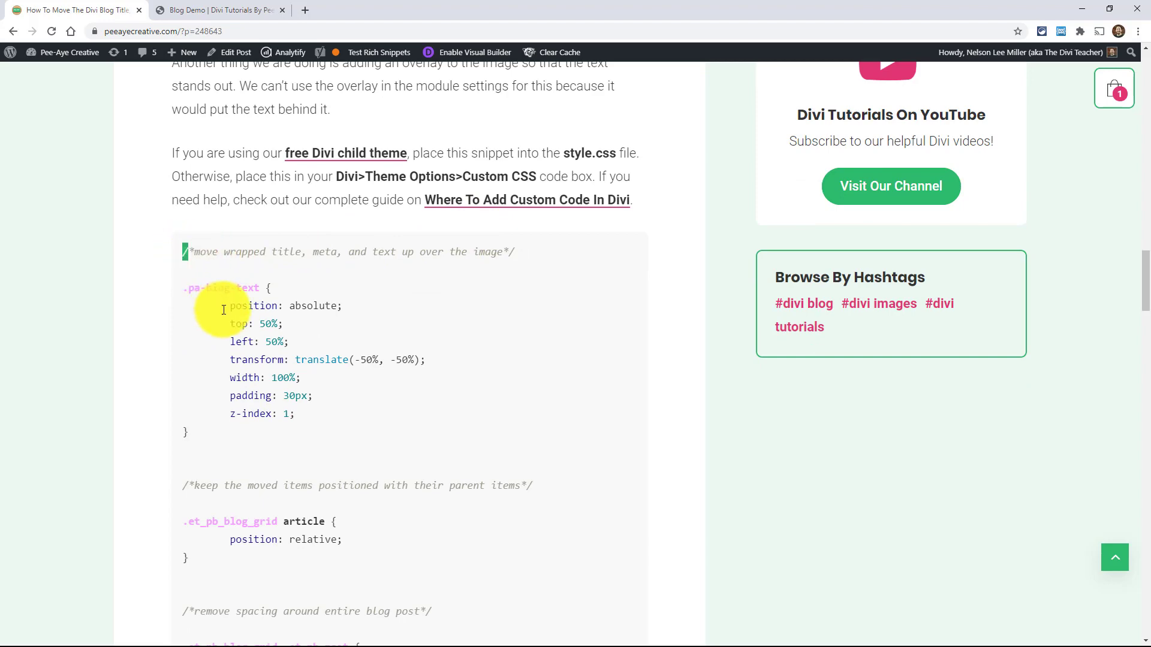
{"action": "scroll", "scroll_direction": "down", "scroll_amount": 3}
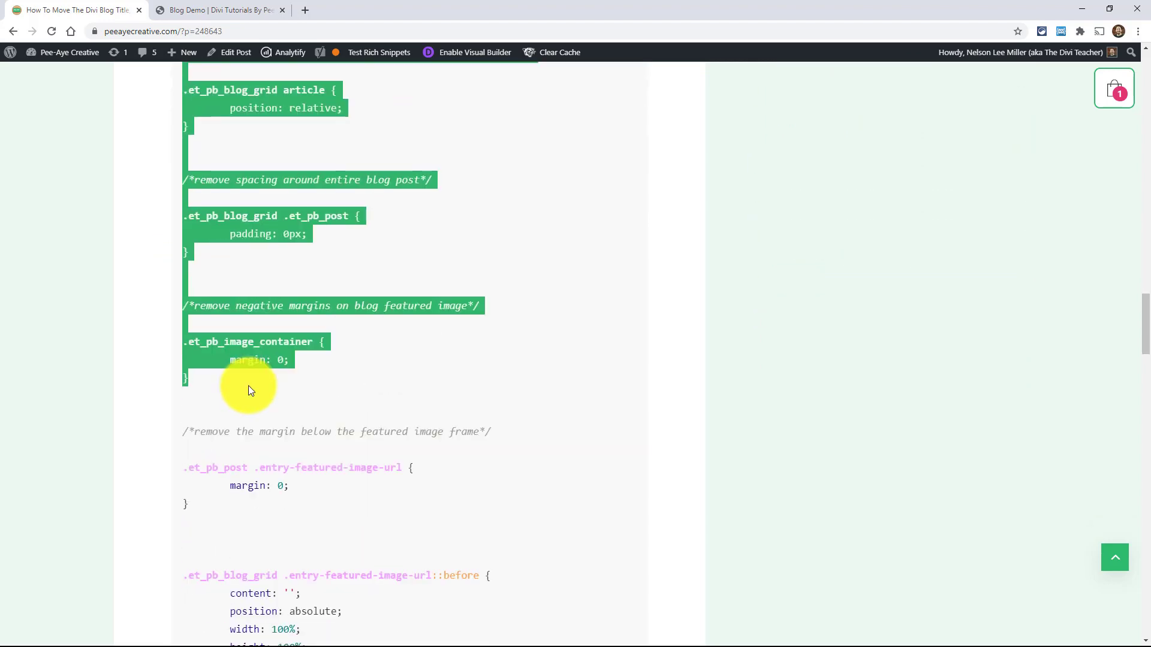
{"action": "scroll", "scroll_direction": "down", "scroll_amount": 3}
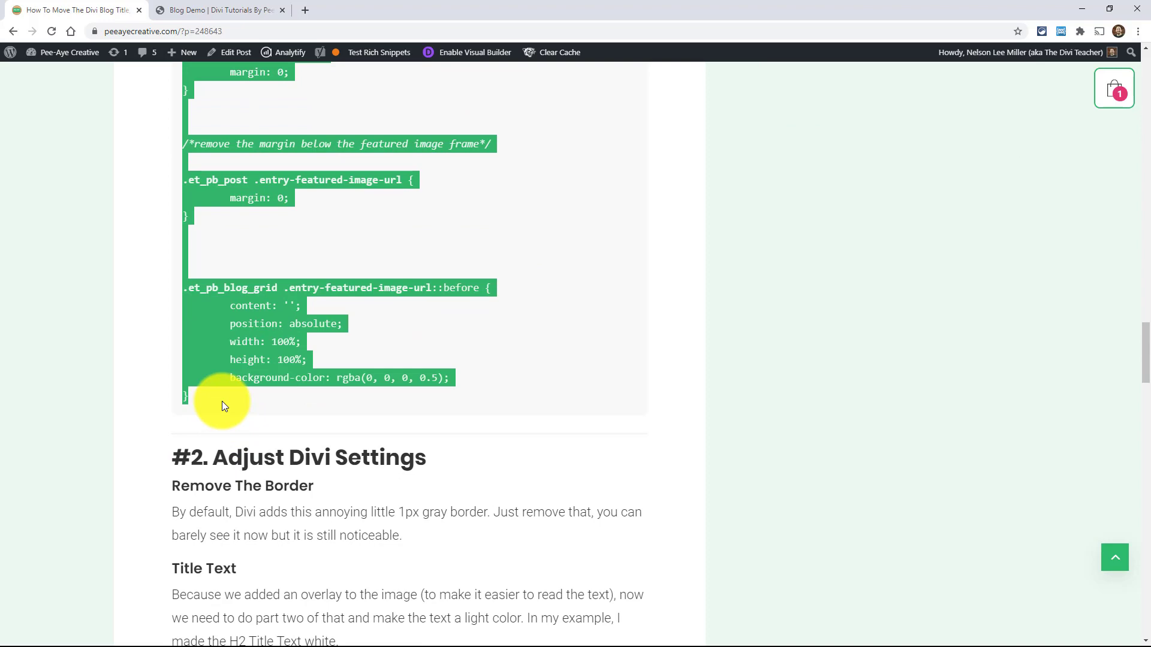
{"action": "left_click", "coordinate": [217, 10]}
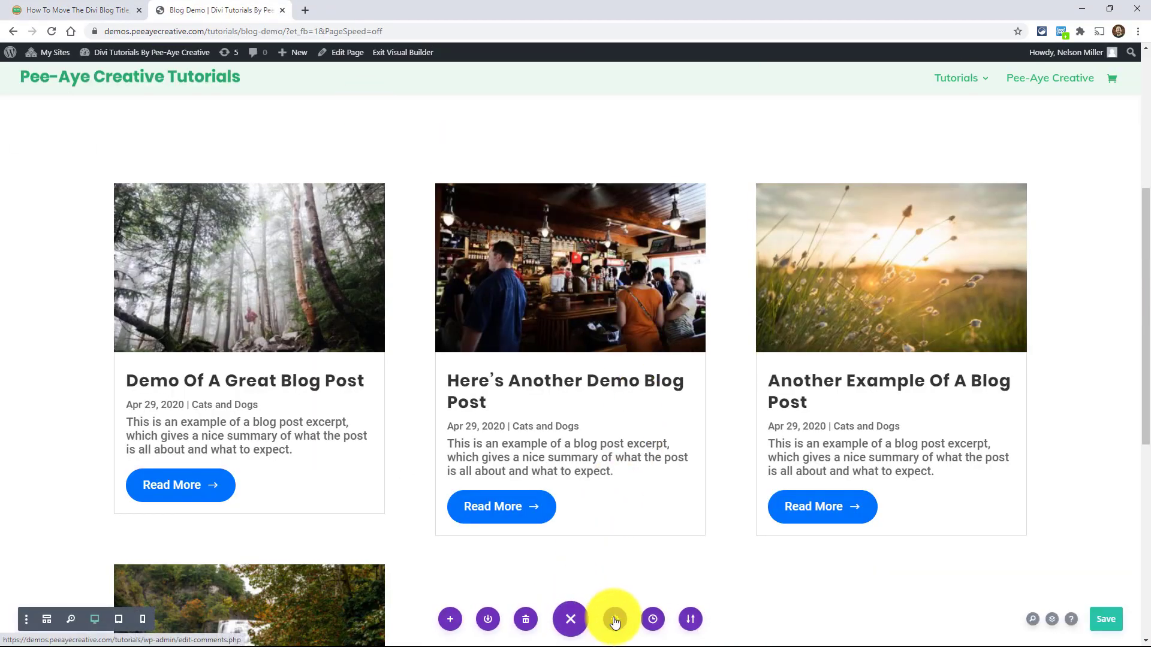
- Paste the copied CSS at the end of Page Settings > Advanced > Custom CSS and save
{"action": "left_click", "coordinate": [614, 619]}
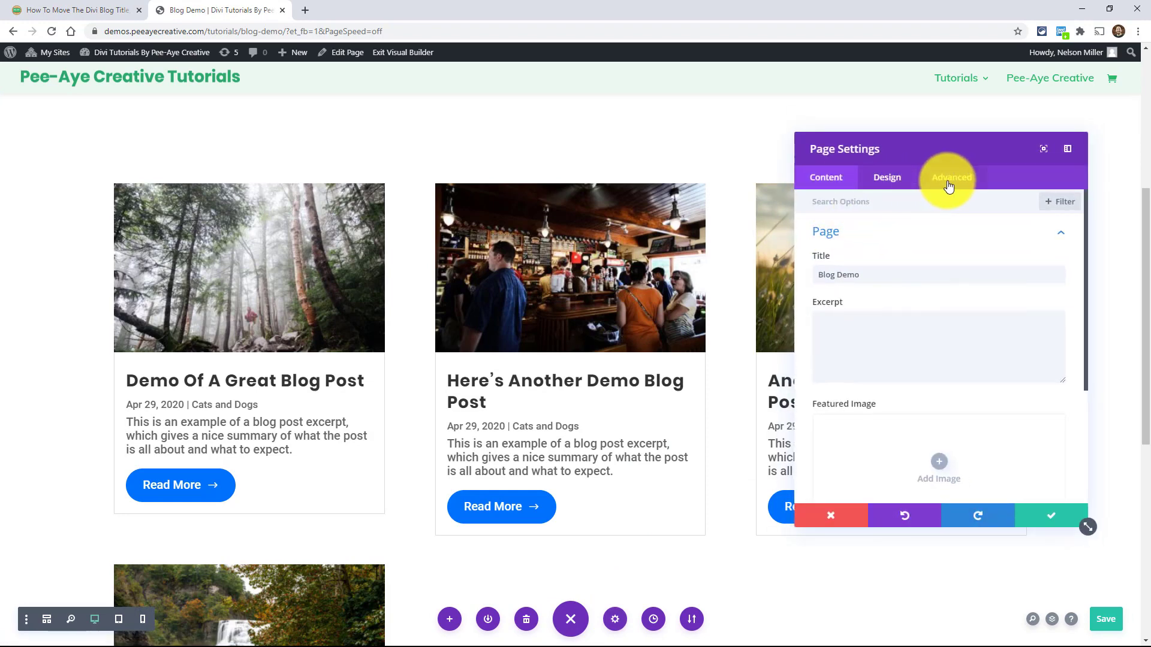
{"action": "left_click", "coordinate": [951, 178]}
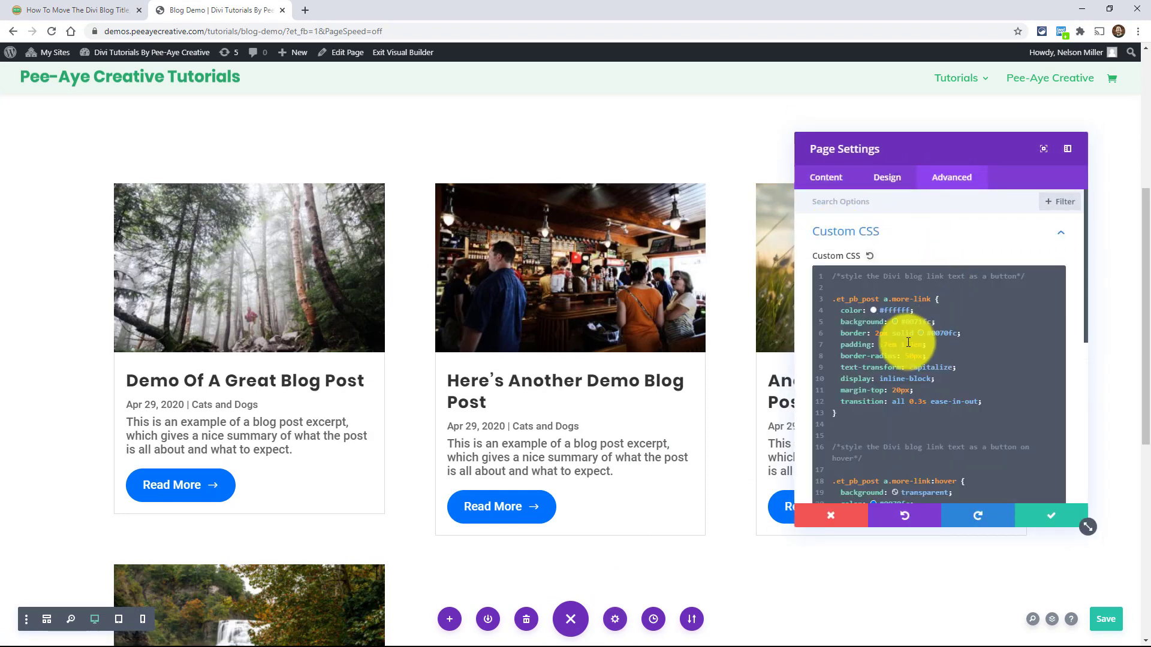
{"action": "scroll", "scroll_direction": "down", "scroll_amount": 3}
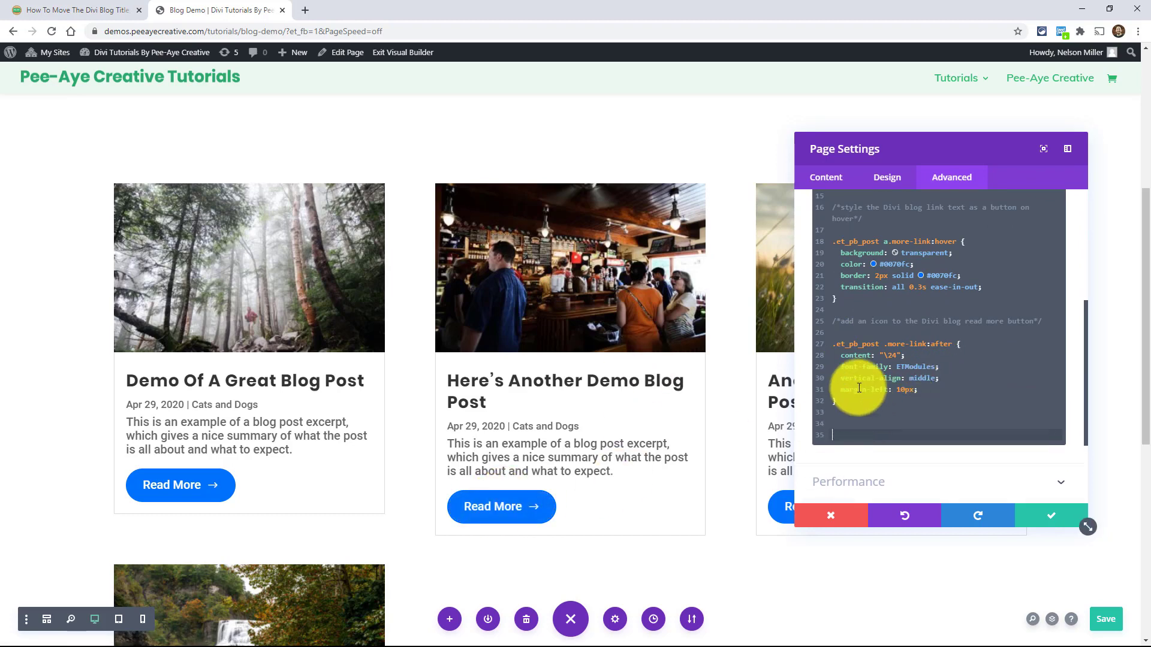
{"action": "scroll", "scroll_direction": "down", "scroll_amount": 3}
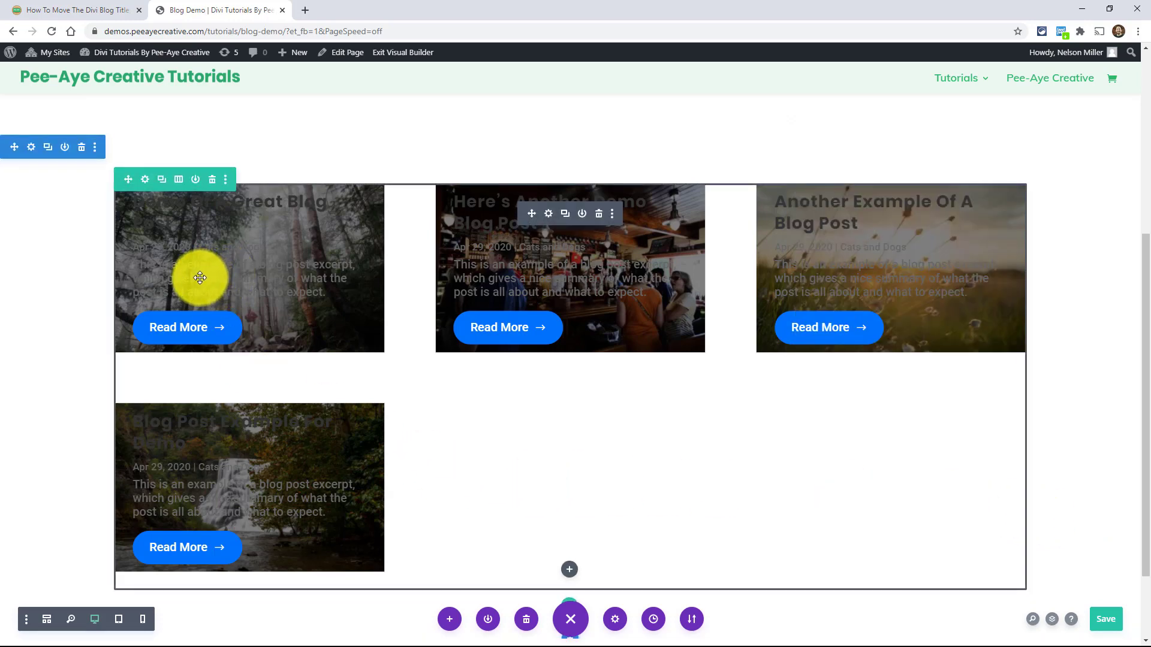
{"action": "mouse_move", "coordinate": [546, 221]}
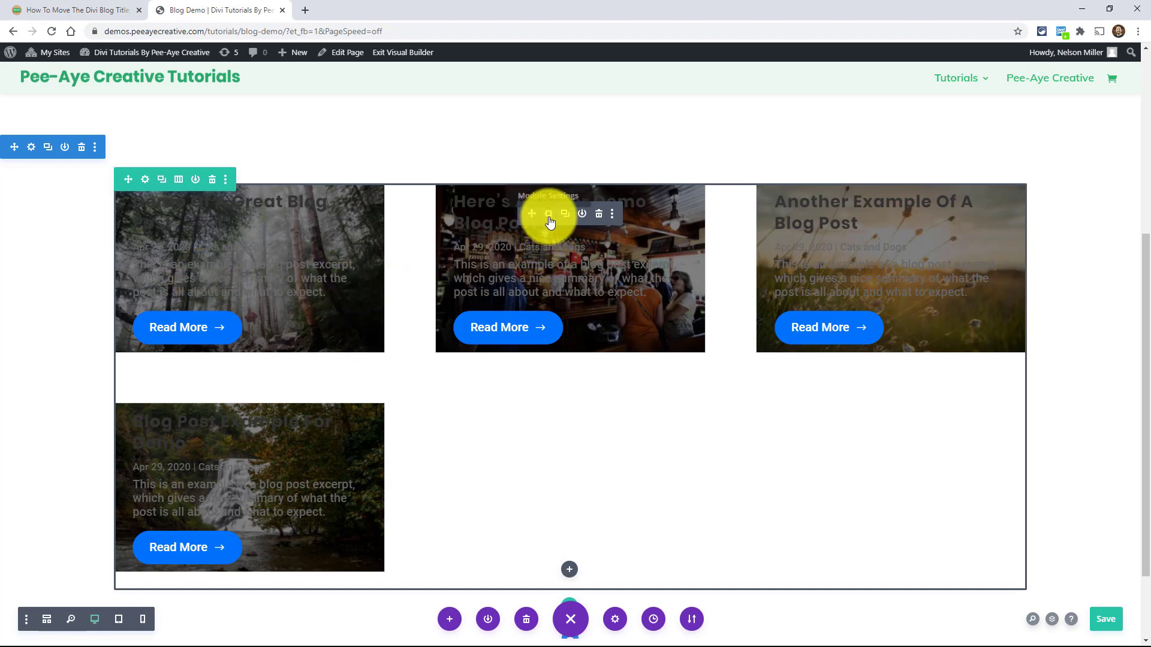
{"action": "mouse_move", "coordinate": [226, 230]}
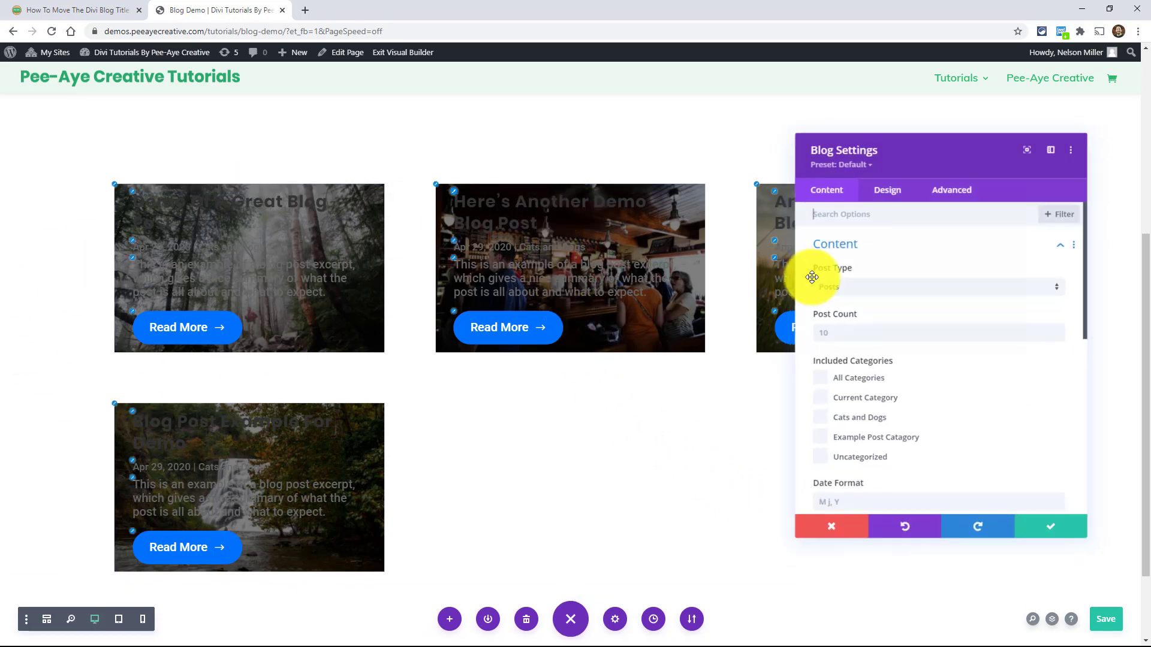
- In the Blog module's Elements options switch Show Date, Show Categories and Show Excerpt to No
{"action": "scroll", "scroll_direction": "down", "scroll_amount": 3}
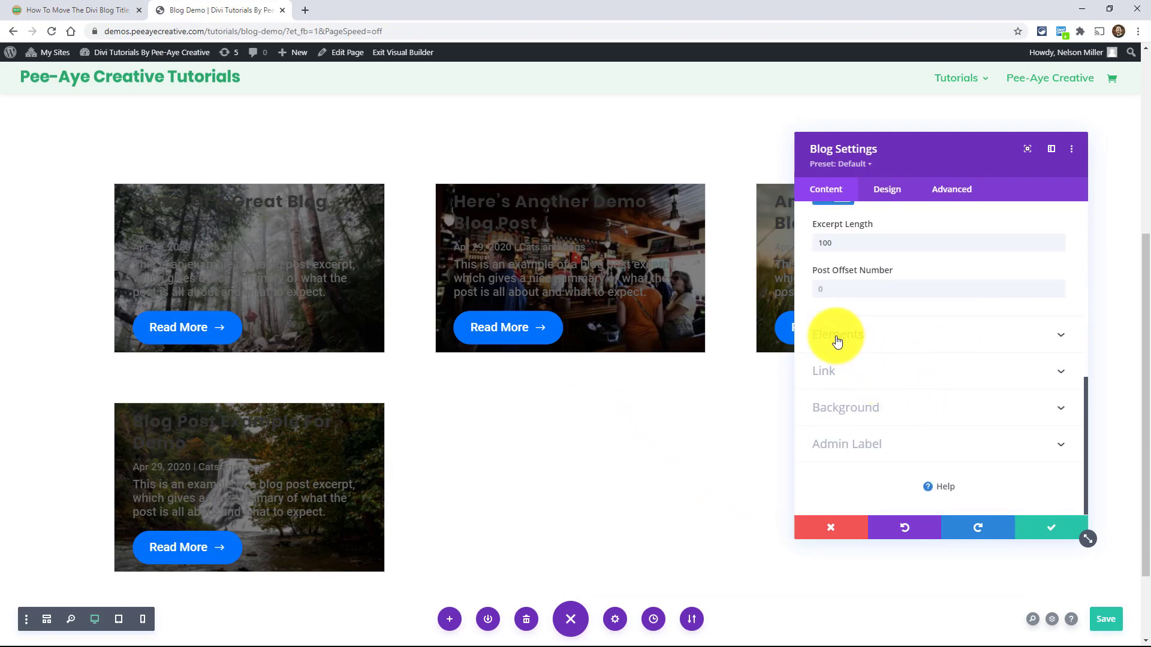
{"action": "left_click", "coordinate": [838, 334]}
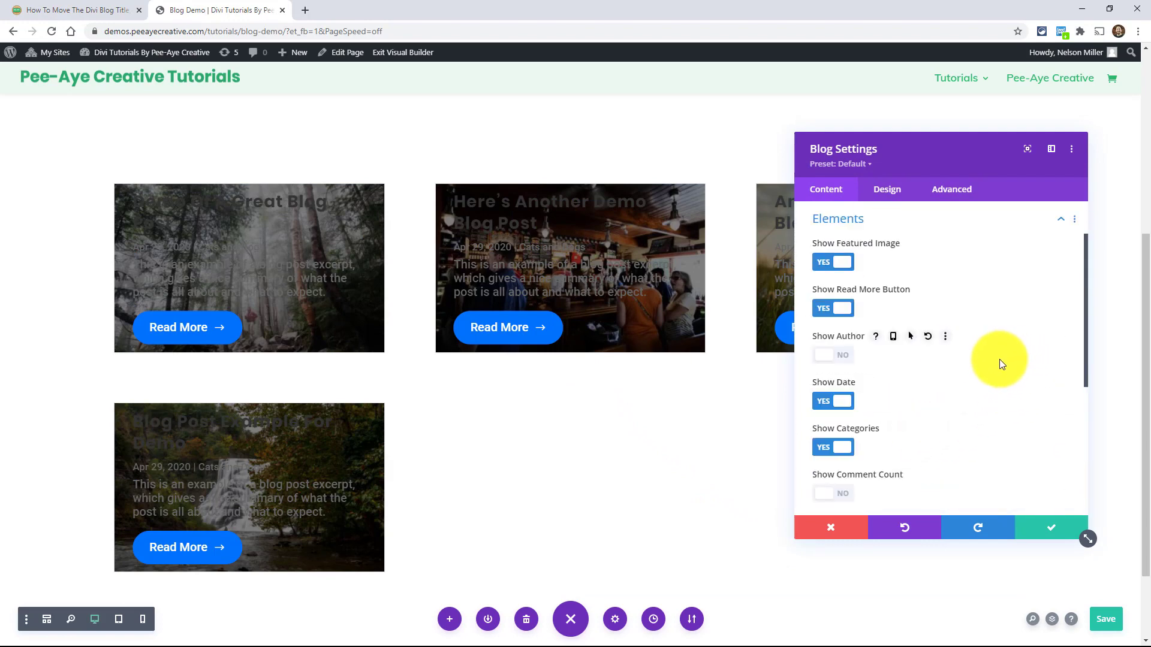
{"action": "mouse_move", "coordinate": [565, 227]}
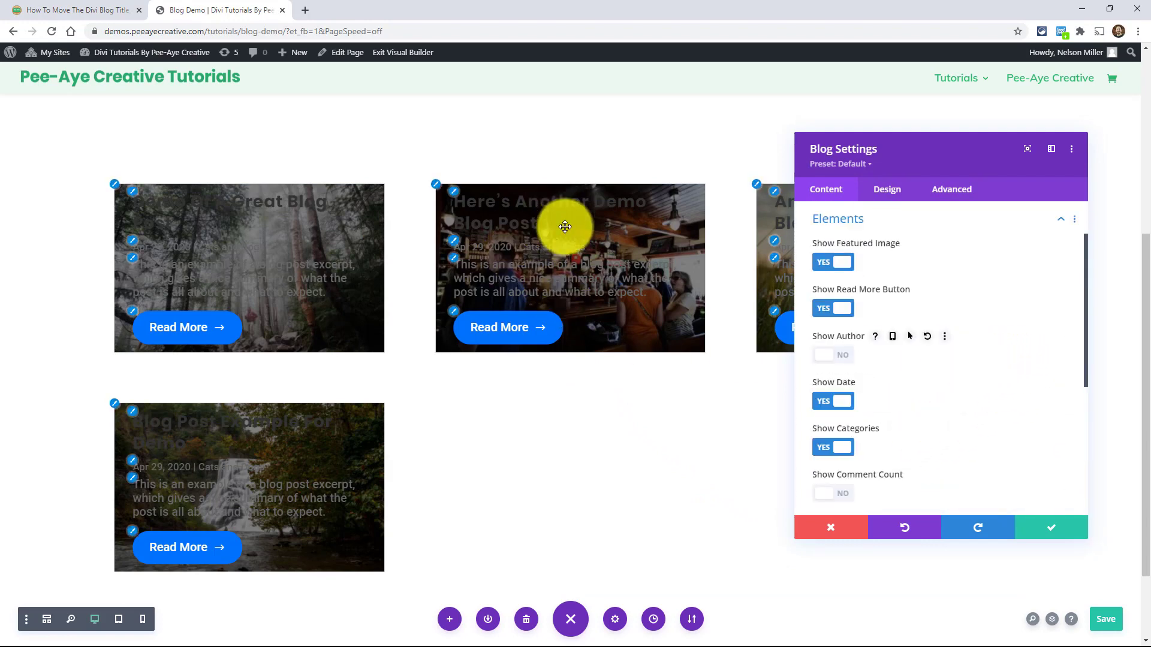
{"action": "mouse_move", "coordinate": [921, 404]}
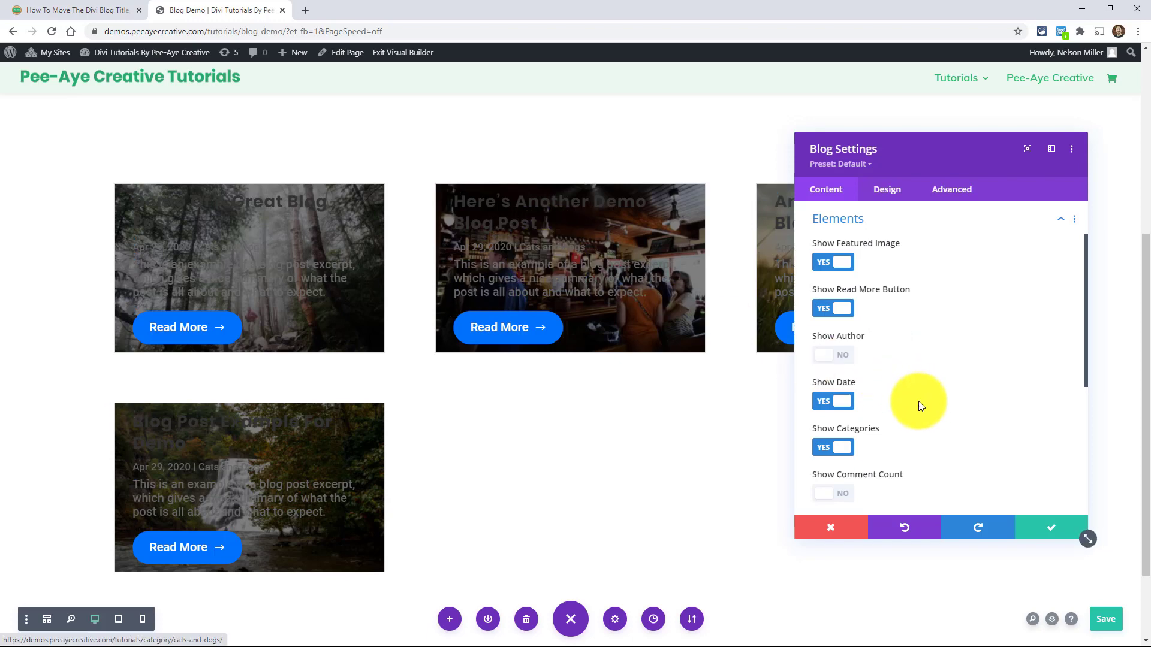
{"action": "mouse_move", "coordinate": [898, 448]}
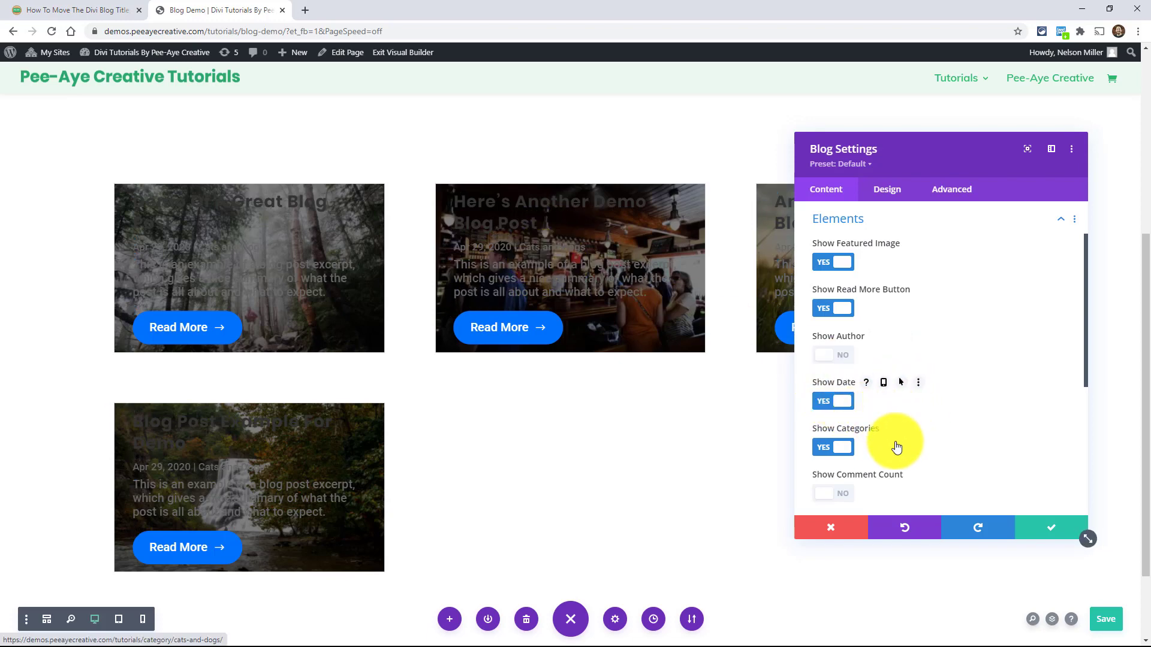
{"action": "left_click", "coordinate": [833, 401]}
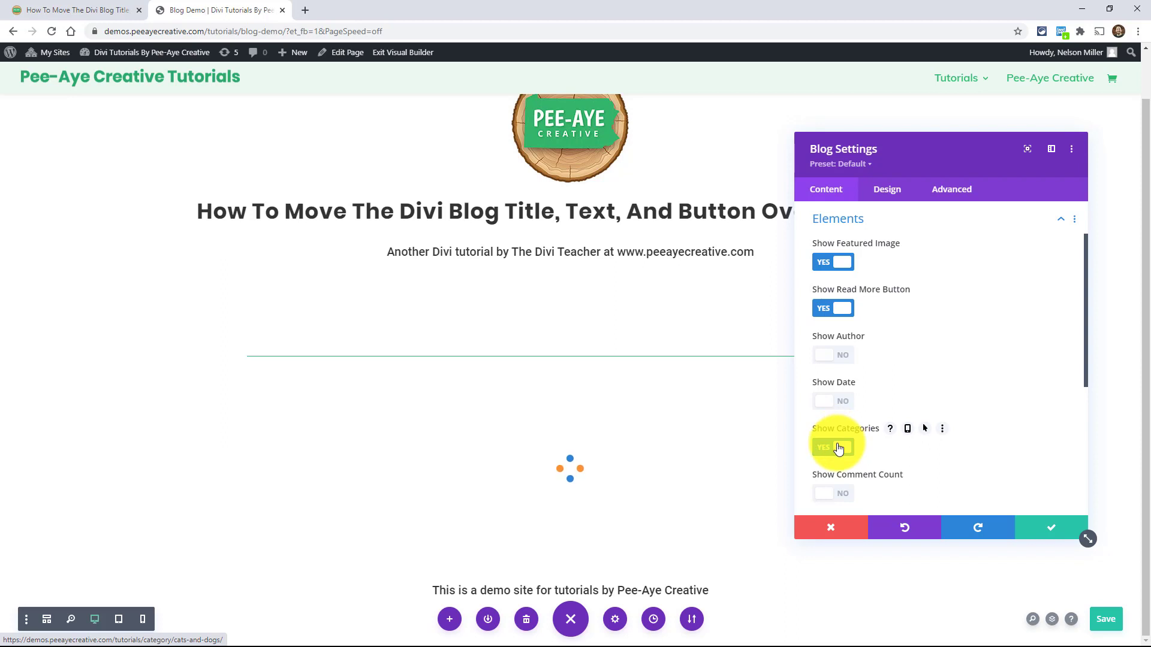
{"action": "left_click", "coordinate": [834, 447]}
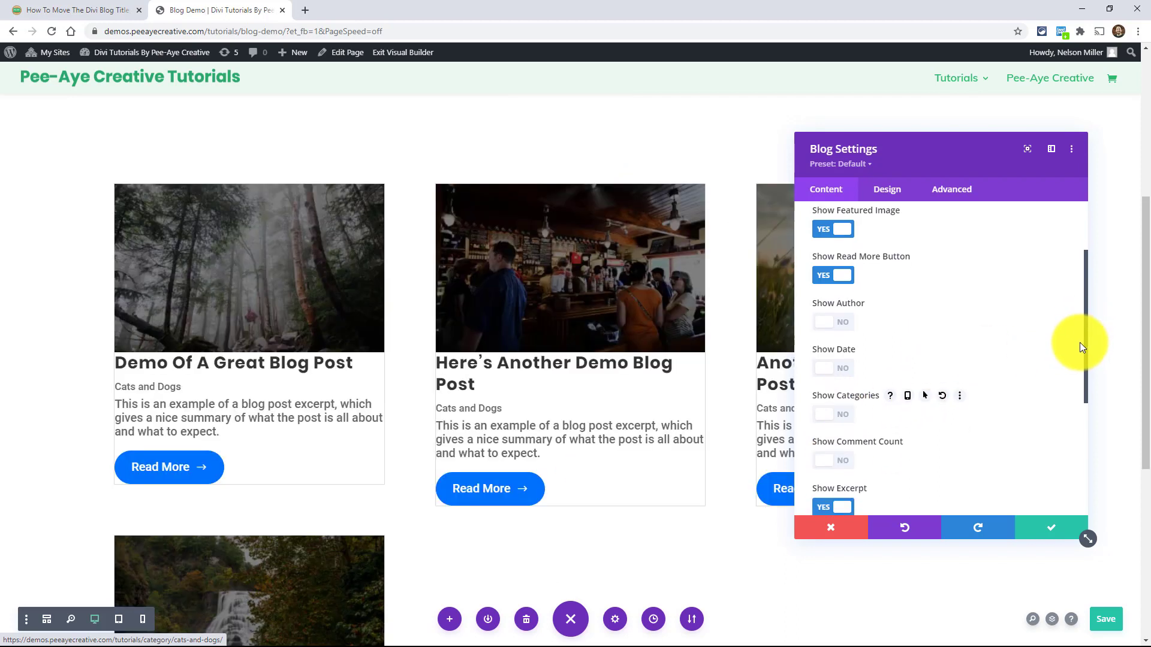
{"action": "scroll", "scroll_direction": "down", "scroll_amount": 3}
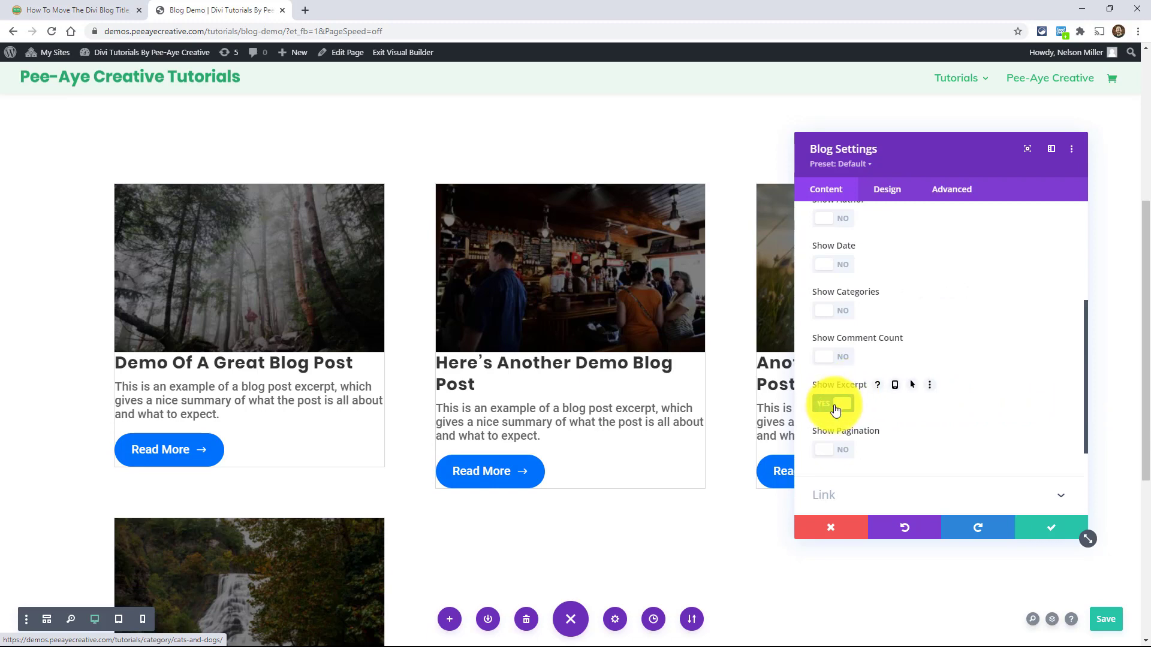
{"action": "left_click", "coordinate": [832, 404]}
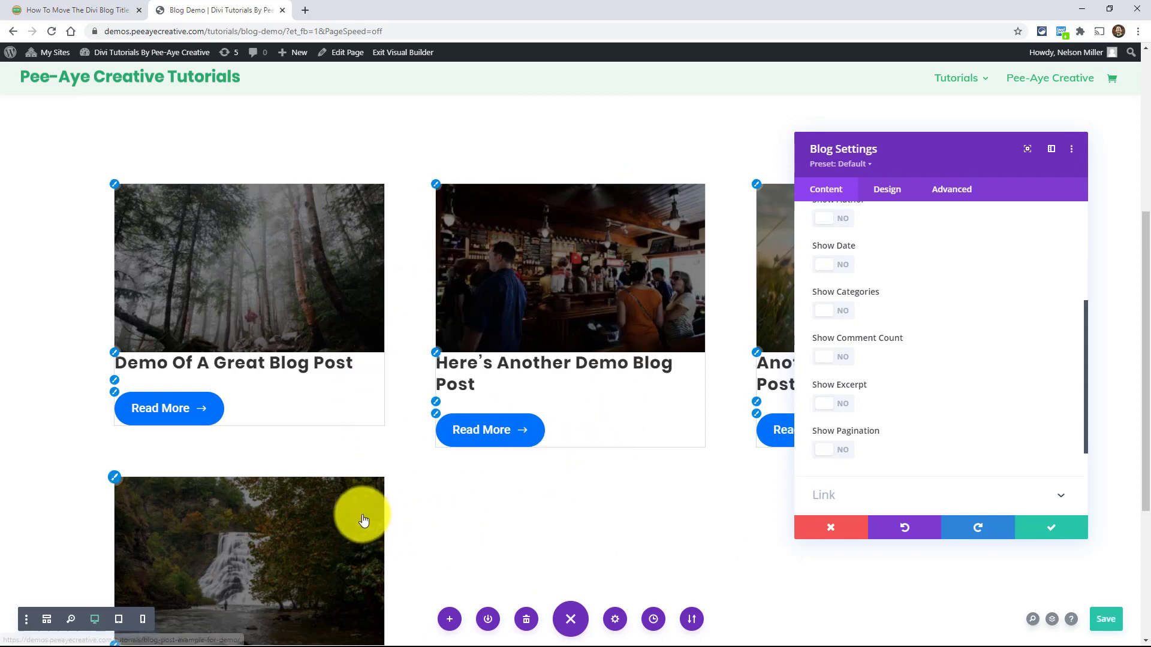
{"action": "mouse_move", "coordinate": [403, 512]}
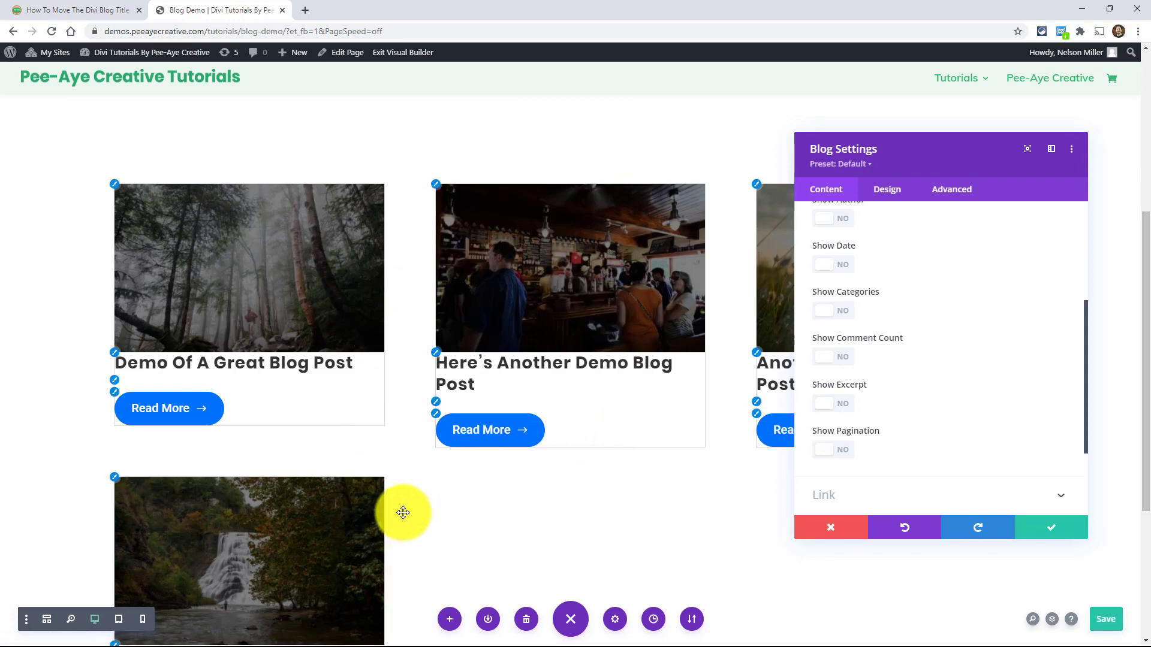
{"action": "mouse_move", "coordinate": [862, 359]}
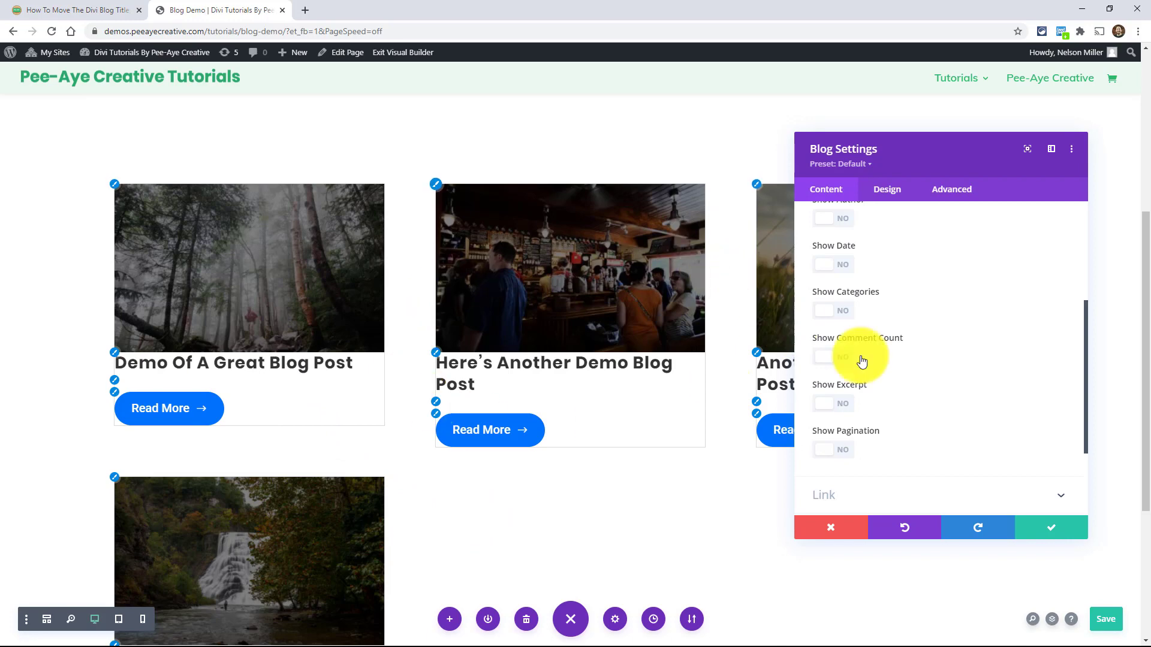
{"action": "mouse_move", "coordinate": [874, 381]}
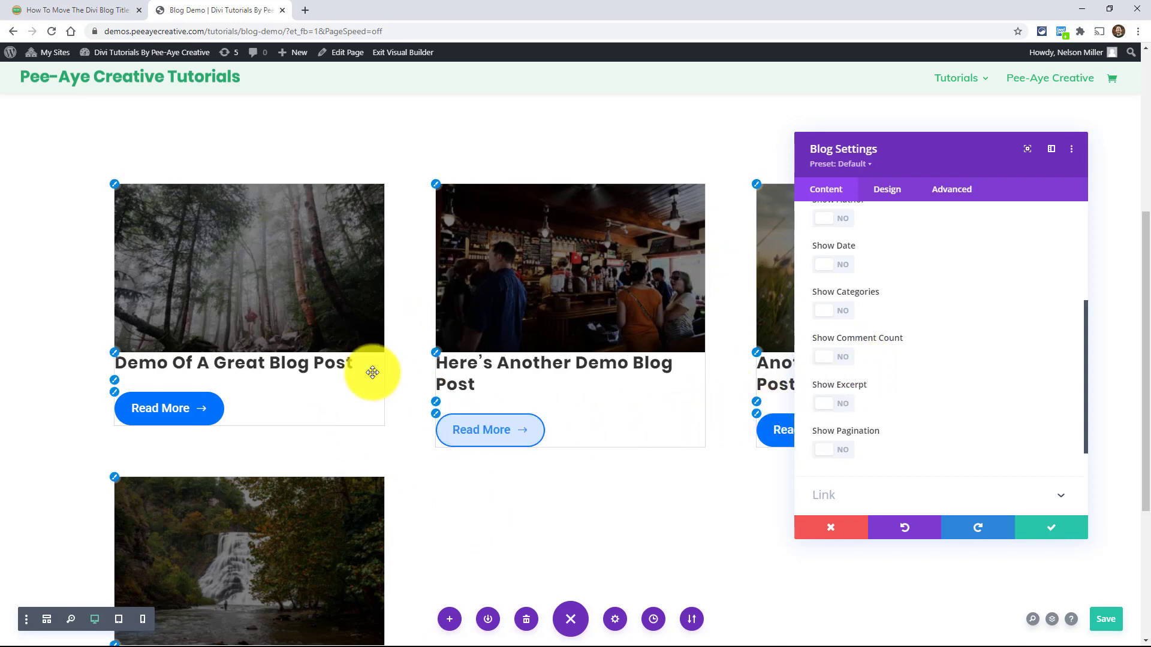
{"action": "mouse_move", "coordinate": [629, 394]}
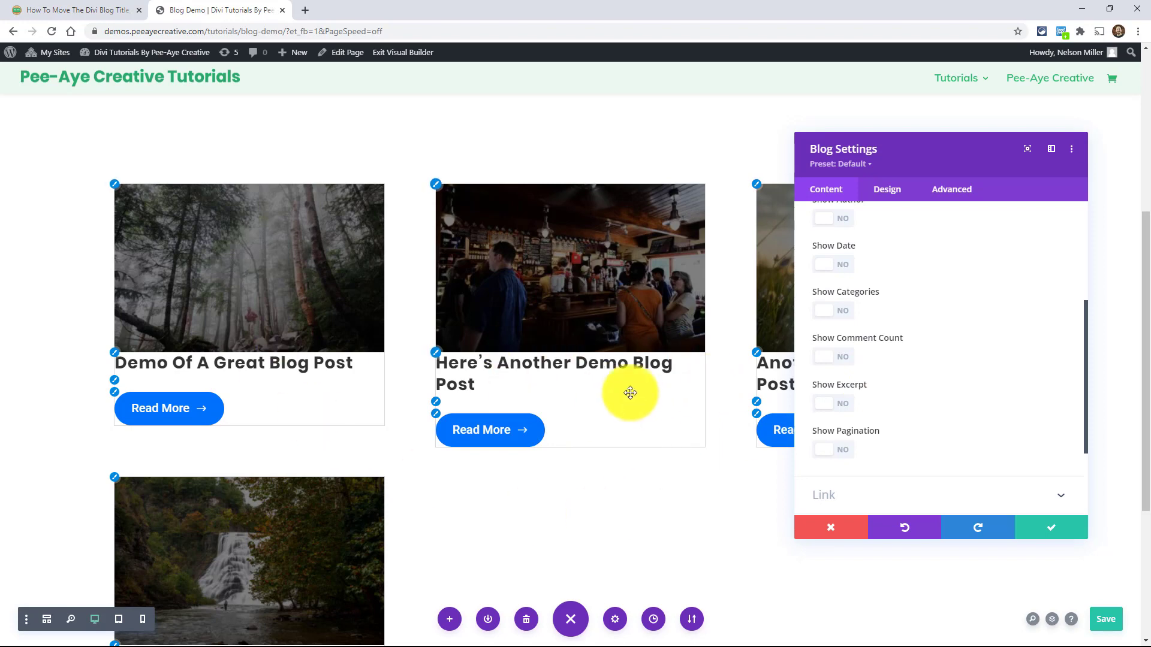
{"action": "mouse_move", "coordinate": [544, 229]}
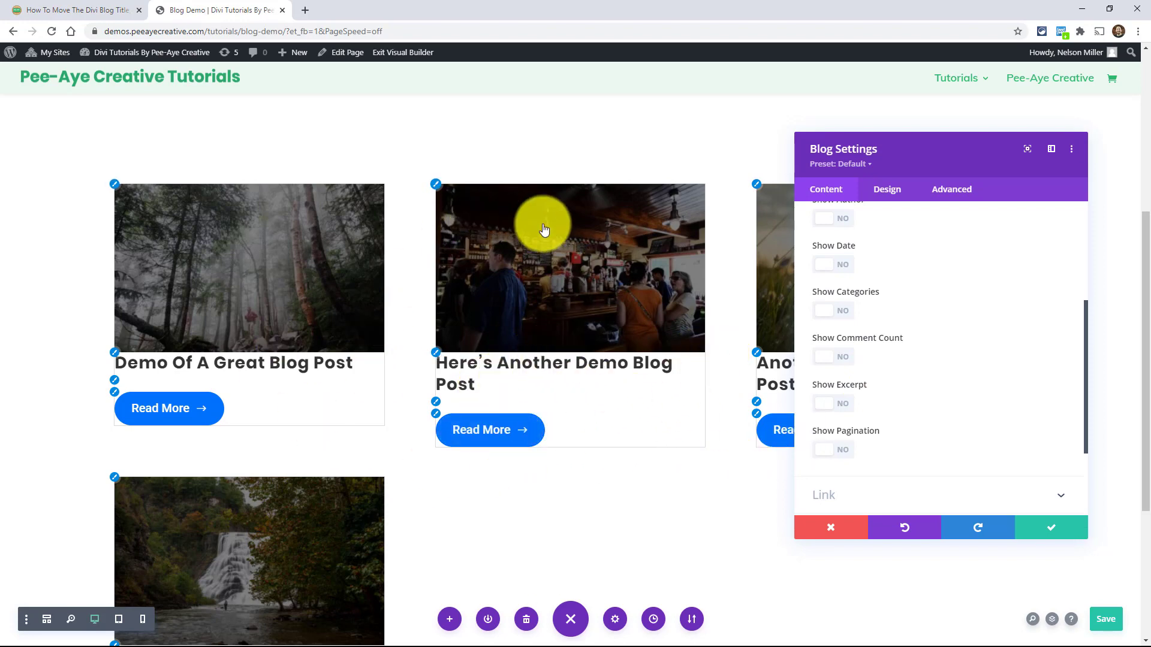
{"action": "mouse_move", "coordinate": [582, 495]}
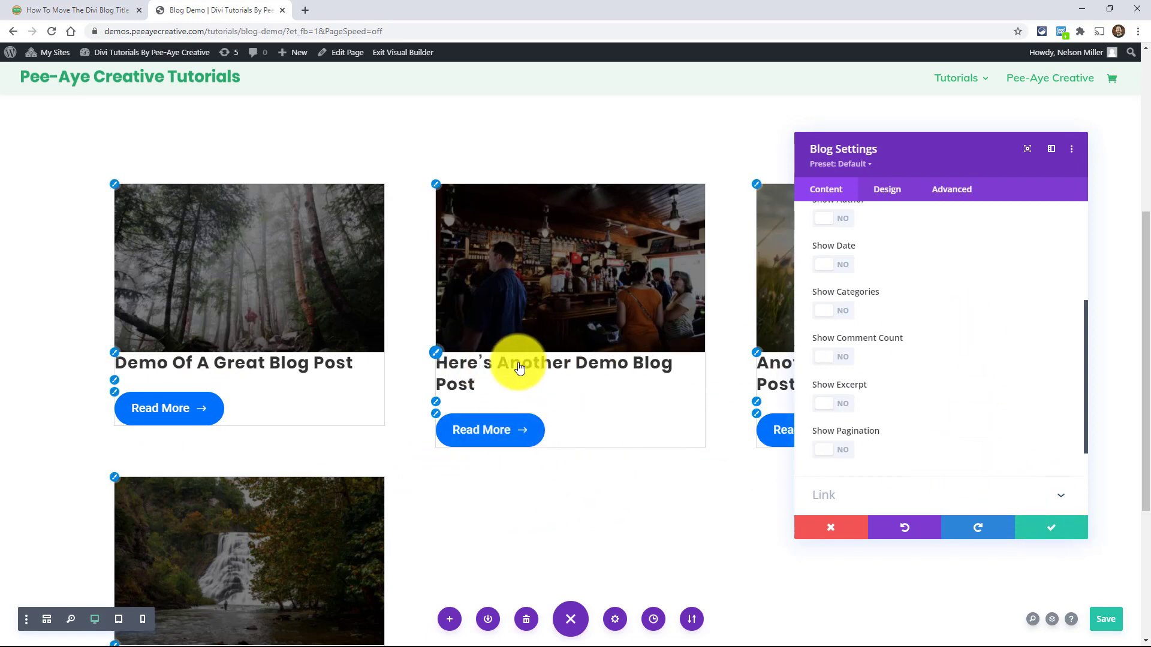
{"action": "mouse_move", "coordinate": [218, 331]}
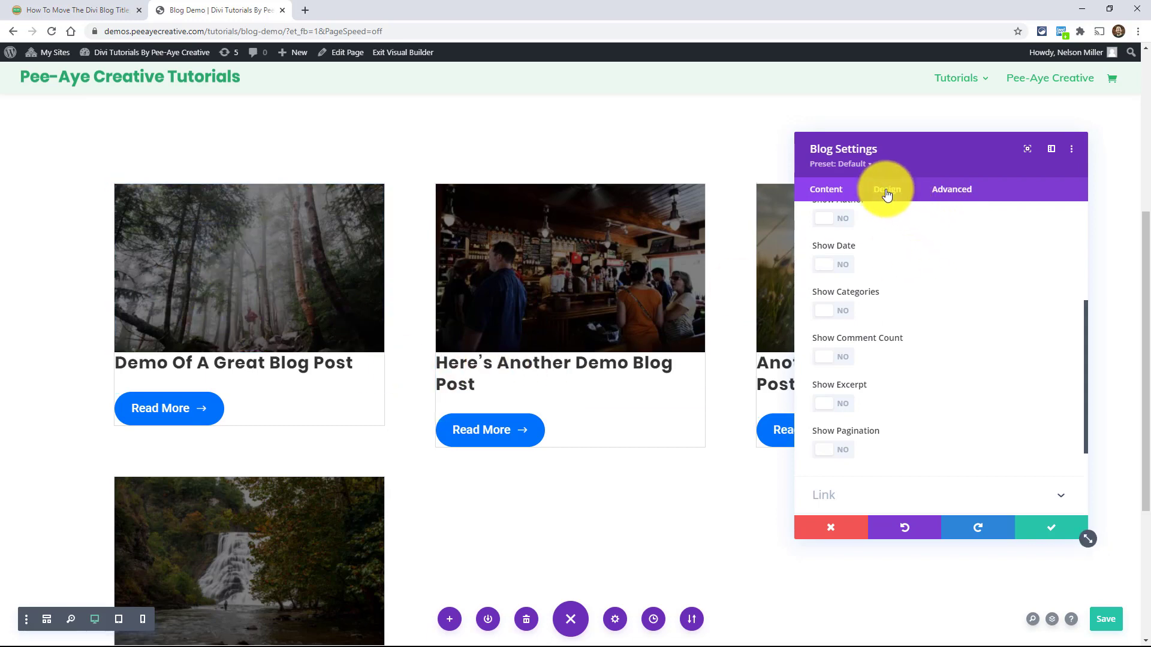
- Expand the Blog module's Title Text design options to set the title colour to white
{"action": "left_click", "coordinate": [887, 189]}
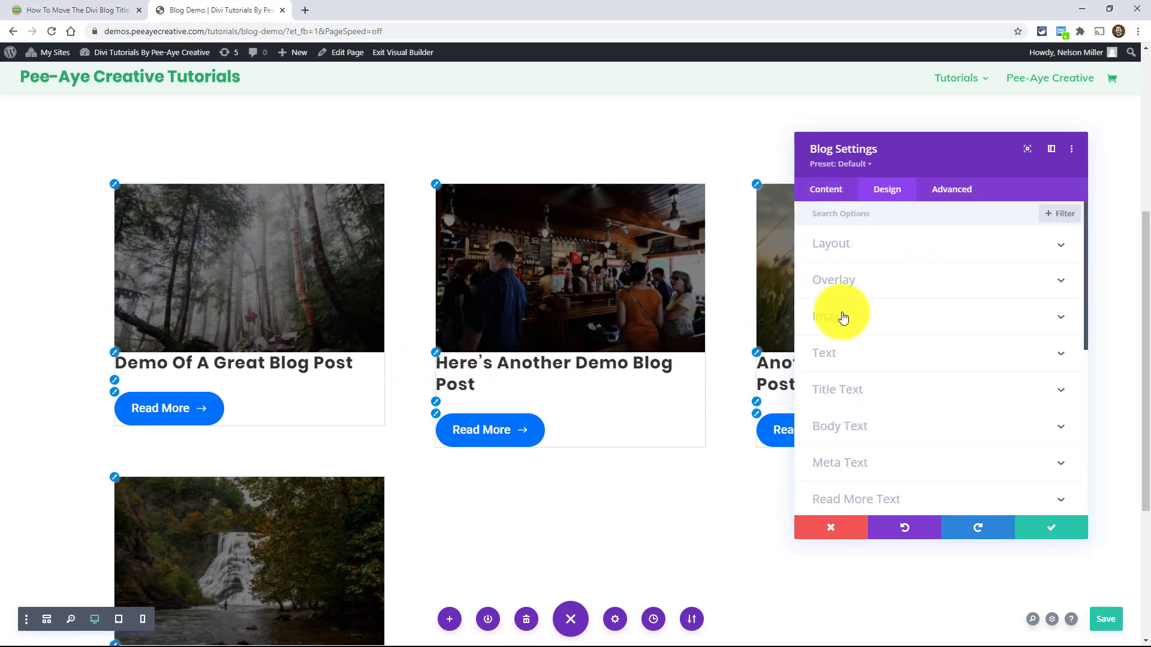
{"action": "left_click", "coordinate": [824, 353]}
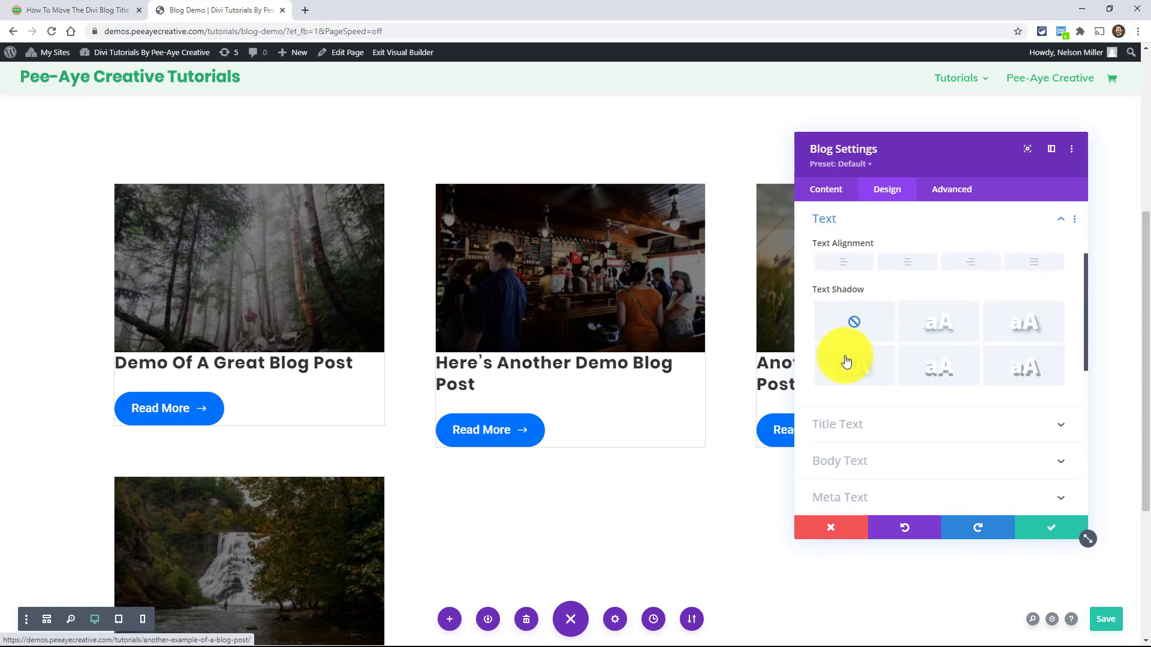
{"action": "mouse_move", "coordinate": [866, 439]}
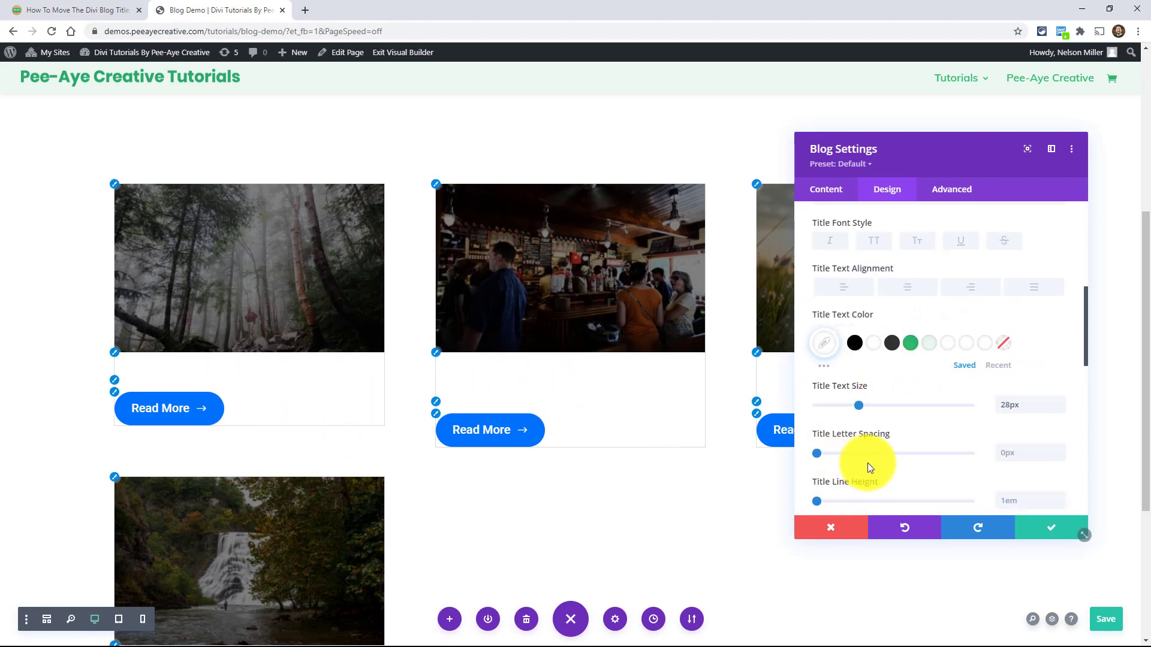
{"action": "mouse_move", "coordinate": [987, 511]}
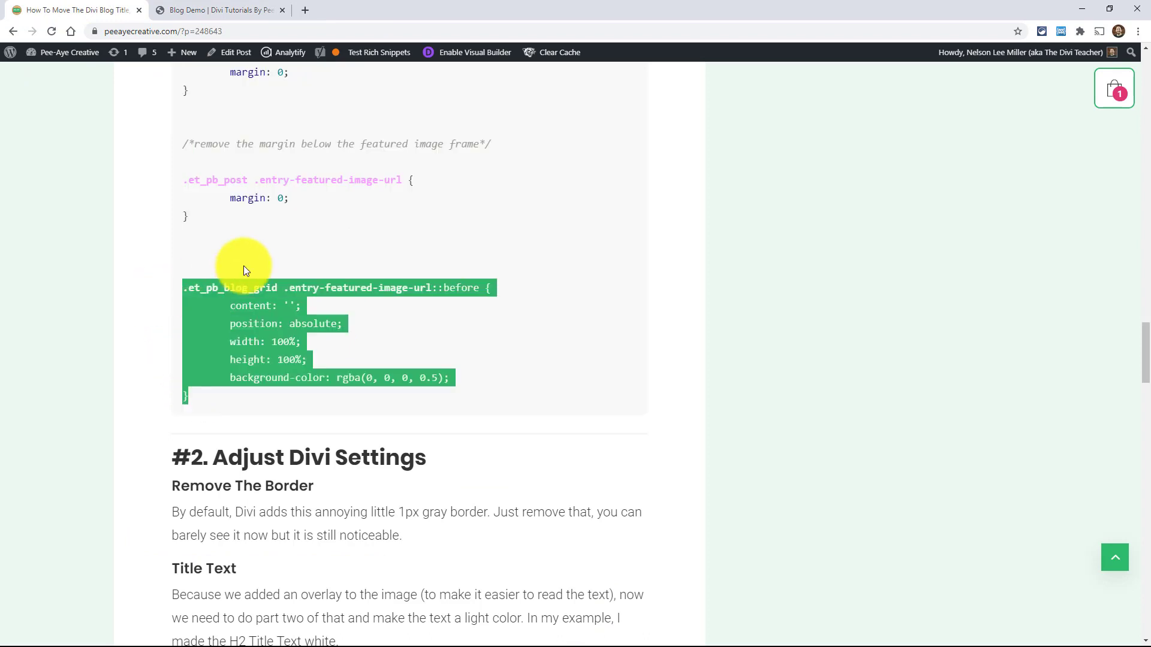
- Copy the .et_pb_blog_grid .entry-featured-image-url::before overlay rule and return to the builder tab
{"action": "left_click", "coordinate": [267, 276]}
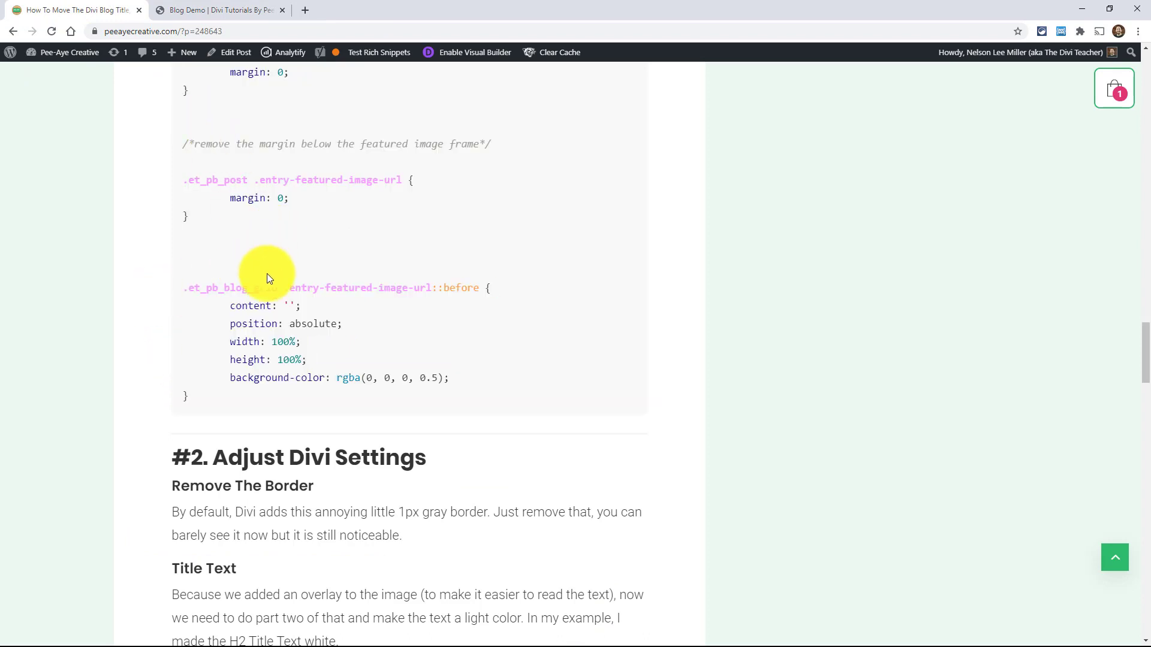
{"action": "mouse_move", "coordinate": [238, 378]}
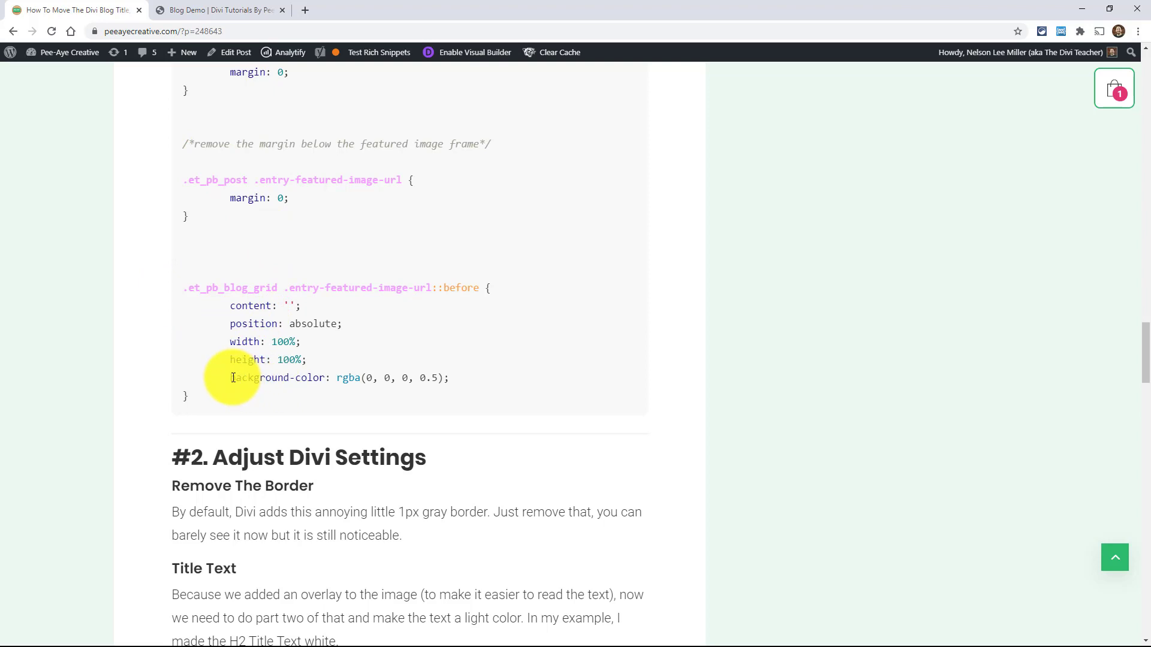
{"action": "mouse_move", "coordinate": [409, 277]}
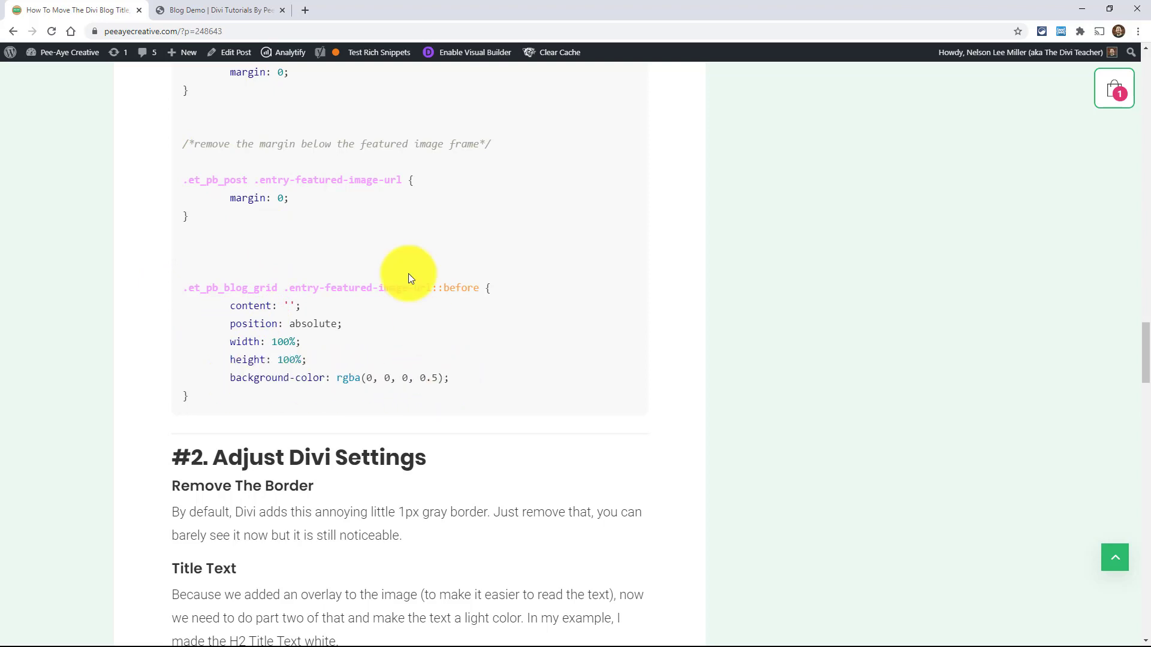
{"action": "left_click", "coordinate": [217, 10]}
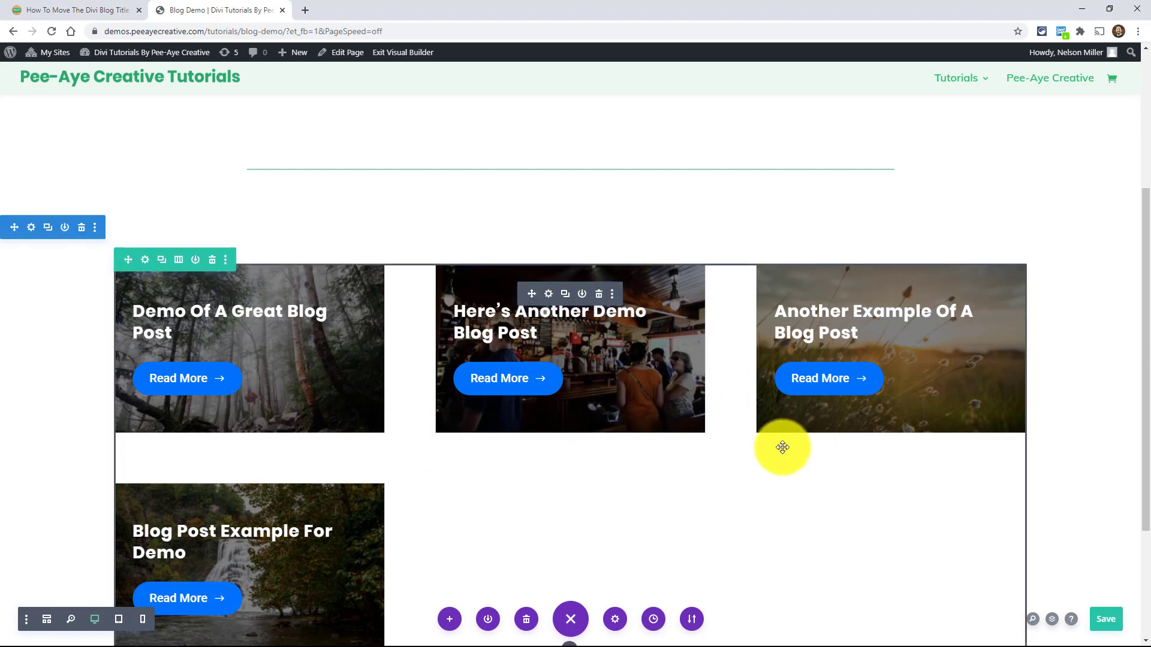
{"action": "mouse_move", "coordinate": [928, 403]}
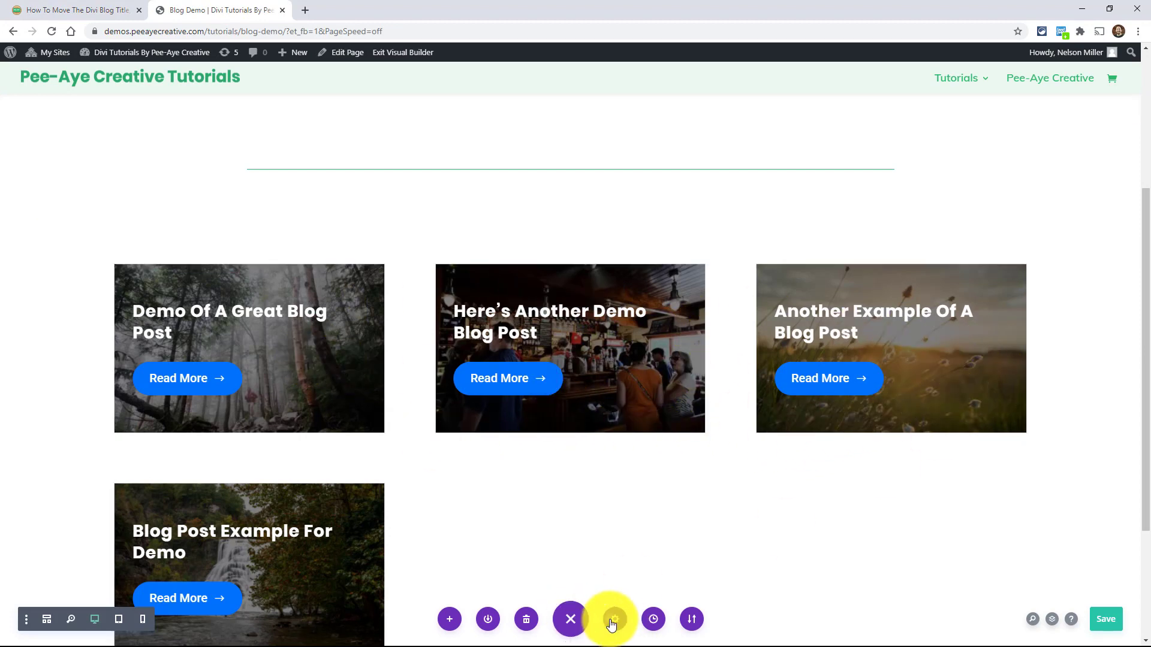
- Reach the page settings' custom CSS to paste the ::before overlay rule at the end
{"action": "left_click", "coordinate": [614, 619]}
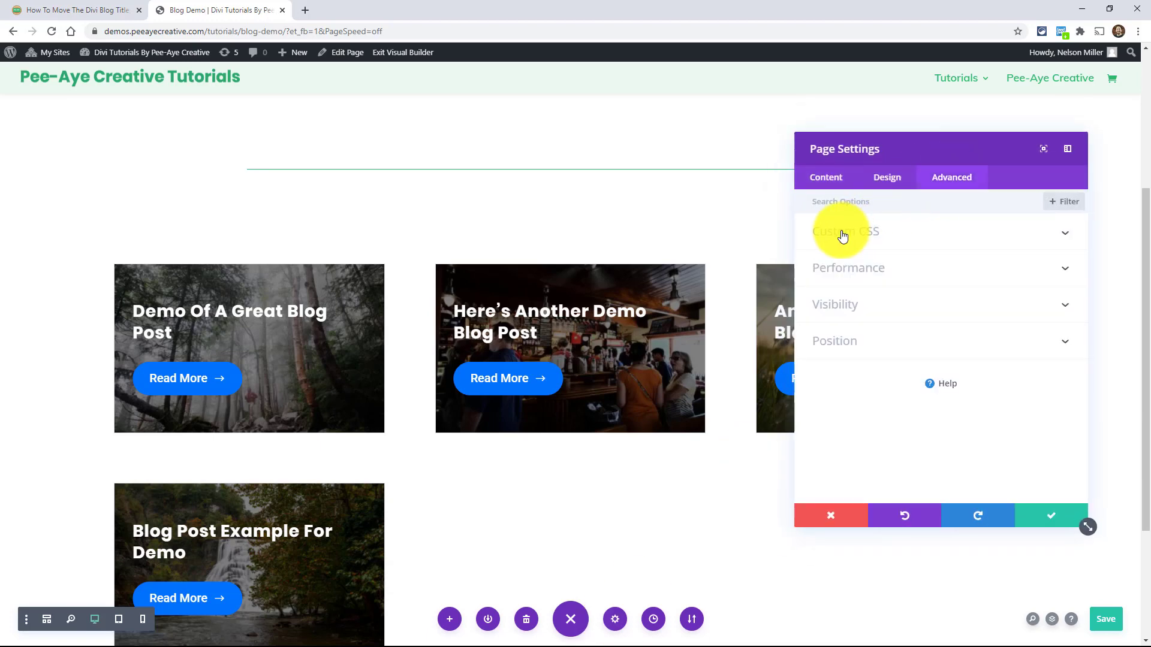
{"action": "left_click", "coordinate": [846, 232]}
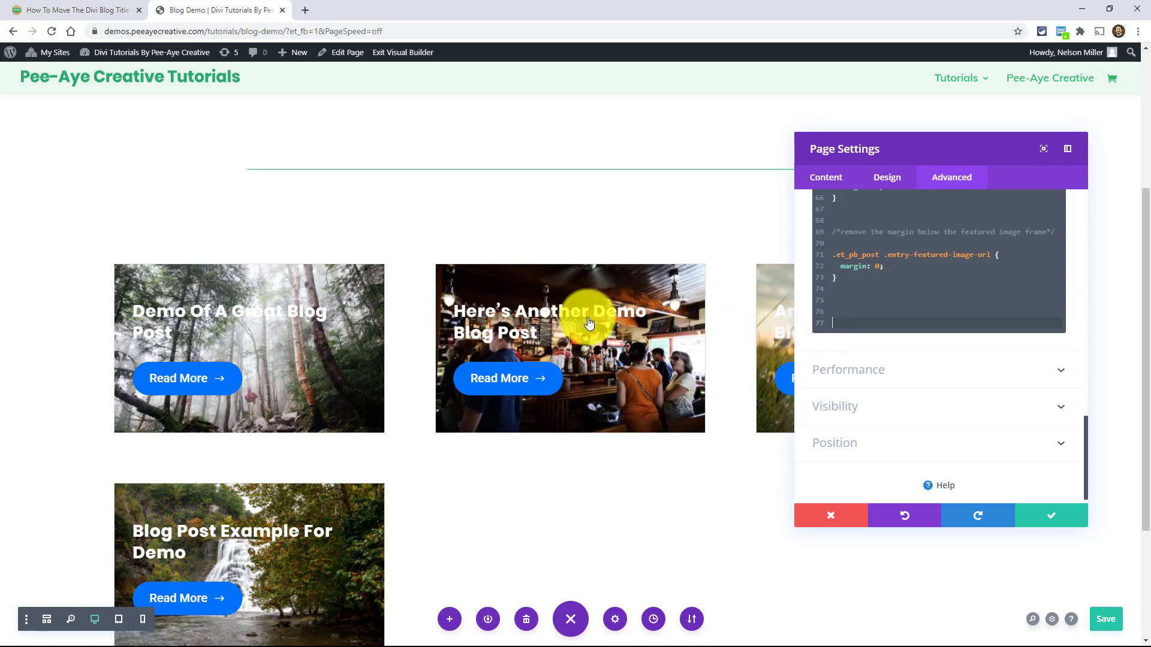
{"action": "mouse_move", "coordinate": [820, 384]}
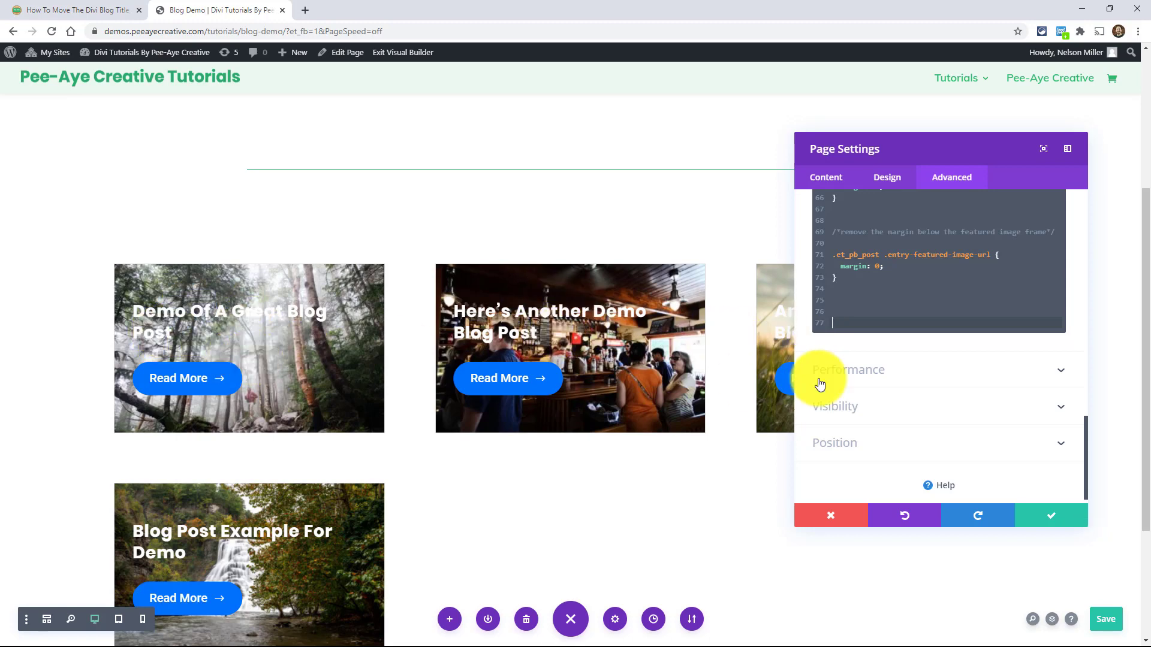
{"action": "mouse_move", "coordinate": [242, 327]}
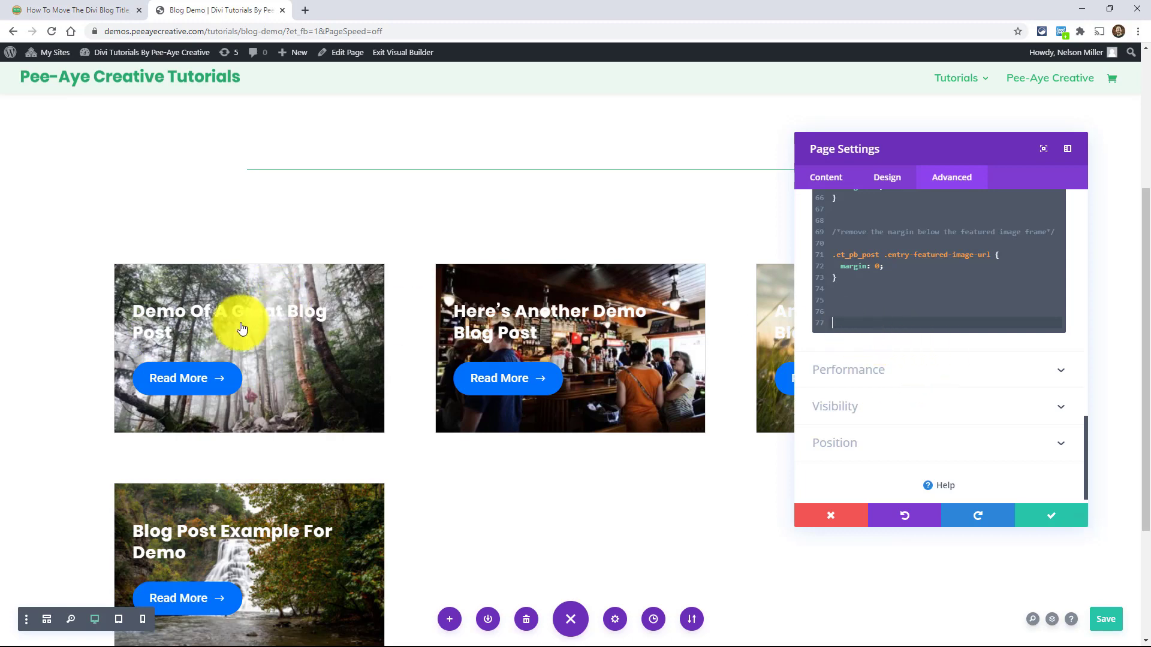
{"action": "mouse_move", "coordinate": [283, 371]}
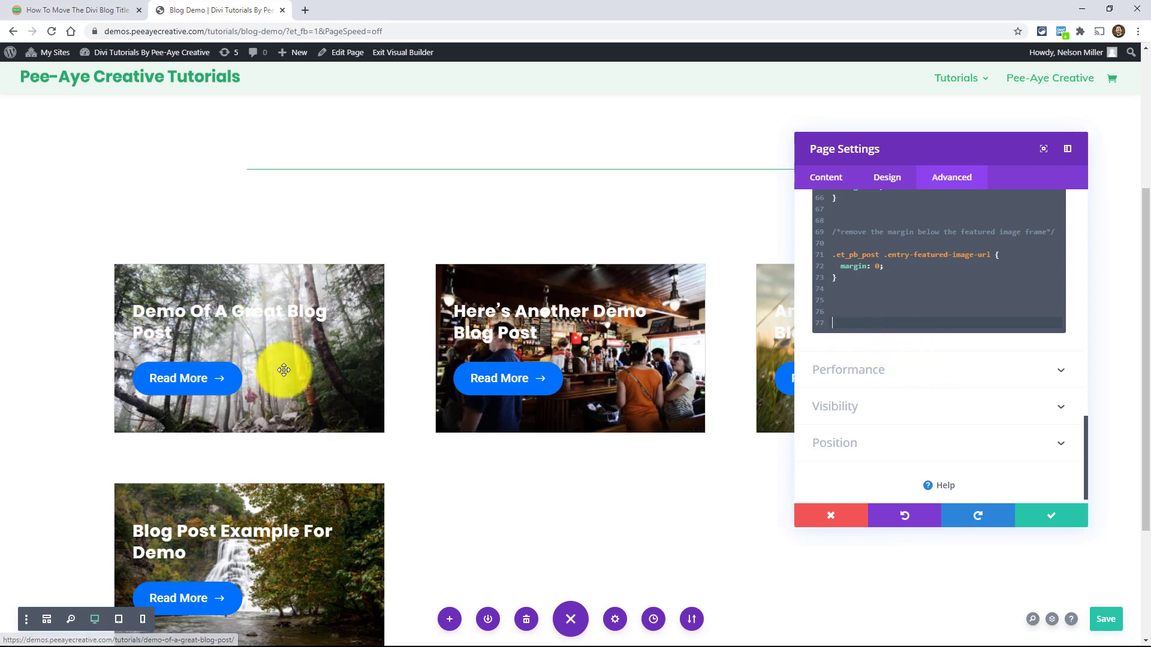
{"action": "mouse_move", "coordinate": [724, 316]}
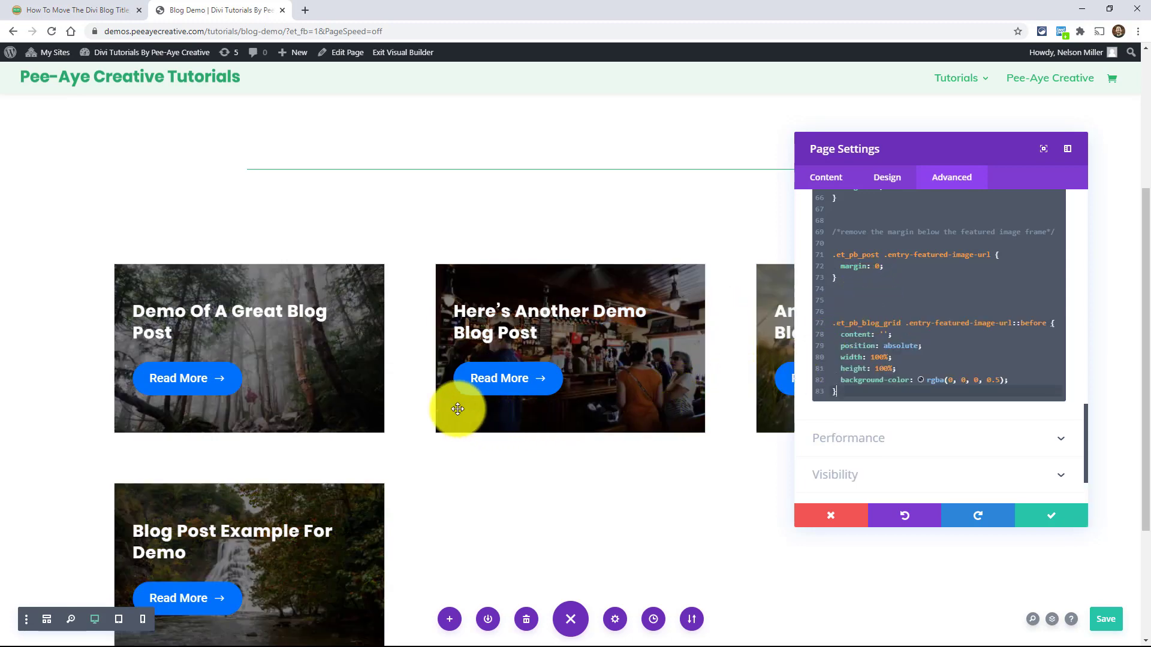
{"action": "mouse_move", "coordinate": [699, 387]}
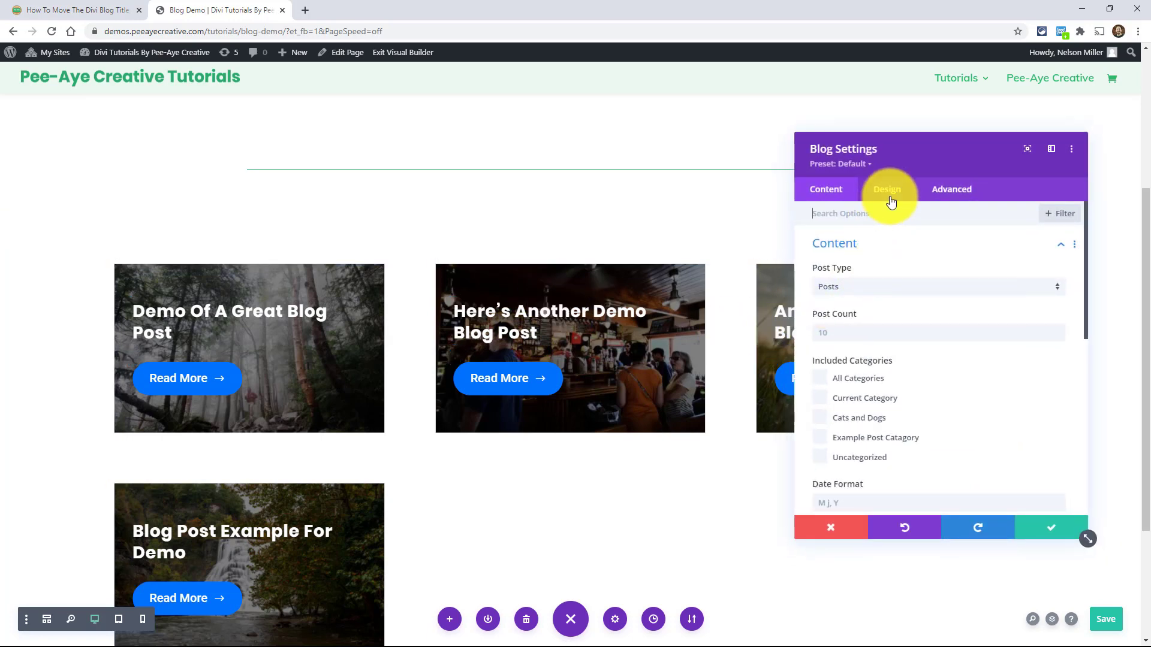
- Check the Featured Image Overlay under the Blog module's Design options, then collapse it
{"action": "left_click", "coordinate": [887, 188]}
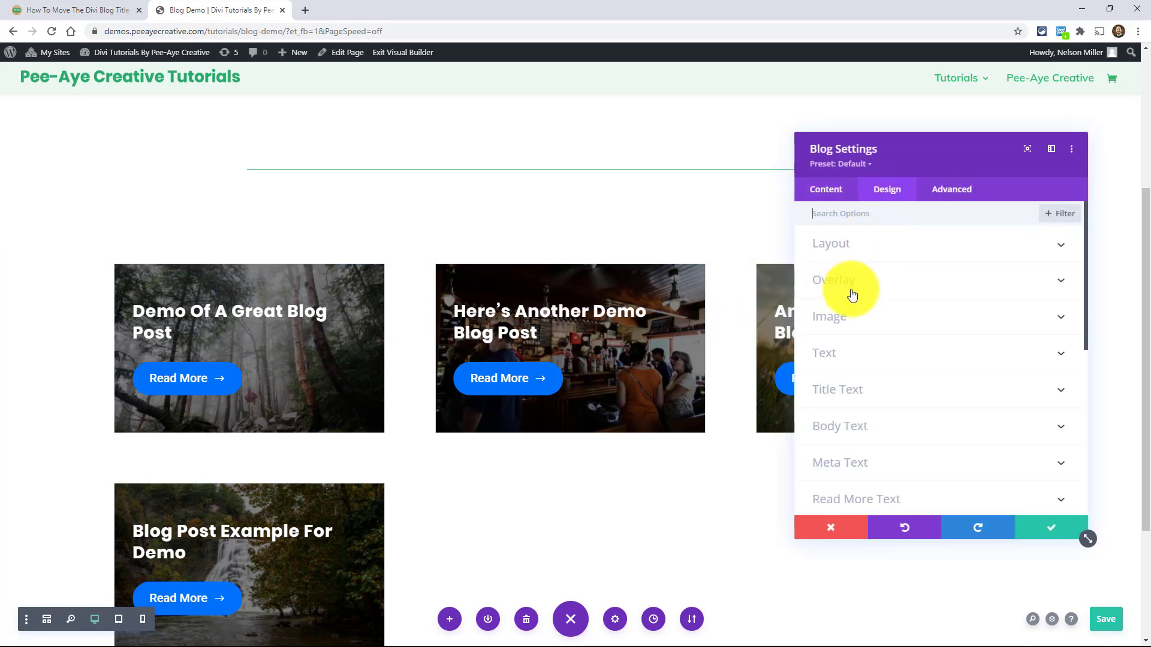
{"action": "left_click", "coordinate": [833, 279]}
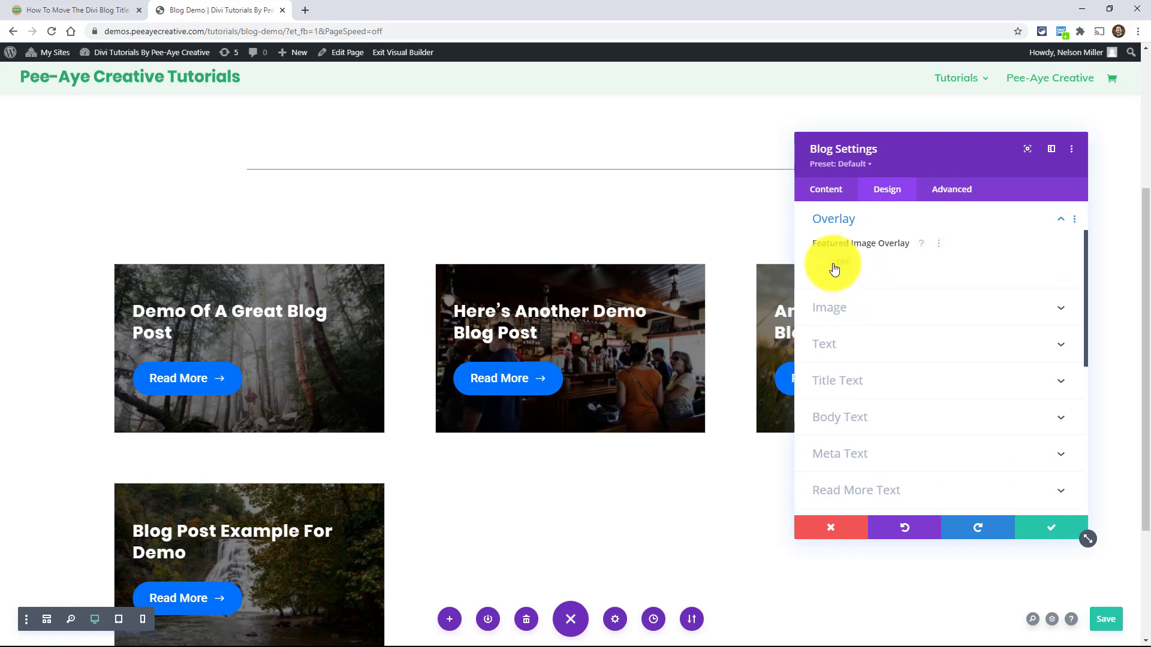
{"action": "left_click", "coordinate": [833, 262]}
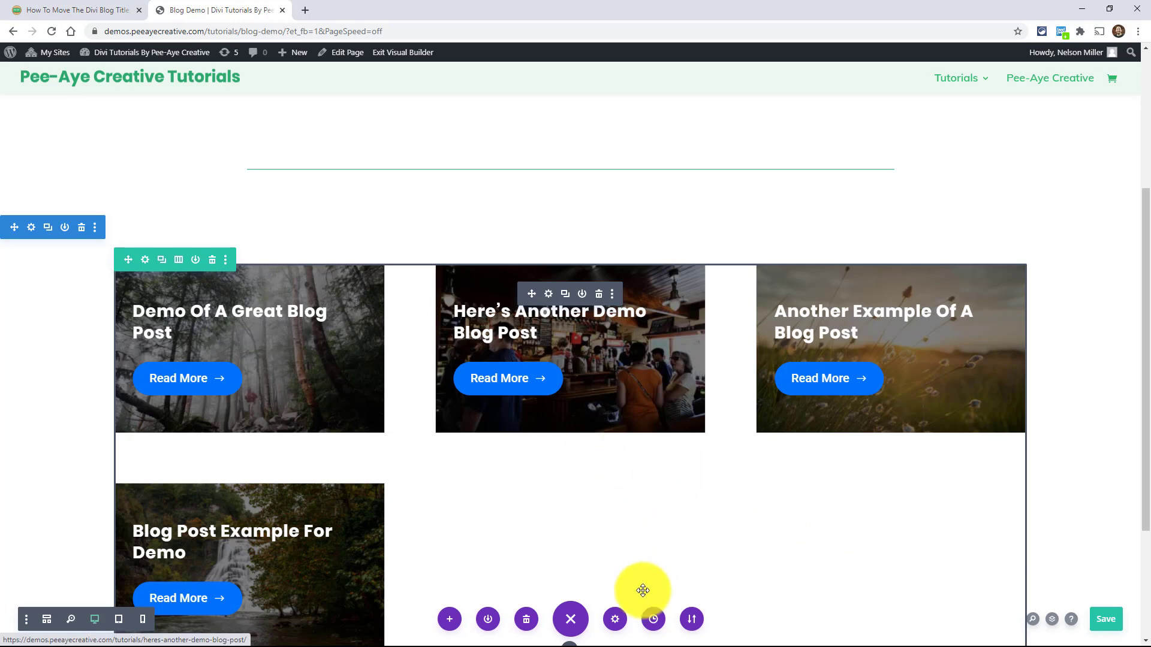
- Add the ::before overlay CSS with rgba(0,0,0,0.5) in the page's Advanced custom CSS
{"action": "left_click", "coordinate": [614, 619]}
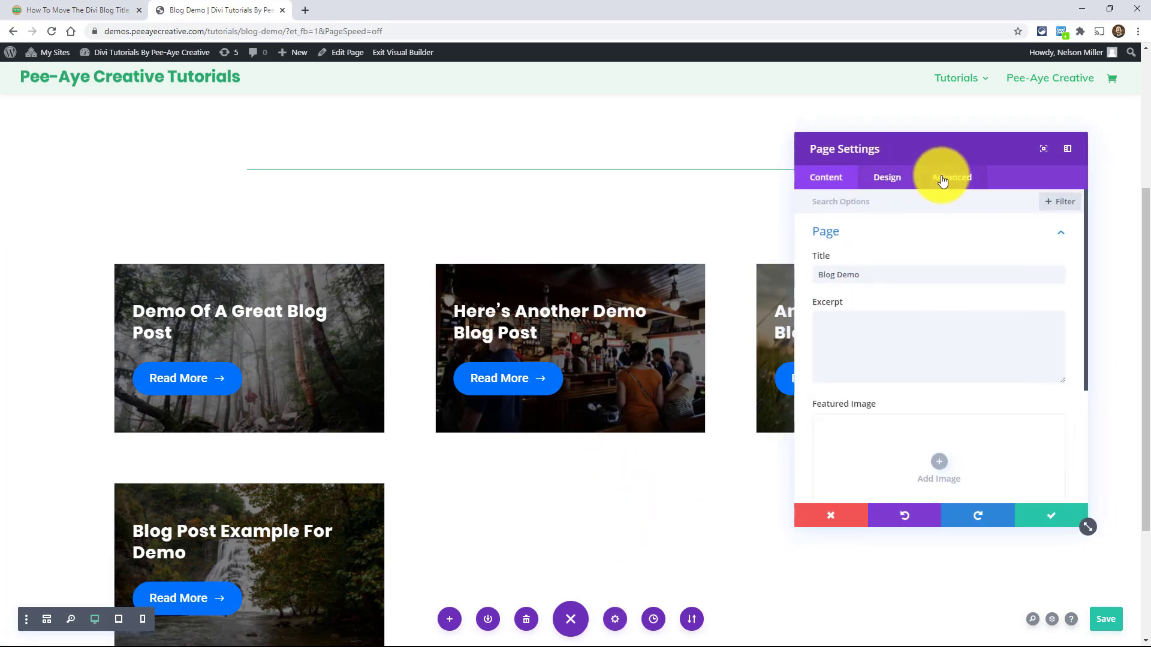
{"action": "left_click", "coordinate": [951, 178]}
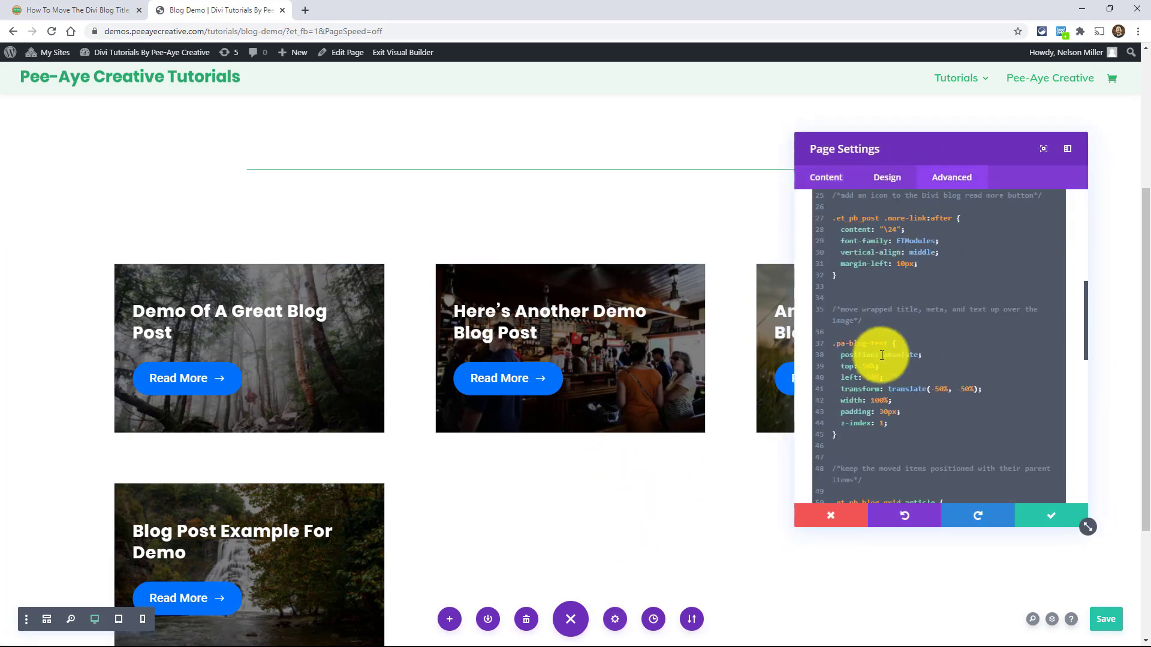
{"action": "scroll", "scroll_direction": "down", "scroll_amount": 3}
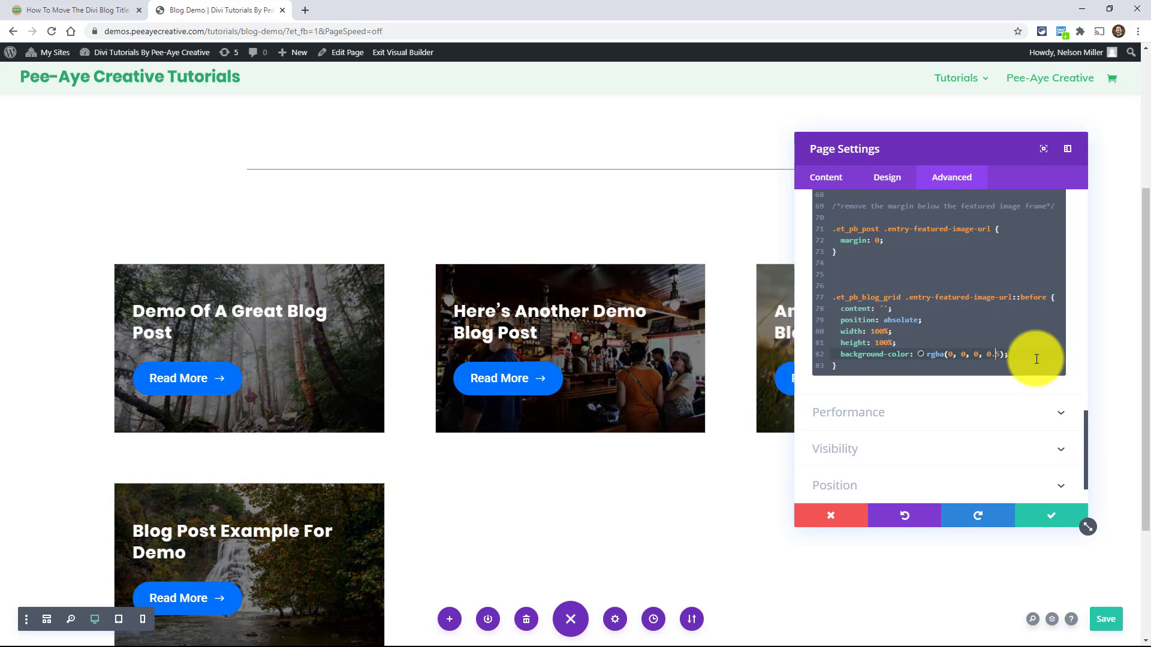
{"action": "mouse_move", "coordinate": [512, 361]}
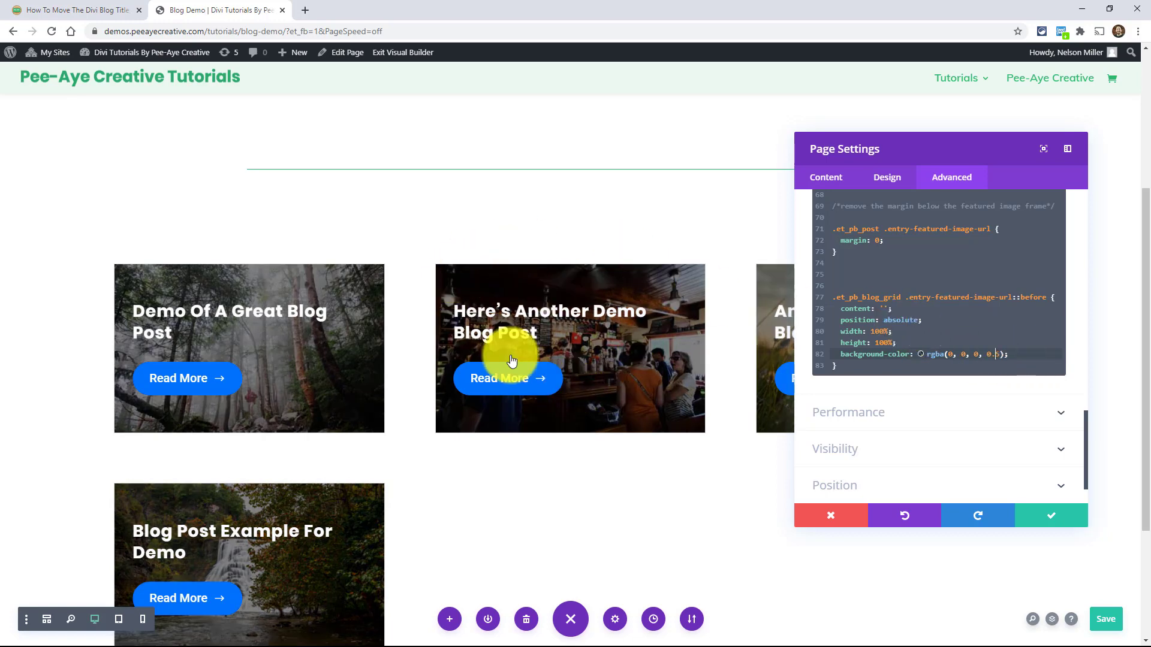
{"action": "mouse_move", "coordinate": [491, 325]}
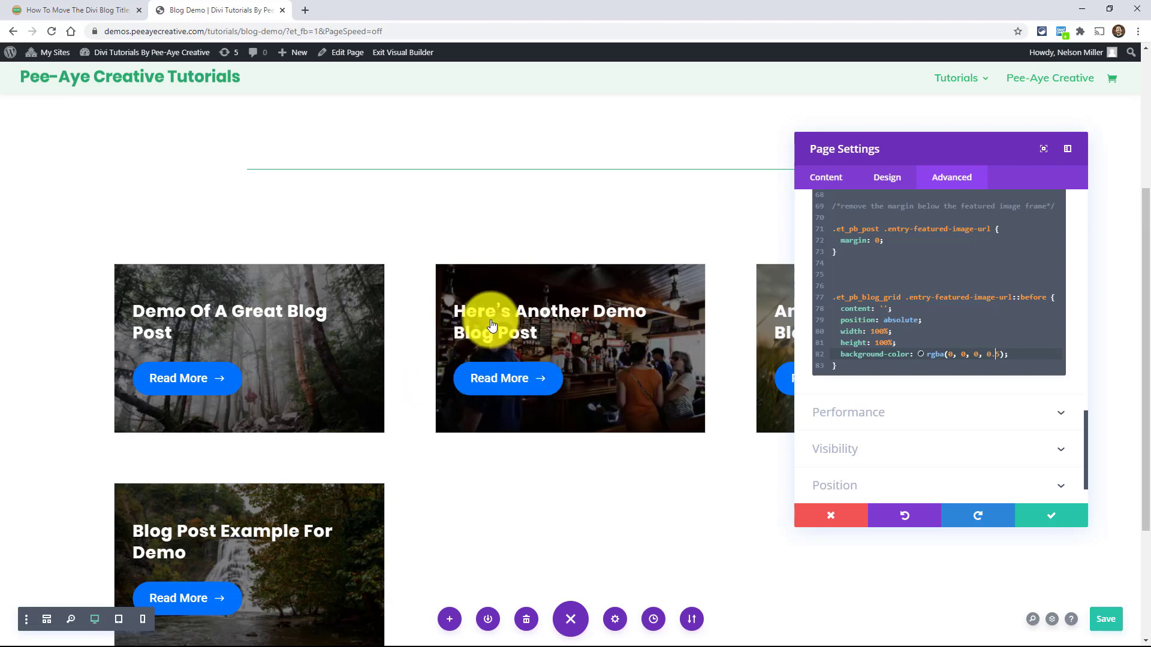
{"action": "mouse_move", "coordinate": [1027, 496]}
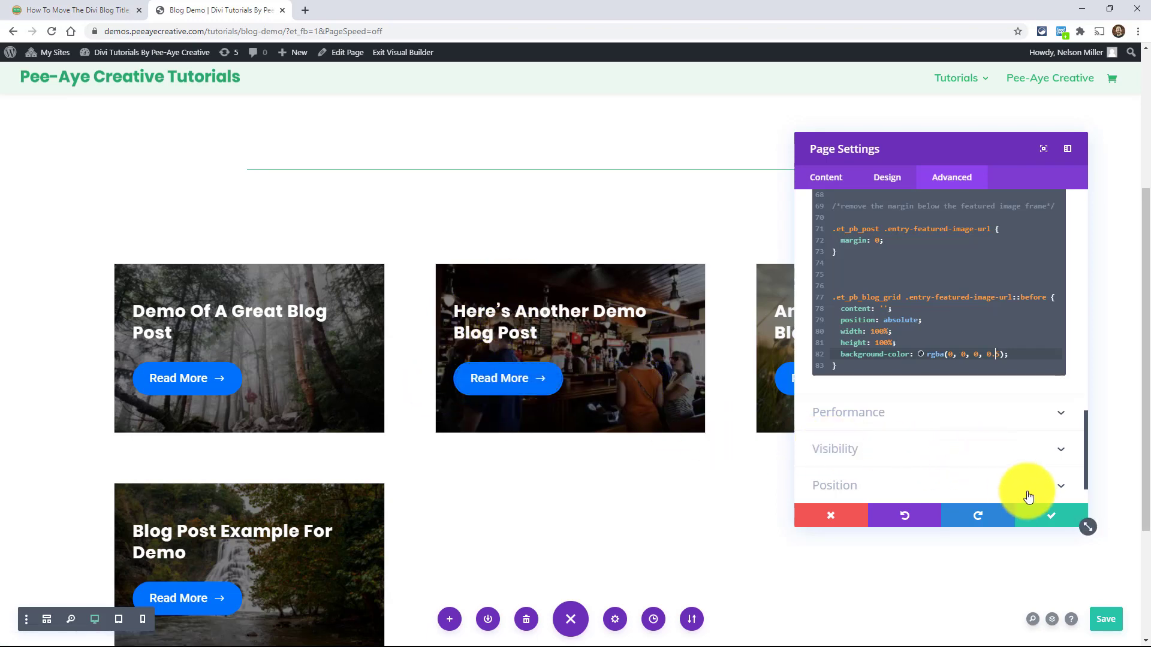
{"action": "mouse_move", "coordinate": [1051, 516]}
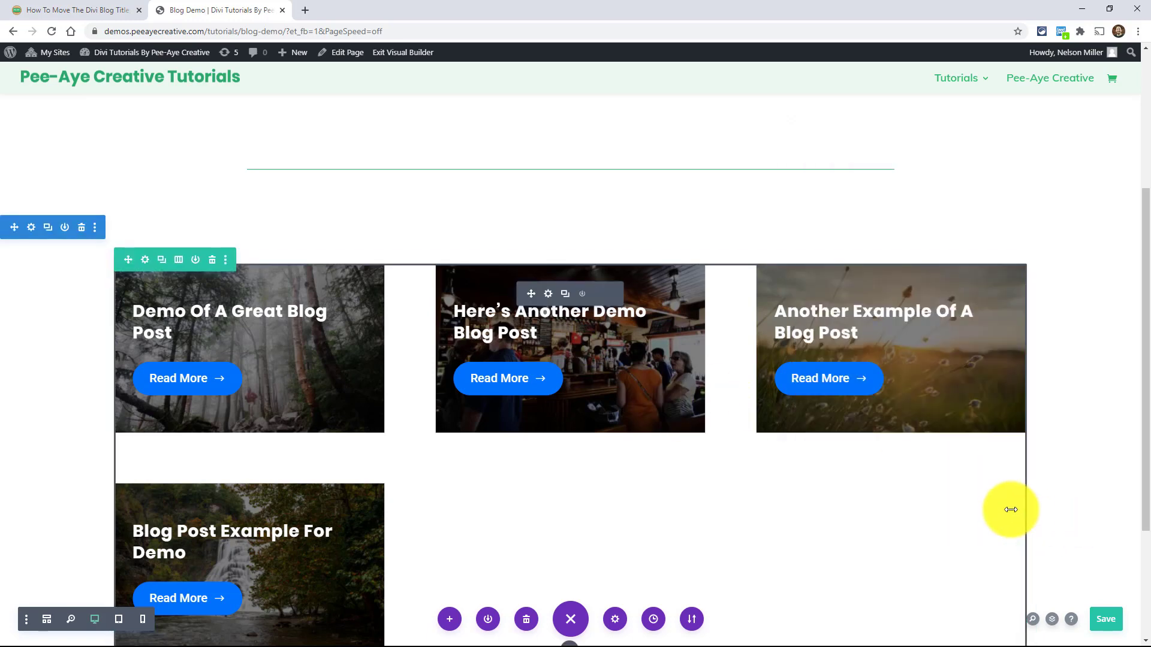
{"action": "mouse_move", "coordinate": [554, 315]}
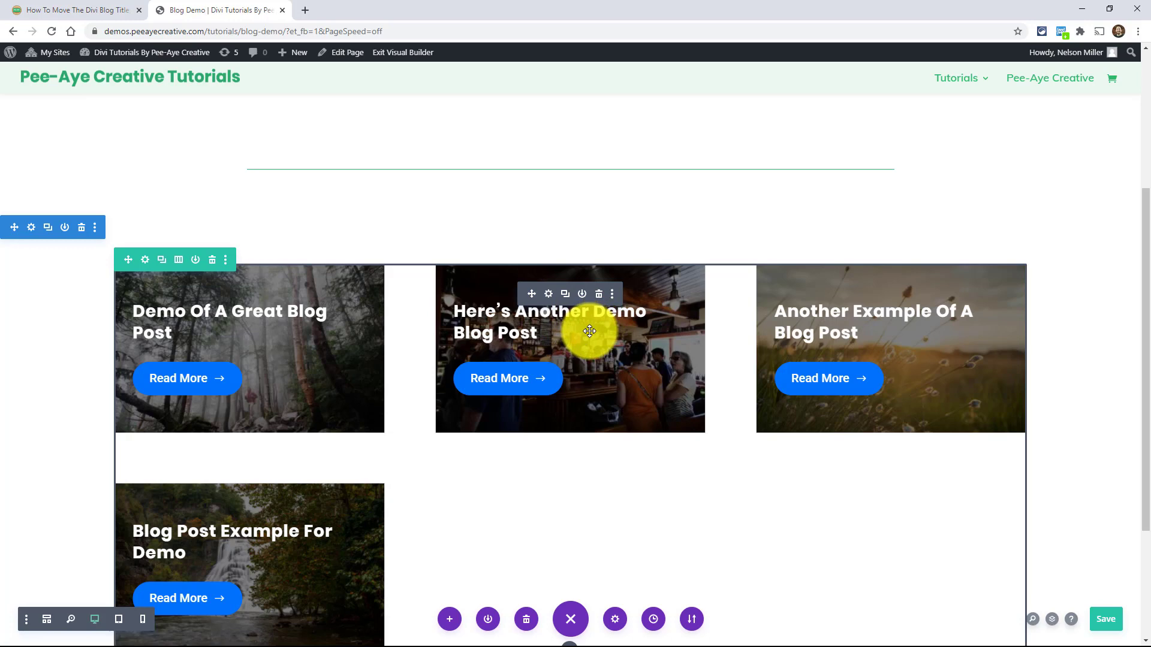
{"action": "mouse_move", "coordinate": [550, 294]}
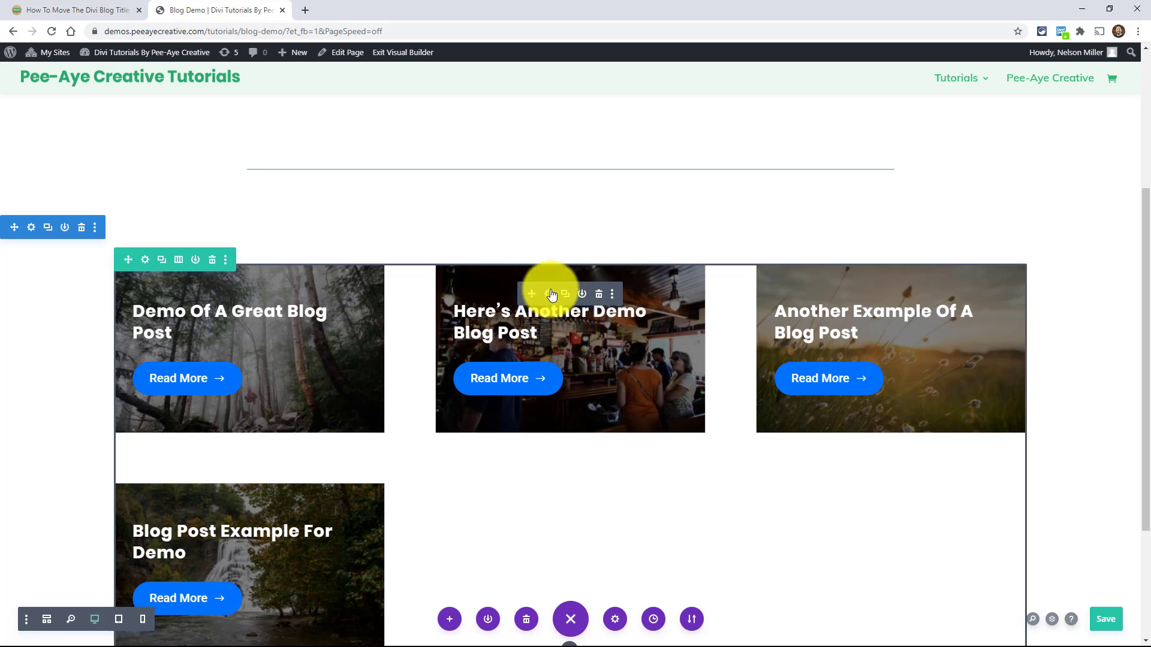
- In the Blog module's Content > Elements, switch Show Date and Show Categories to Yes
{"action": "left_click", "coordinate": [145, 261]}
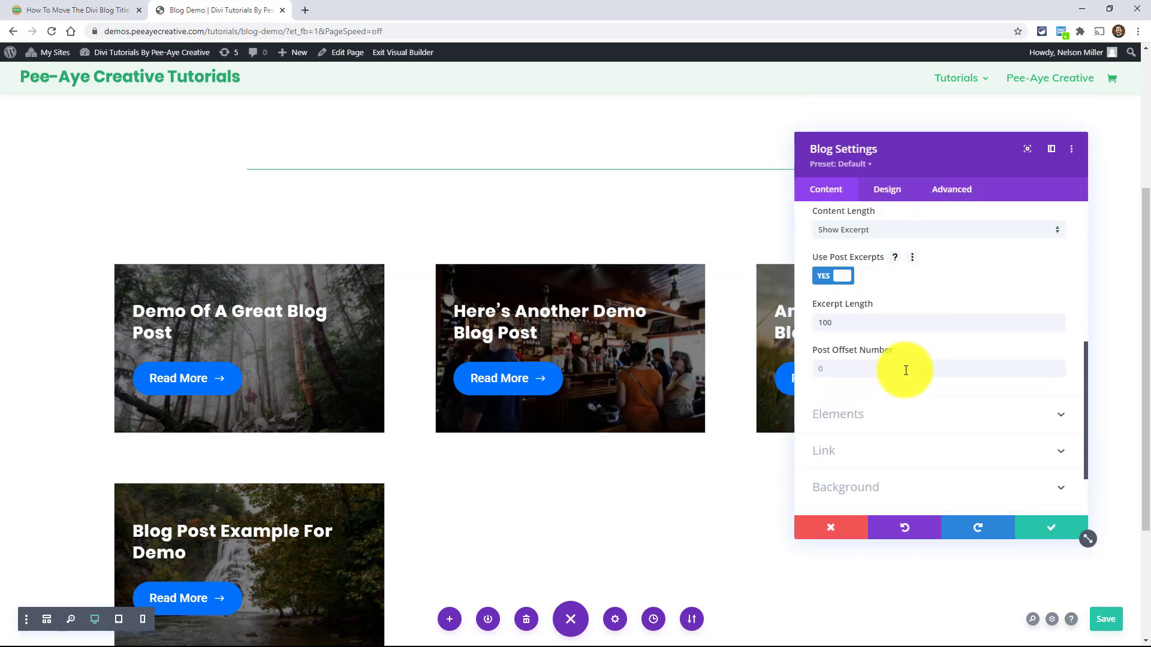
{"action": "scroll", "scroll_direction": "down", "scroll_amount": 3}
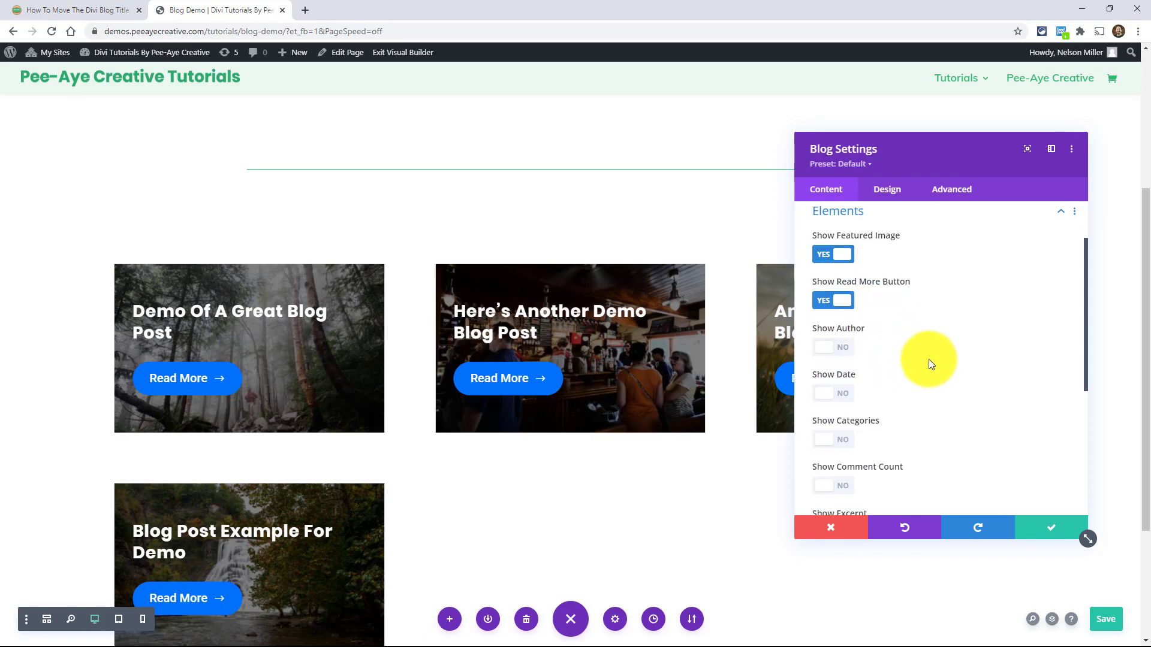
{"action": "scroll", "scroll_direction": "down", "scroll_amount": 3}
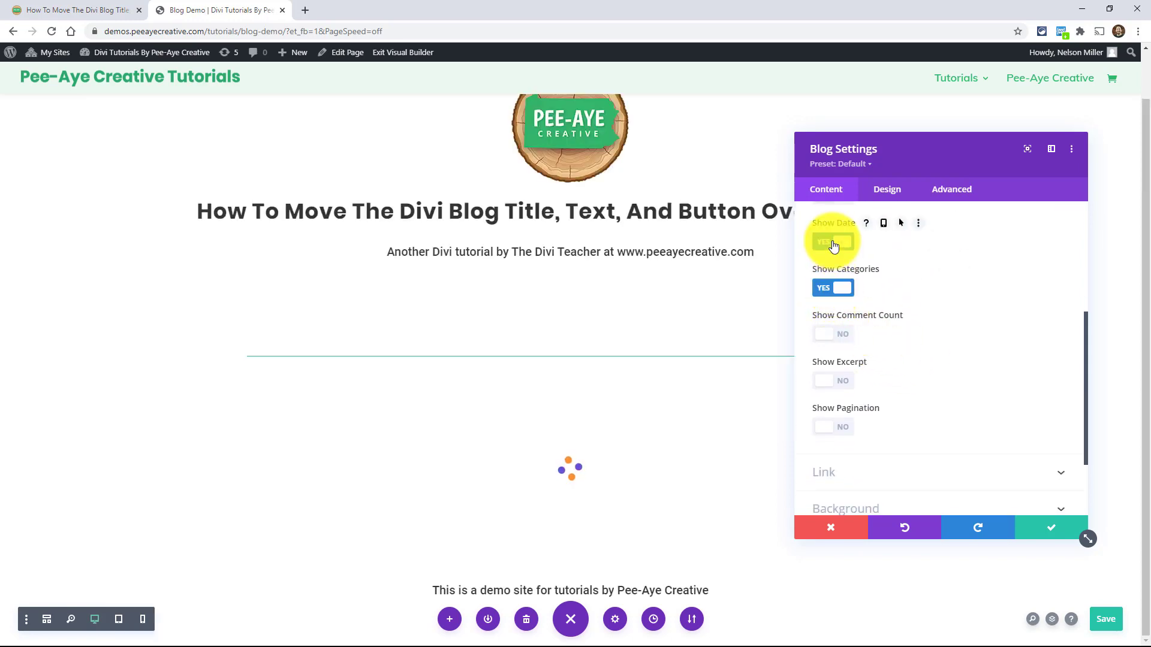
- Set the Meta Text color to white in the Blog module's Design options, then collapse the group
{"action": "left_click", "coordinate": [887, 189]}
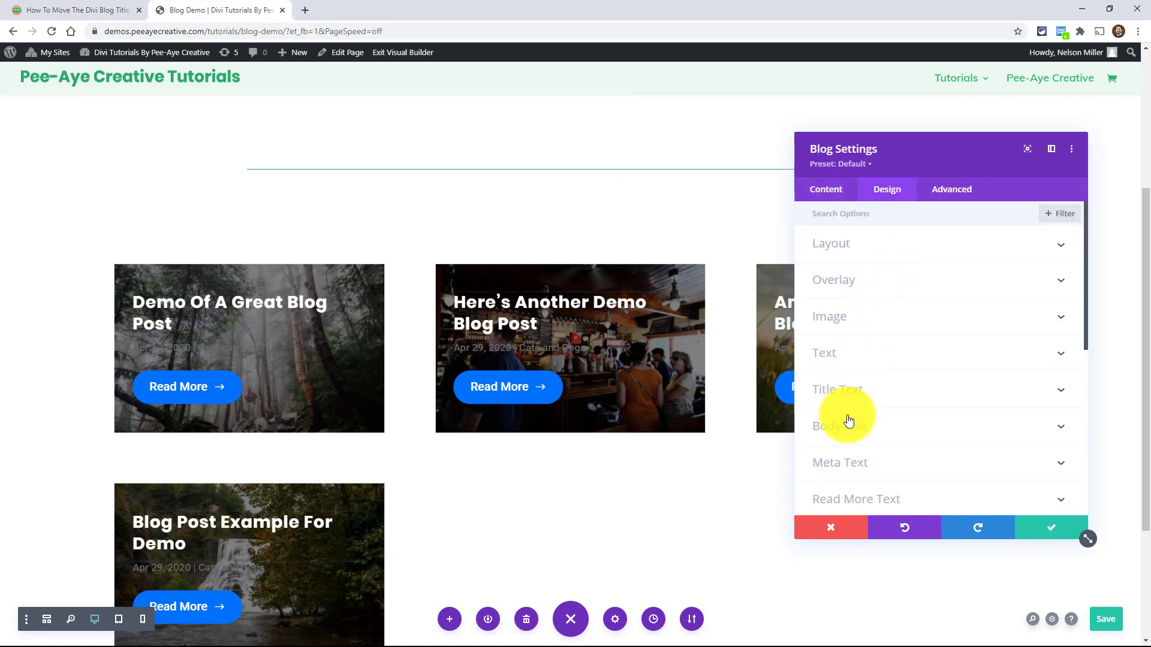
{"action": "left_click", "coordinate": [839, 463]}
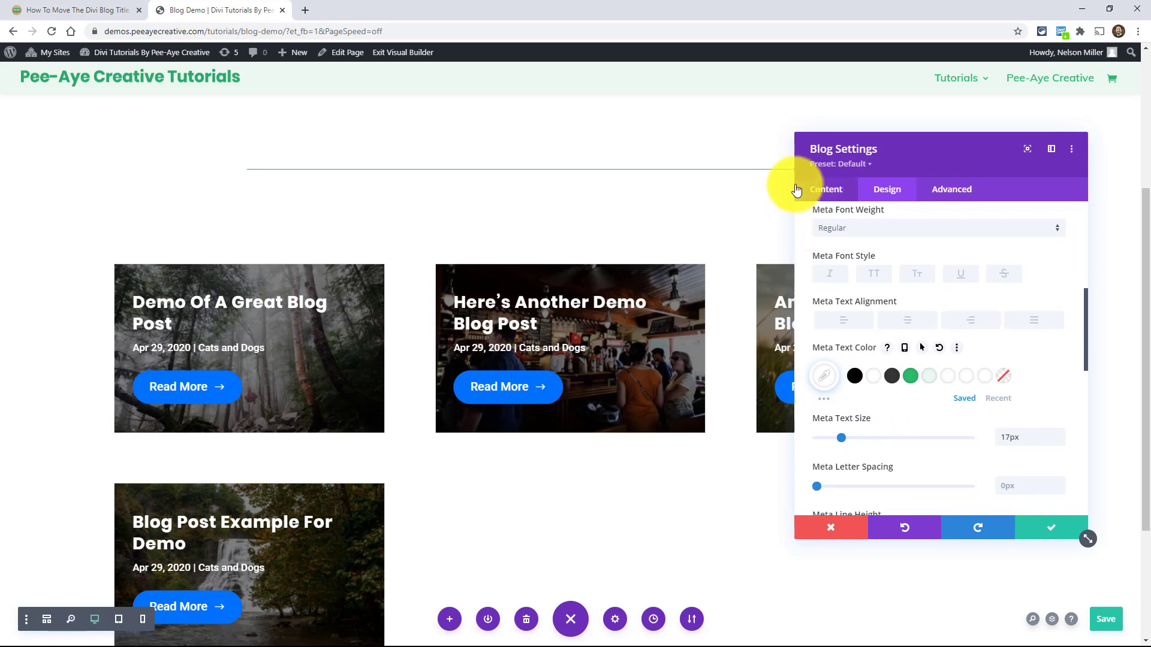
{"action": "scroll", "scroll_direction": "up", "scroll_amount": 3}
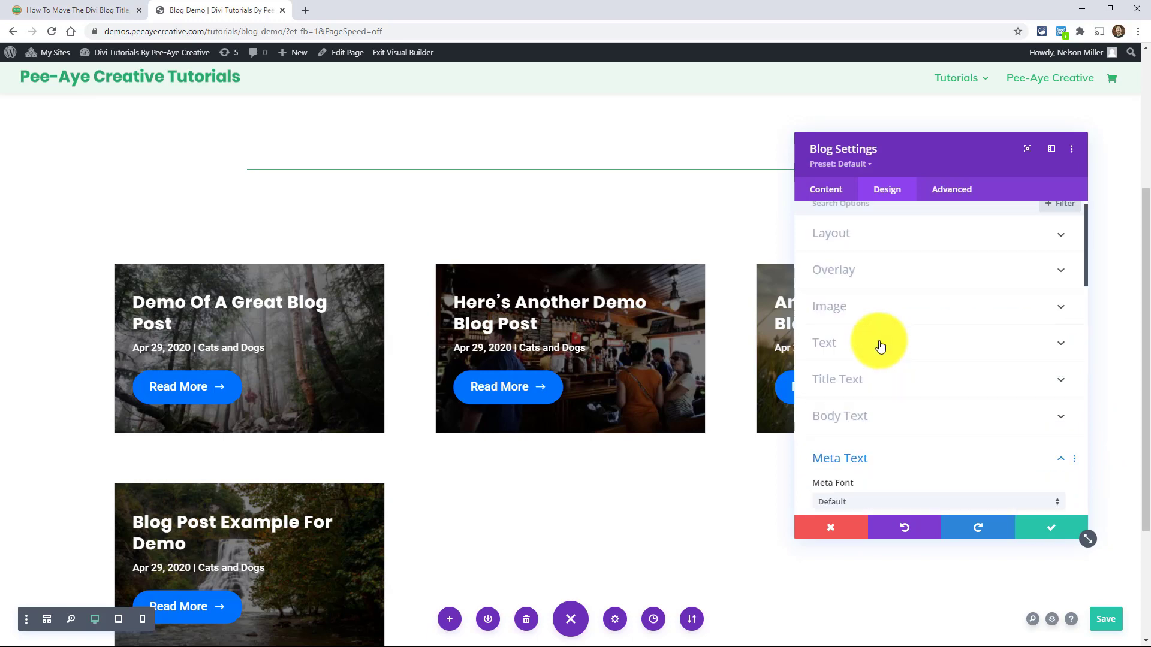
{"action": "left_click", "coordinate": [839, 458]}
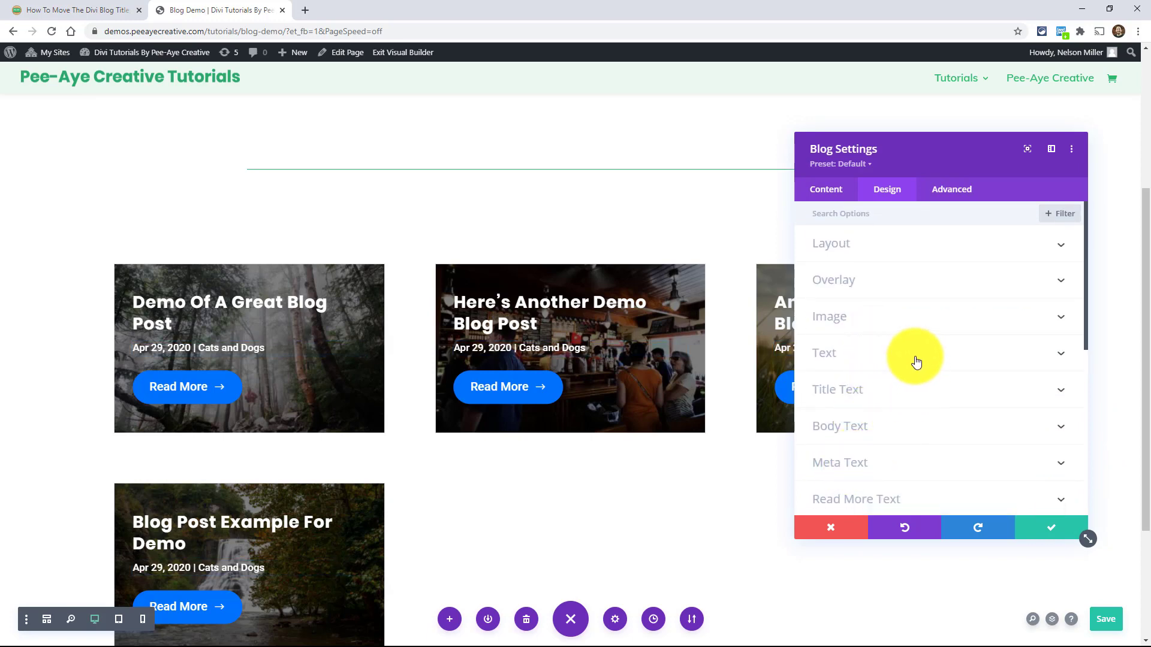
{"action": "scroll", "scroll_direction": "down", "scroll_amount": 3}
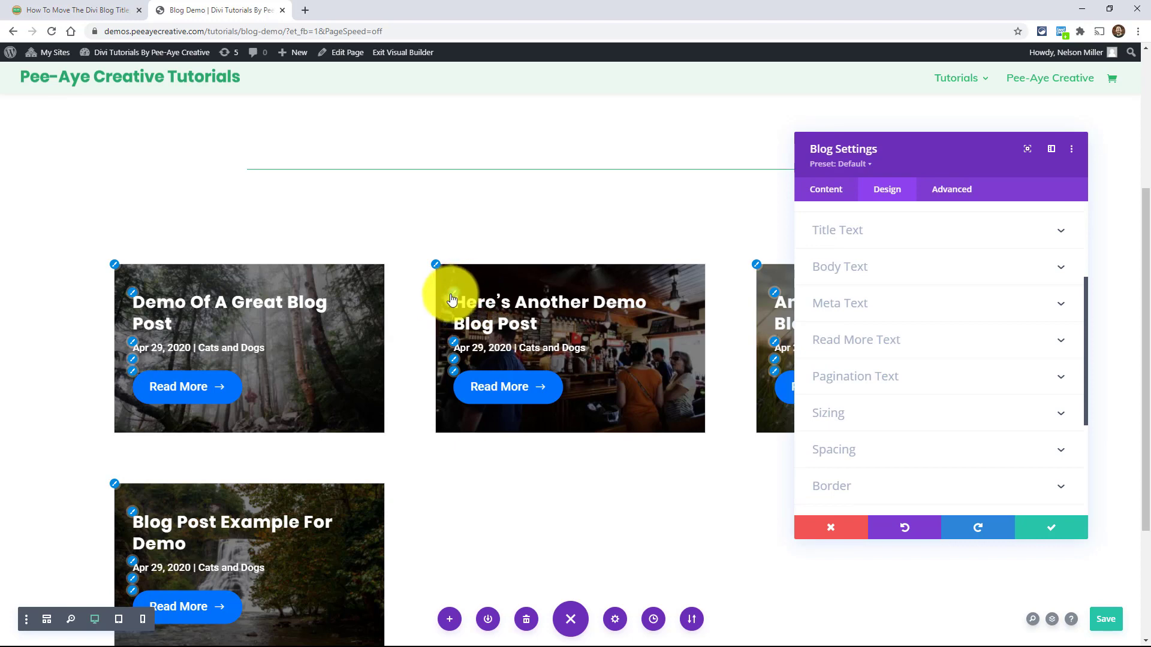
{"action": "mouse_move", "coordinate": [522, 345]}
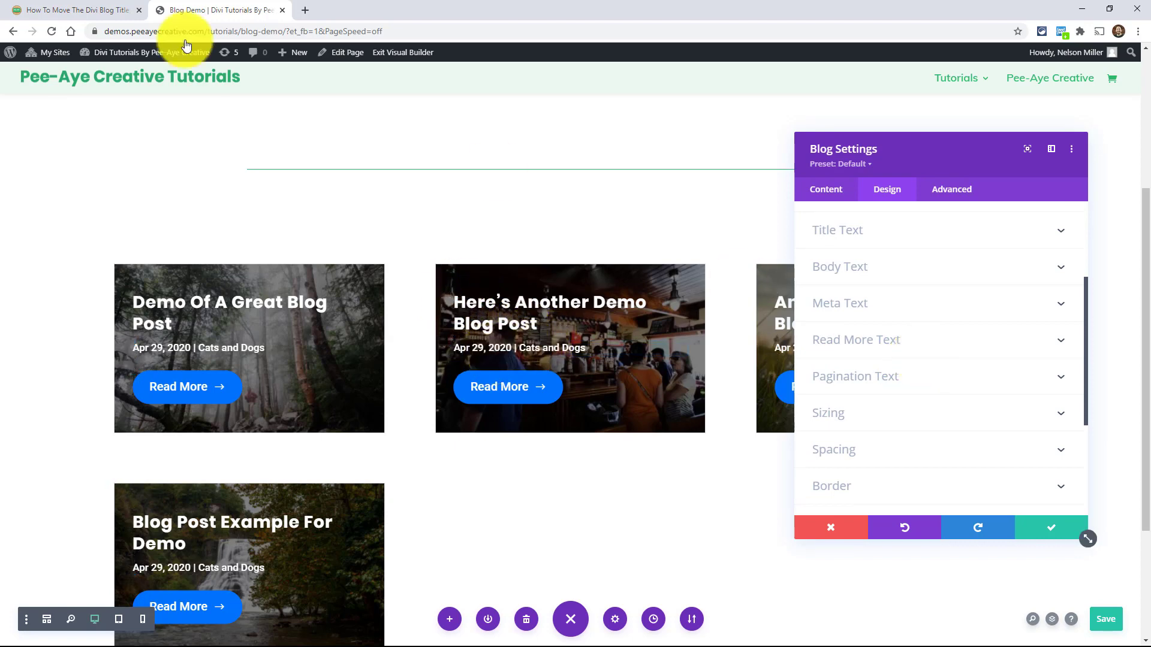
- Scroll the tutorial article to its '#2. Adjust Divi Settings' section
{"action": "left_click", "coordinate": [74, 9]}
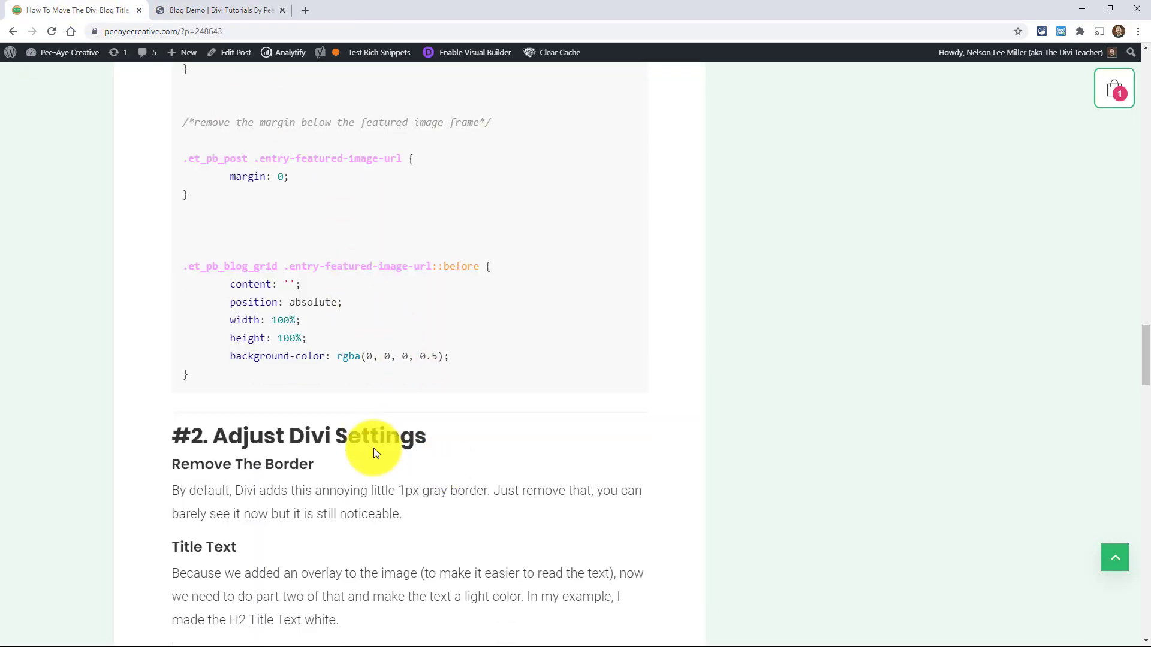
{"action": "scroll", "scroll_direction": "down", "scroll_amount": 3}
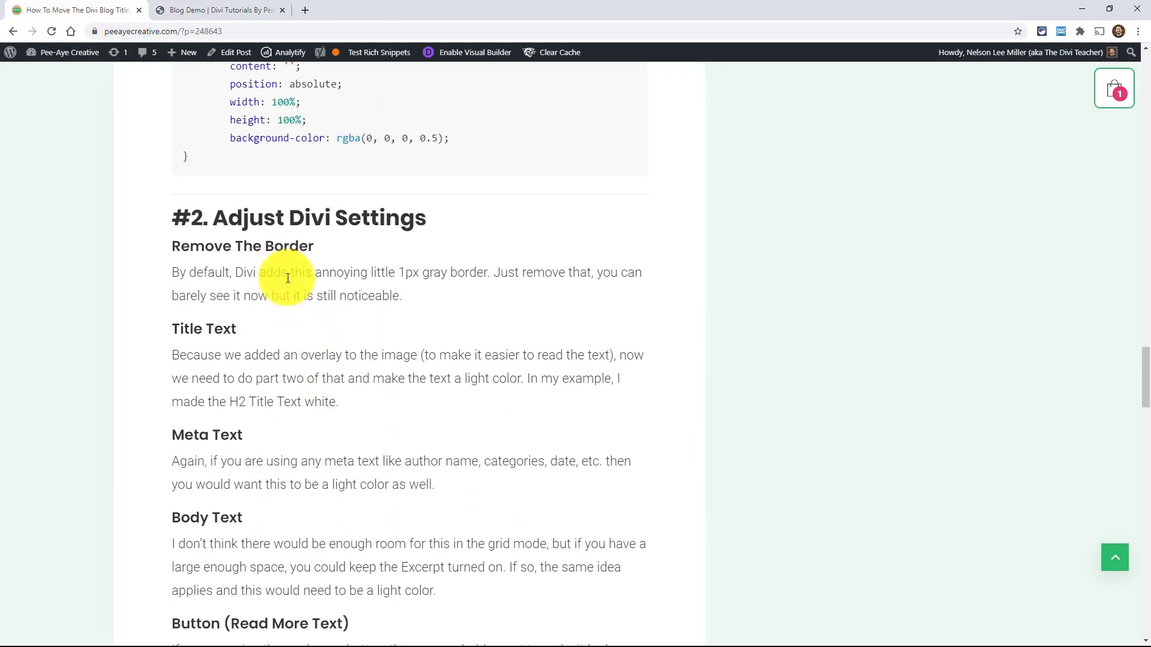
{"action": "scroll", "scroll_direction": "down", "scroll_amount": 3}
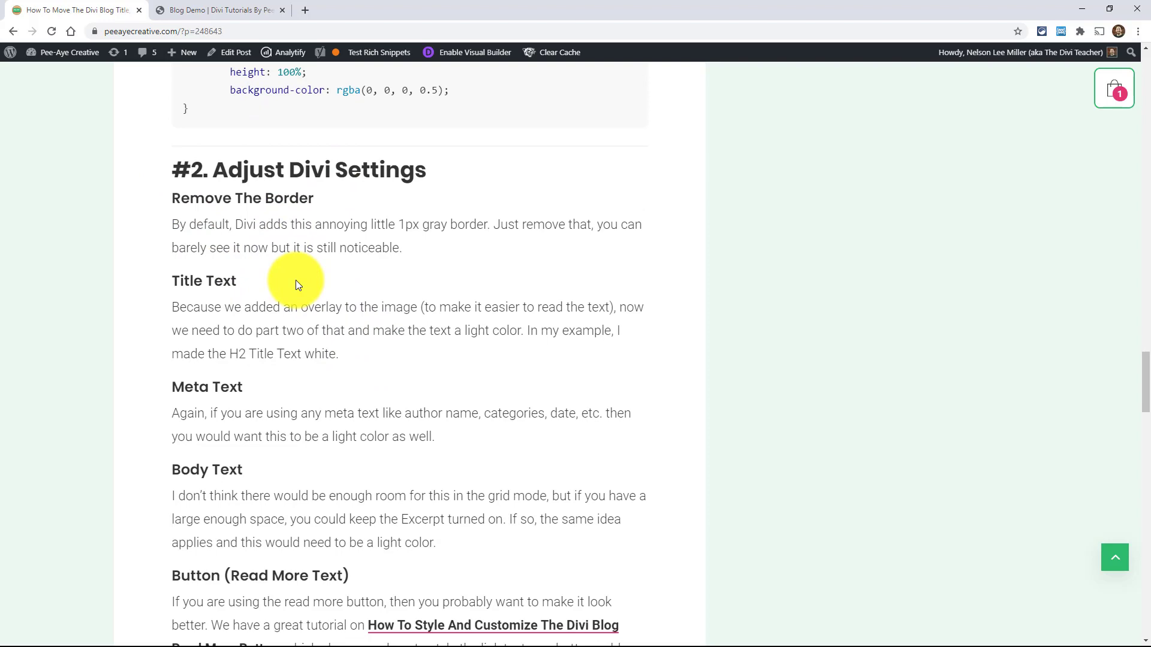
{"action": "scroll", "scroll_direction": "up", "scroll_amount": 3}
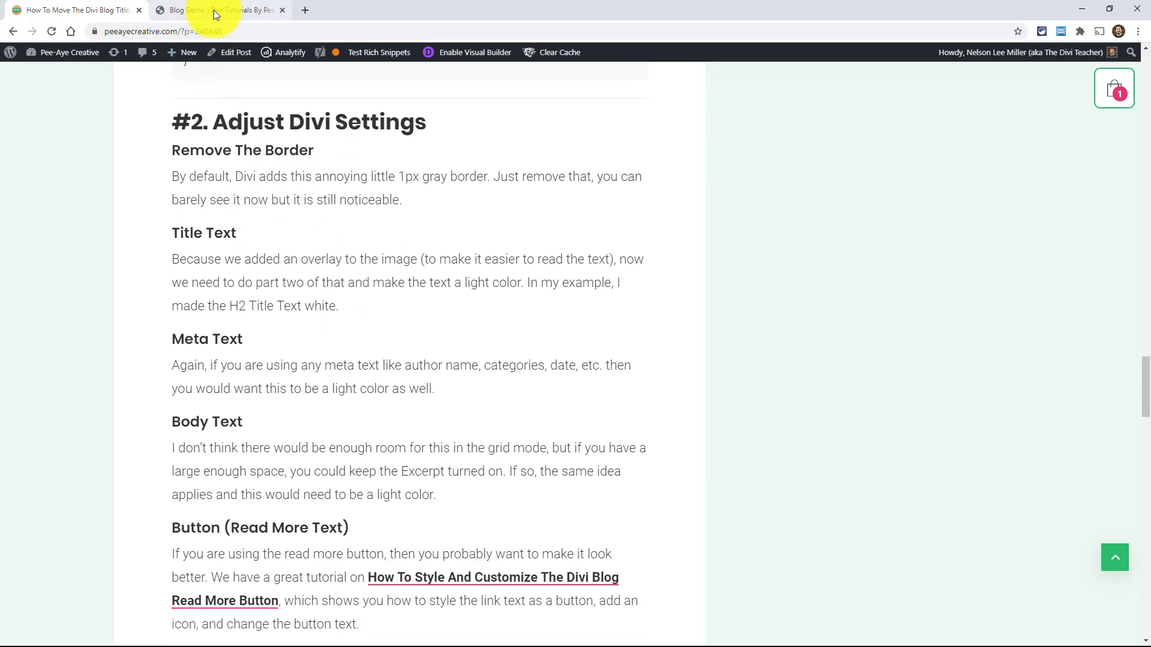
- Back in the builder, set the Grid Layout Border Width to 0px under Design > Border
{"action": "left_click", "coordinate": [217, 10]}
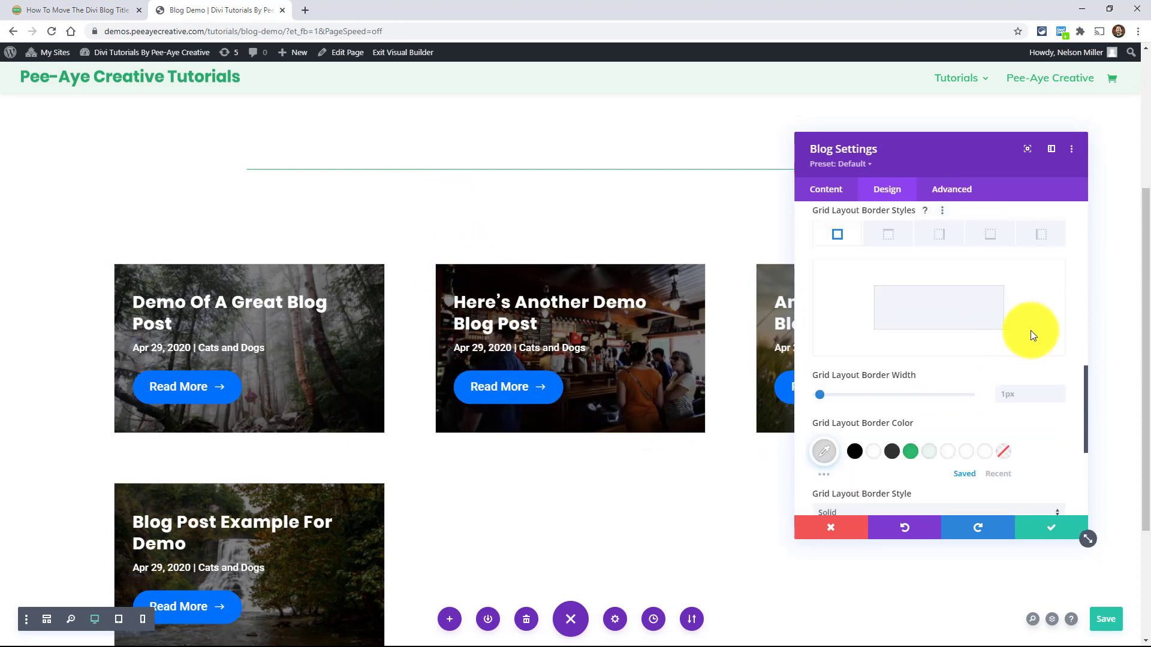
{"action": "mouse_move", "coordinate": [1062, 404]}
{"action": "type", "text": "0"}
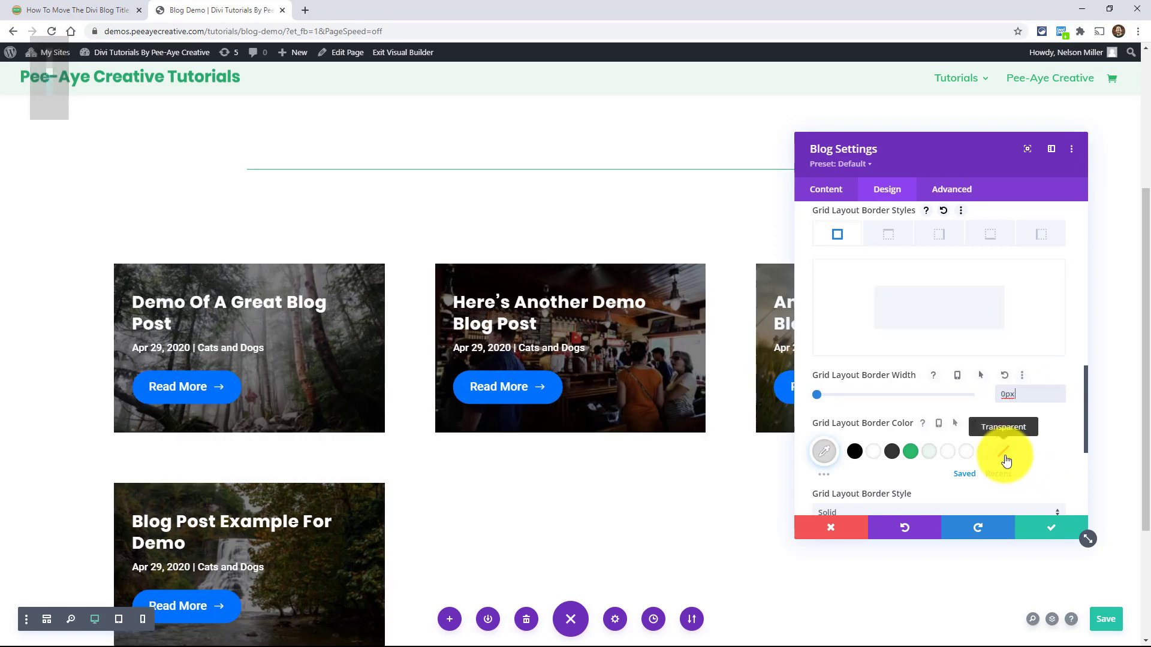
{"action": "scroll", "scroll_direction": "up", "scroll_amount": 3}
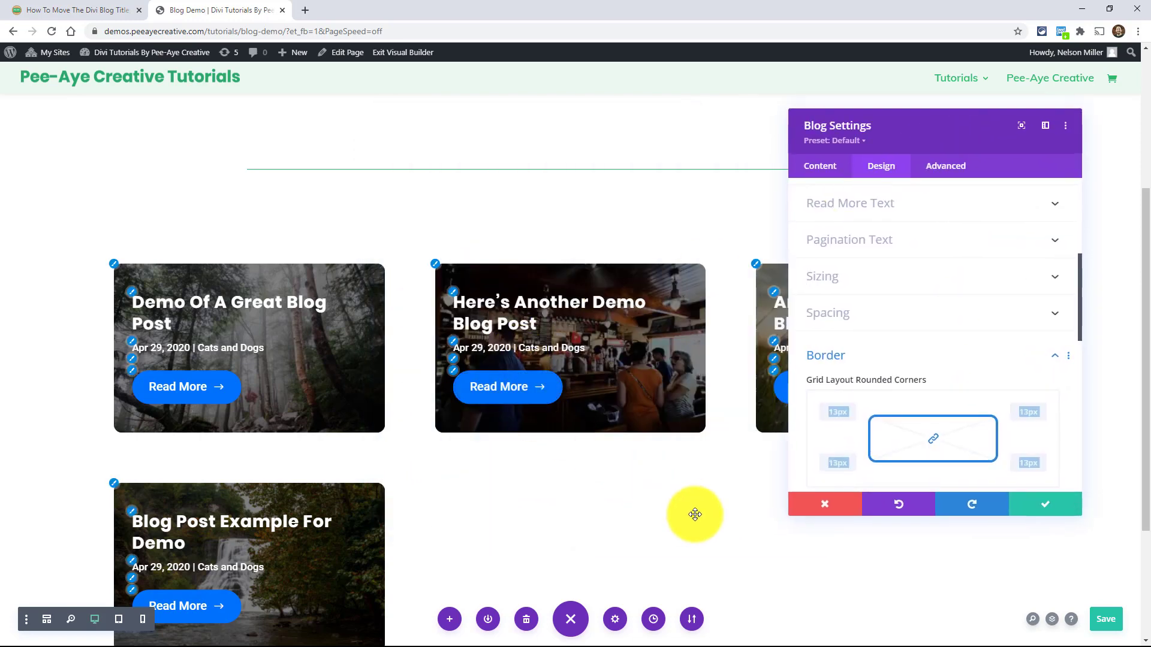
{"action": "mouse_move", "coordinate": [709, 431]}
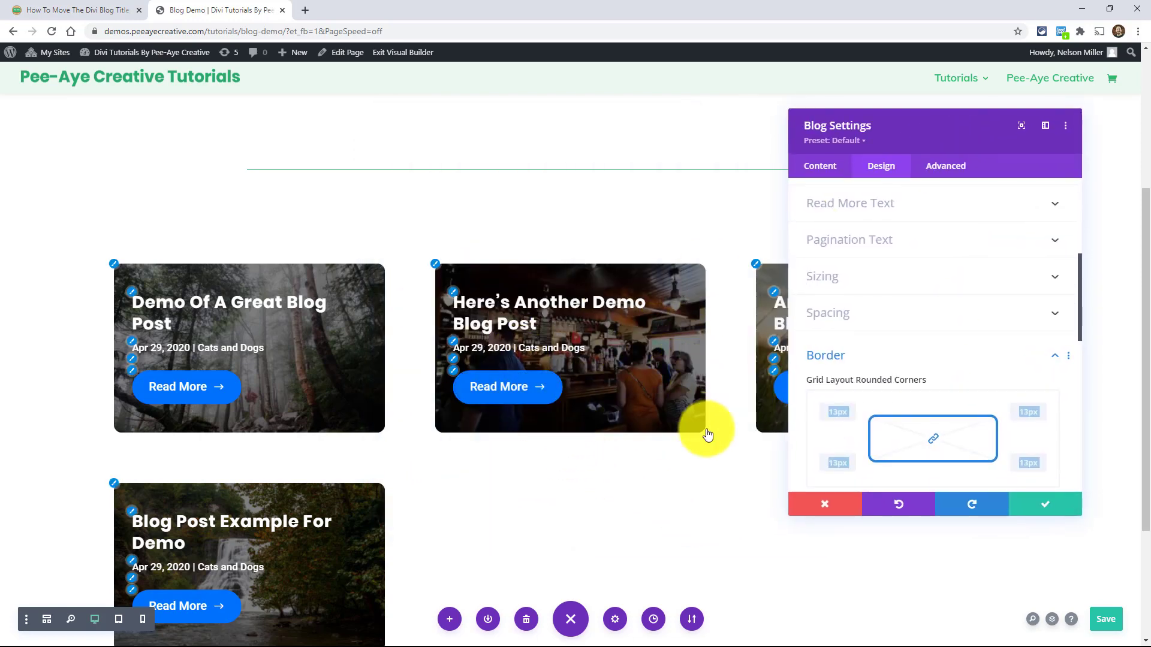
{"action": "mouse_move", "coordinate": [382, 275]}
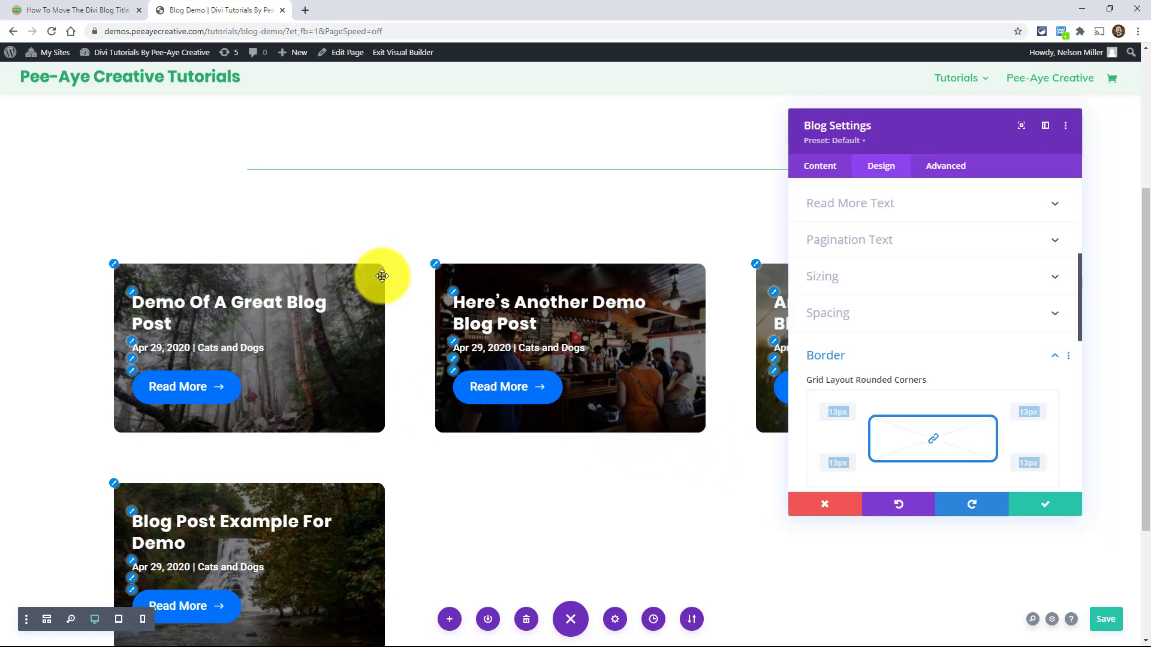
{"action": "mouse_move", "coordinate": [234, 405]}
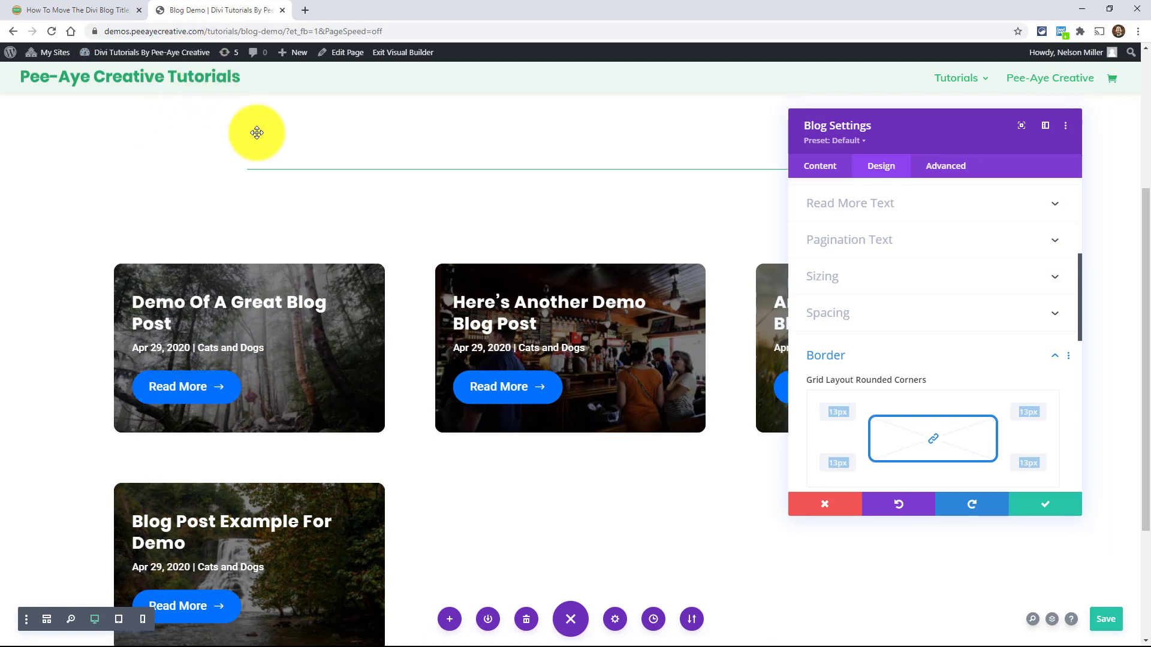
{"action": "mouse_move", "coordinate": [651, 387]}
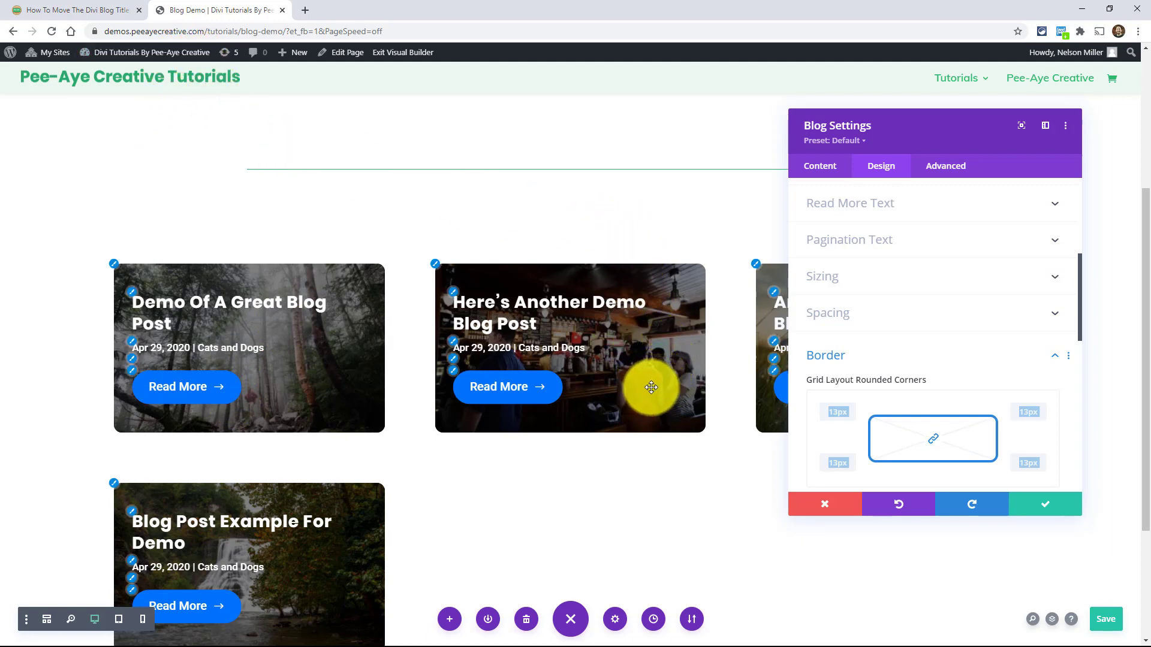
{"action": "mouse_move", "coordinate": [660, 406]}
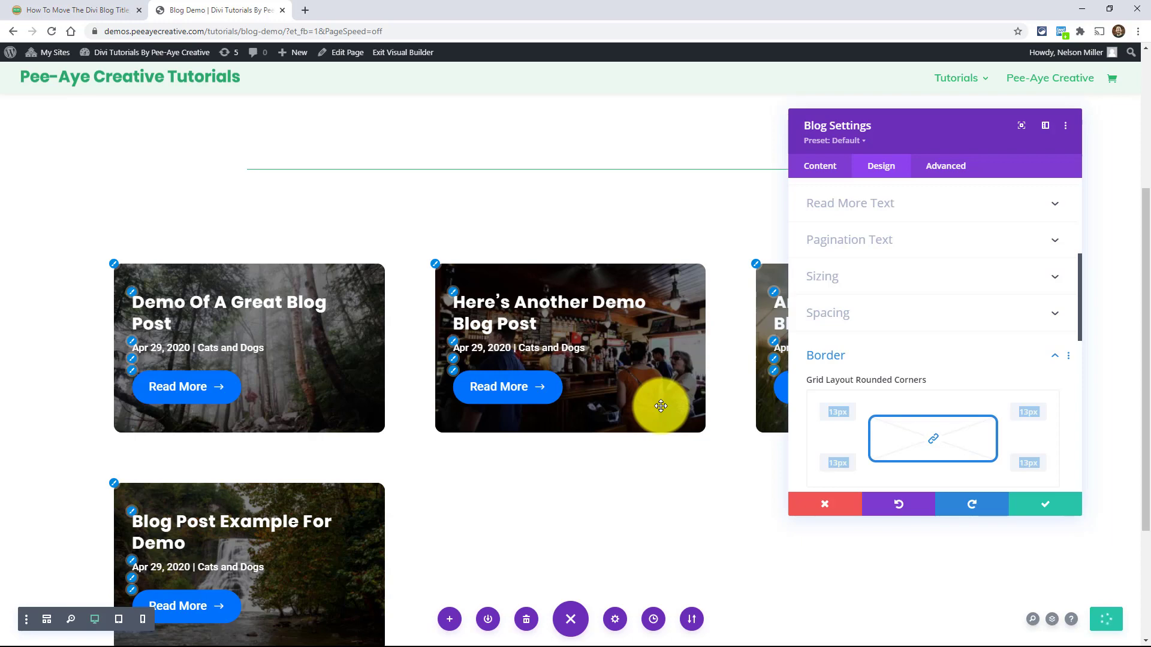
- Save the page with the 13px rounded corners applied to all grid card corners
{"action": "left_click", "coordinate": [1106, 619]}
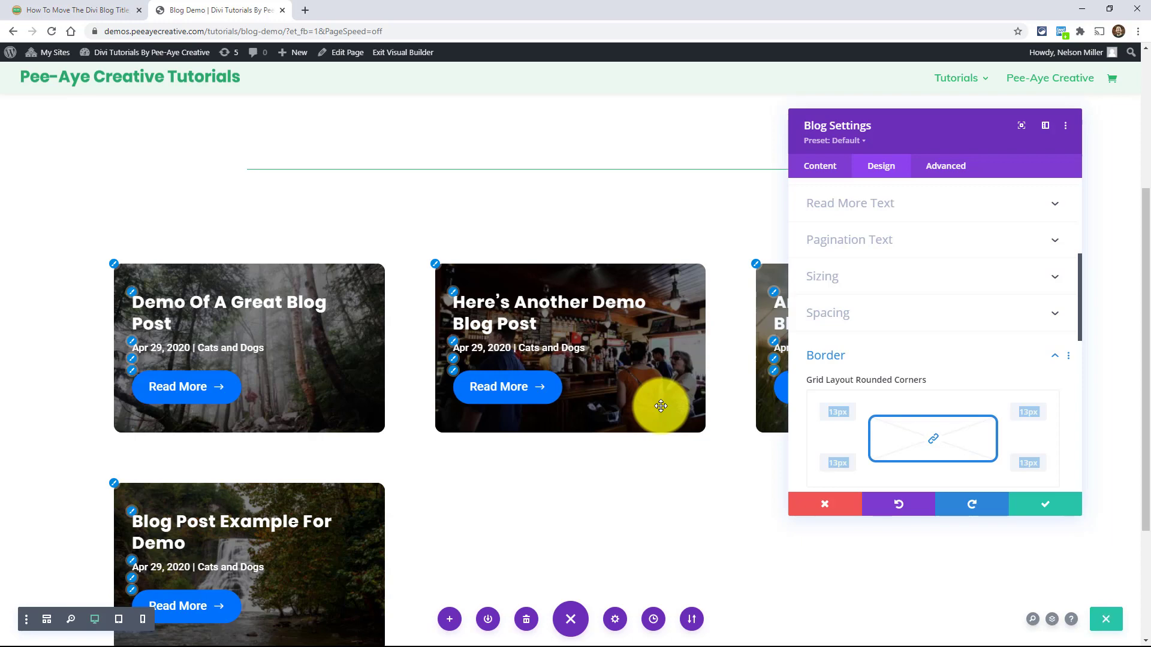